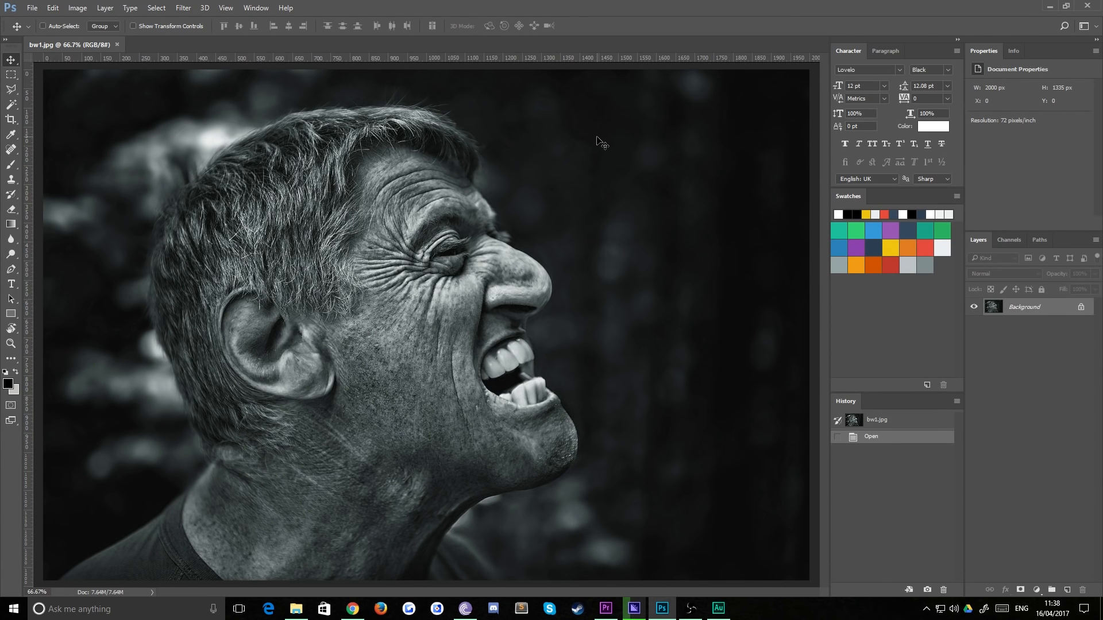
mouse_move(435, 263)
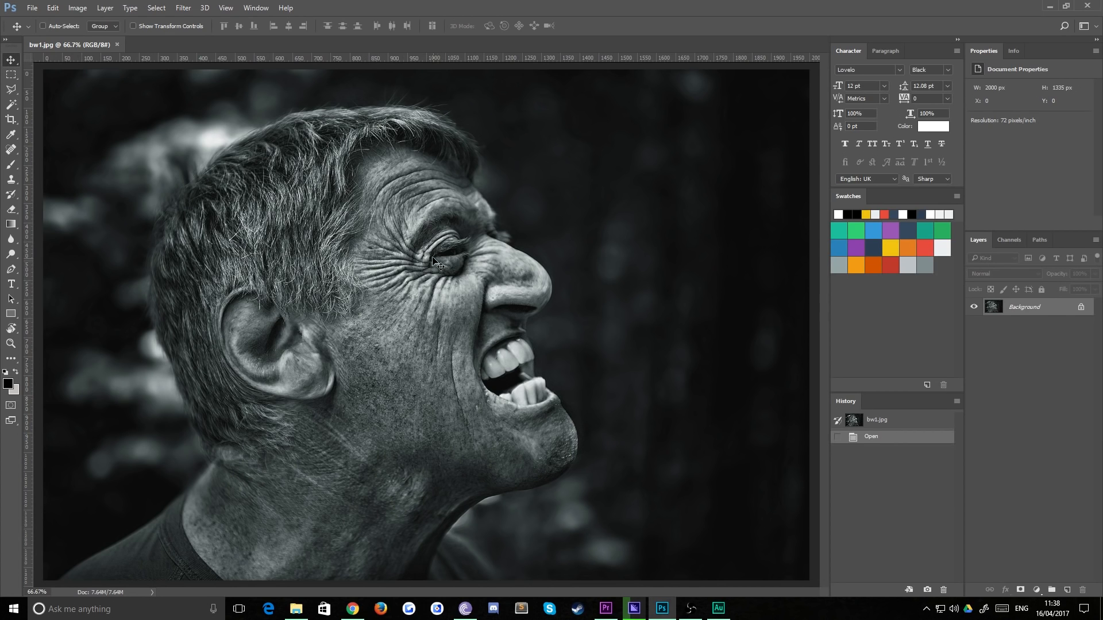
mouse_move(237, 369)
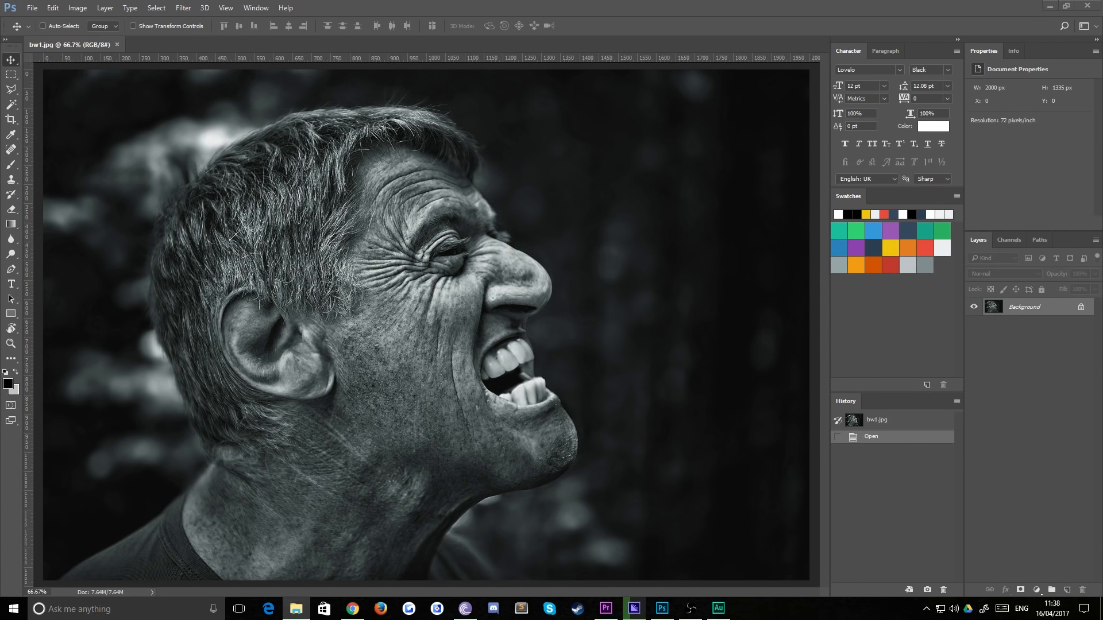
mouse_move(308, 282)
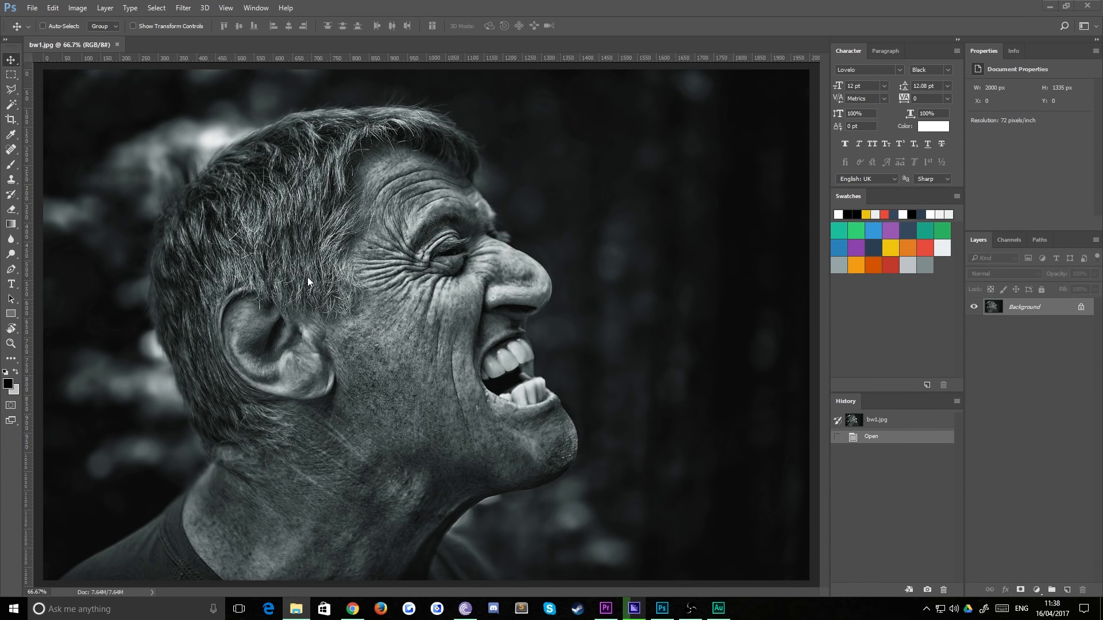
mouse_move(248, 144)
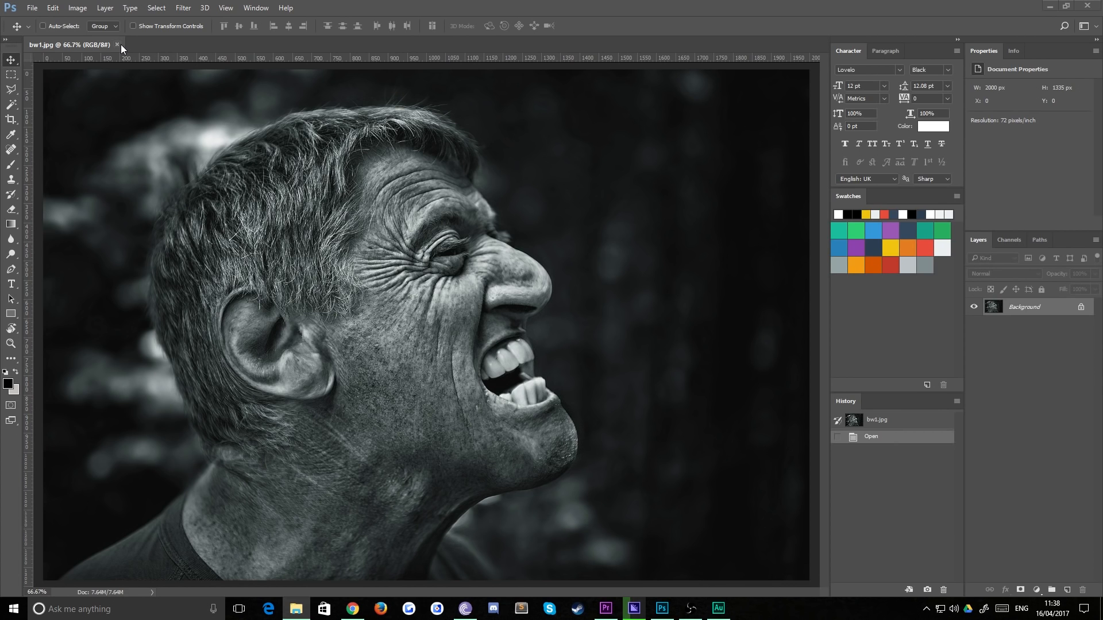
Close bw1.jpg and open laugh.jpeg, mussels.png, scream.jpg and flower-denim.jpeg
click(117, 44)
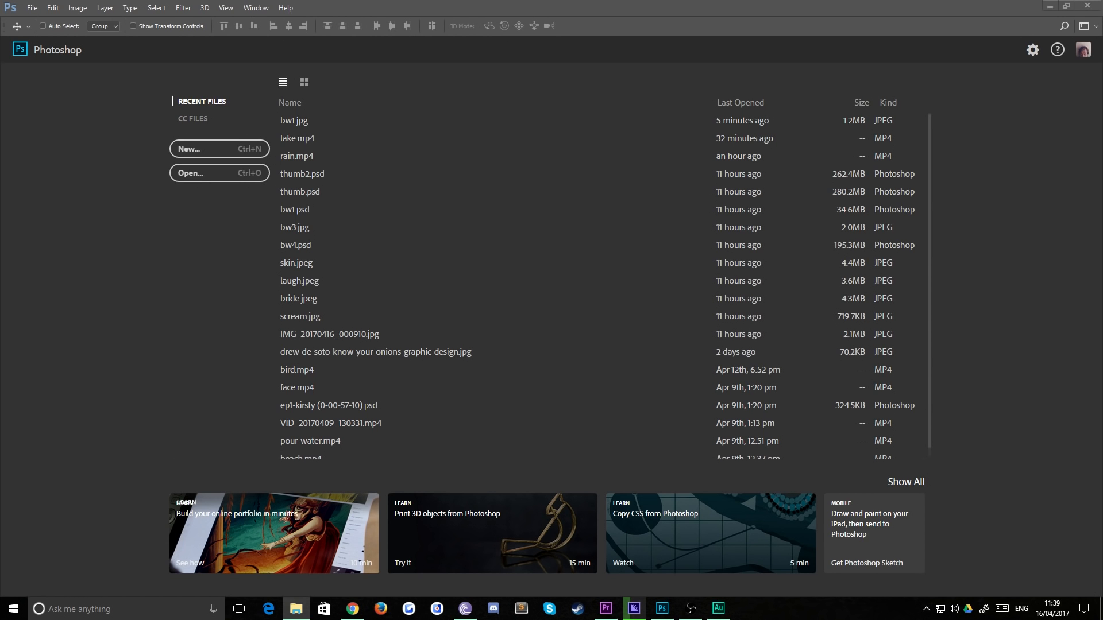
double_click(298, 281)
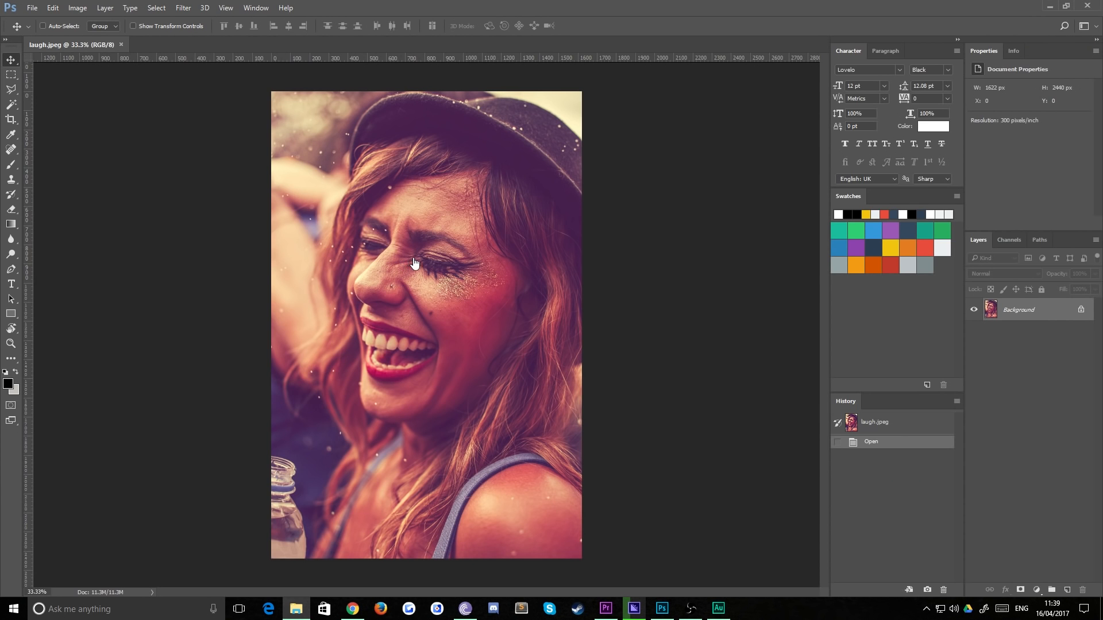
click(438, 44)
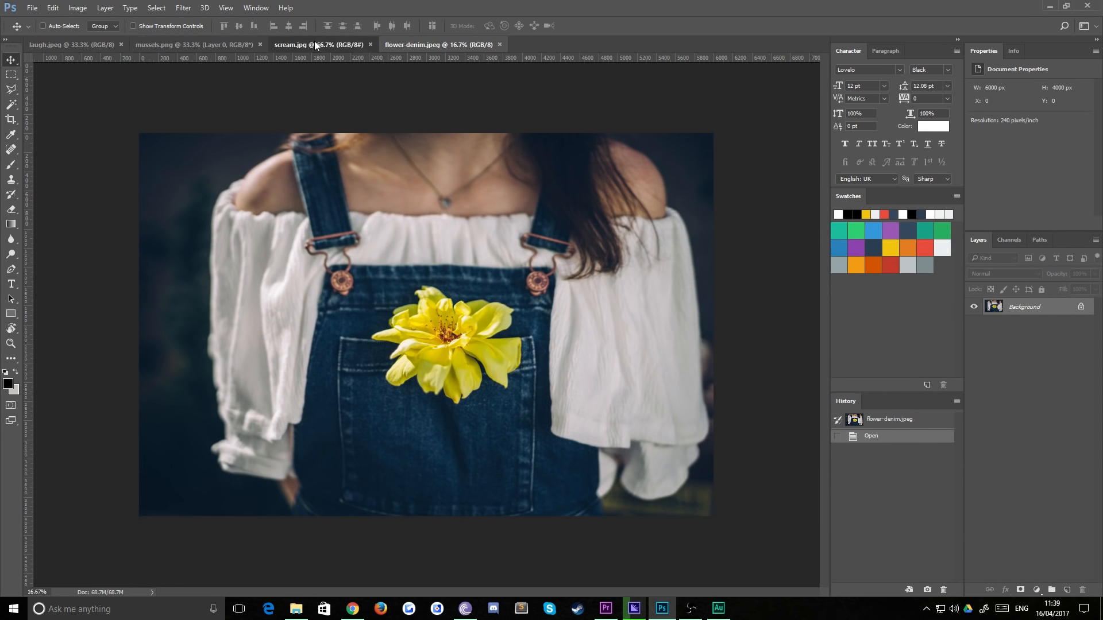
Make scream.jpg the active document
click(313, 44)
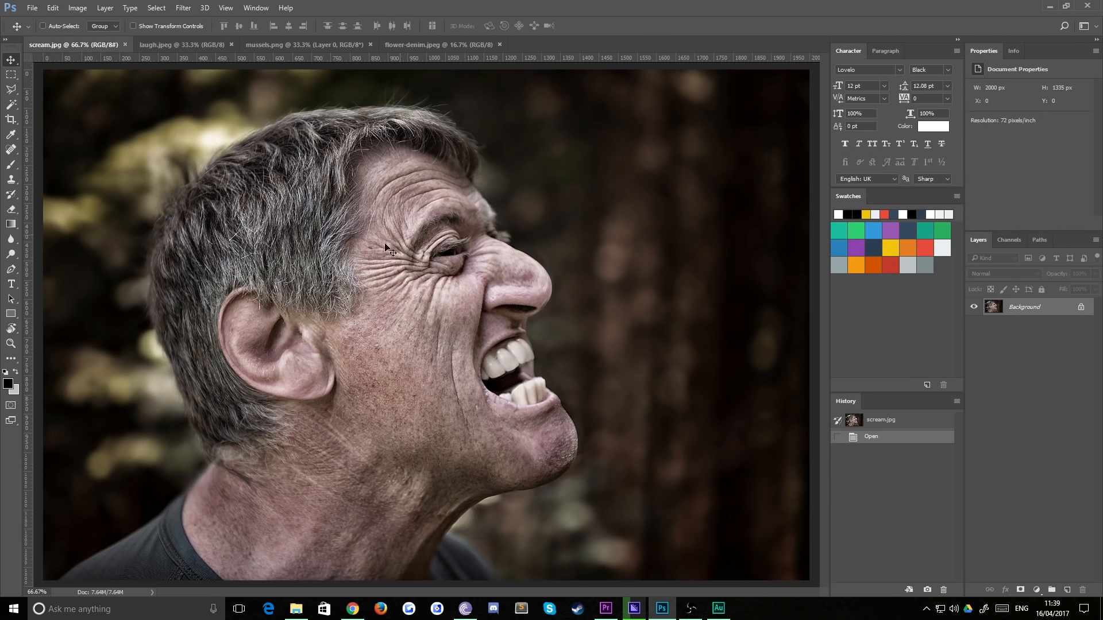
mouse_move(602, 265)
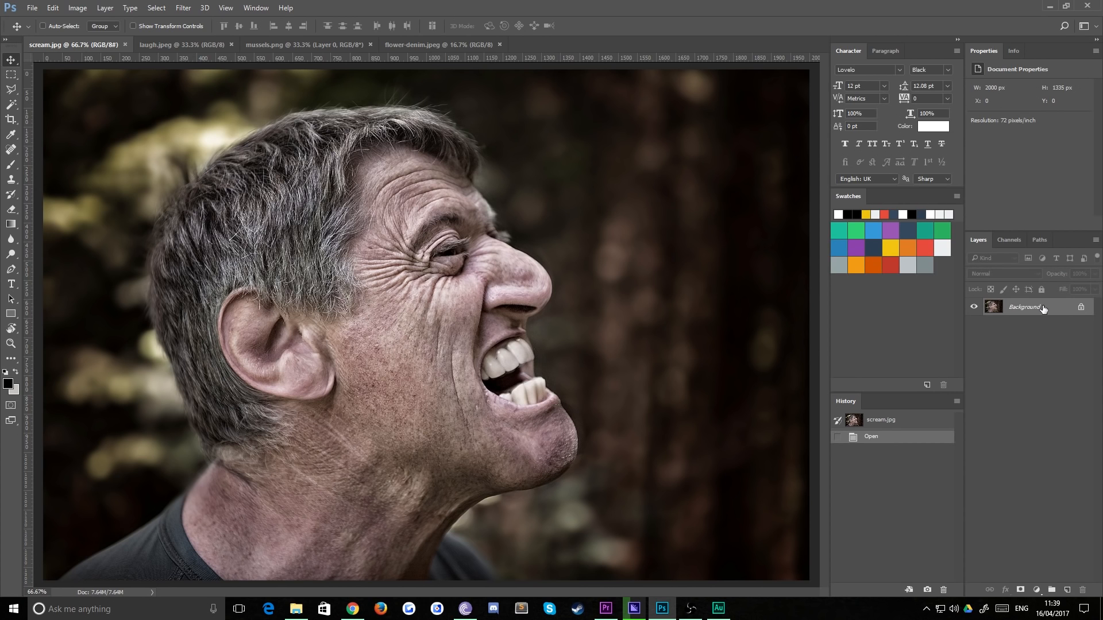
mouse_move(1024, 307)
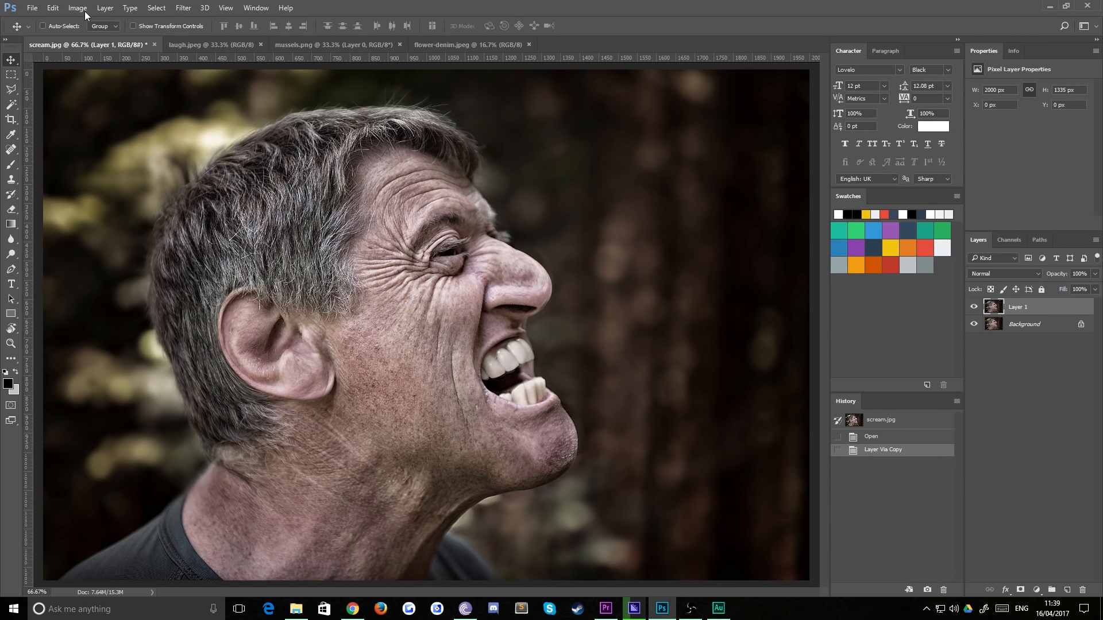
Apply Brightness/Contrast with Contrast raised to about 9 on the duplicate layer
click(78, 7)
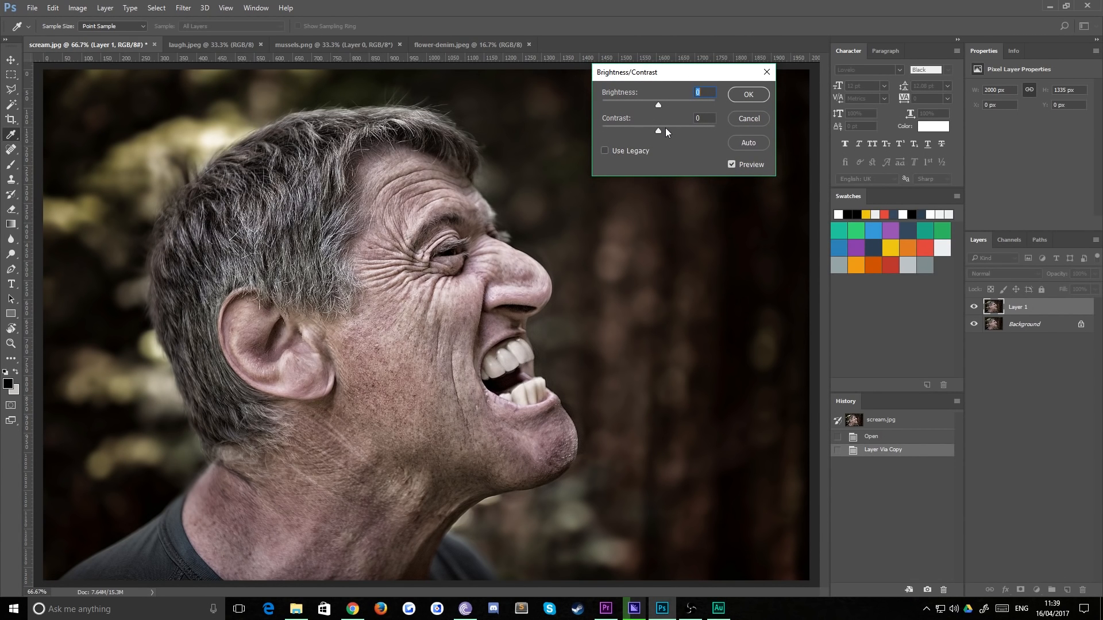
click(703, 118)
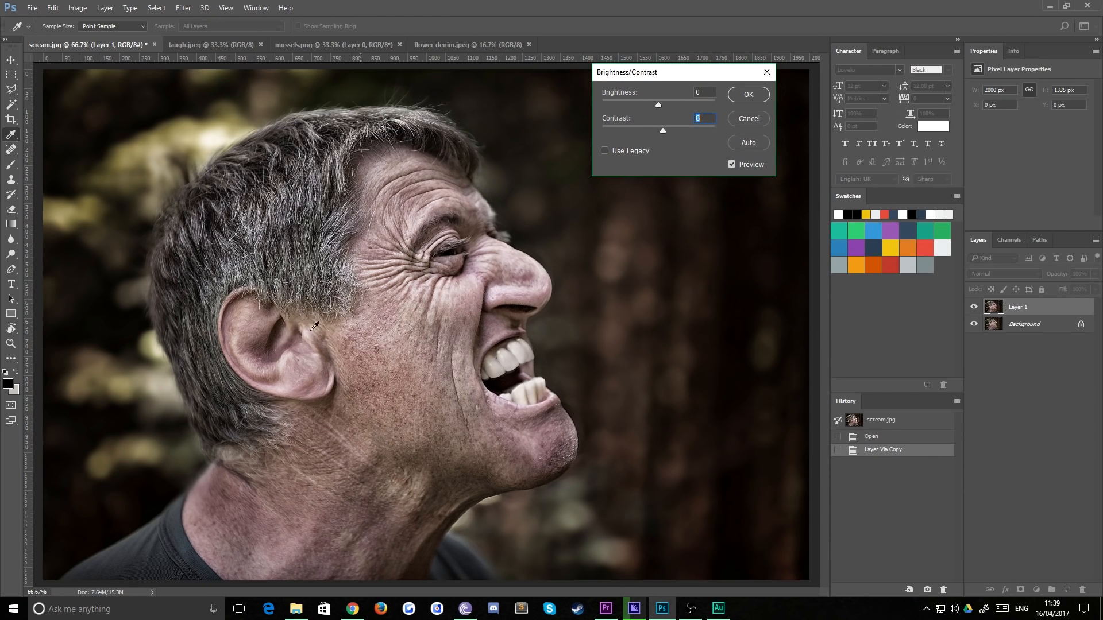
mouse_move(436, 398)
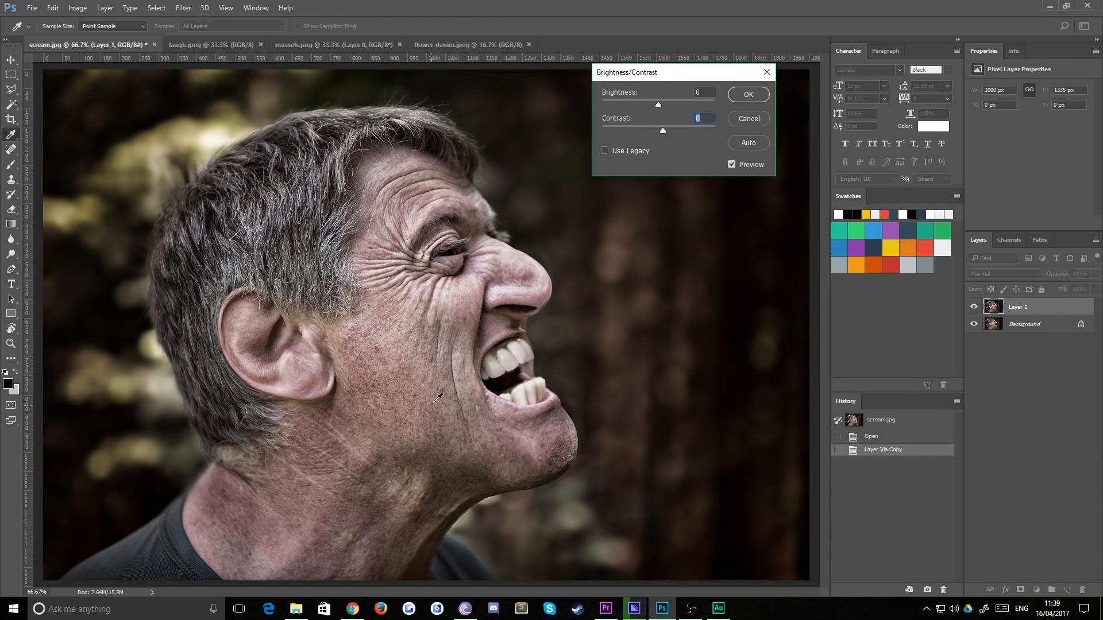
mouse_move(225, 267)
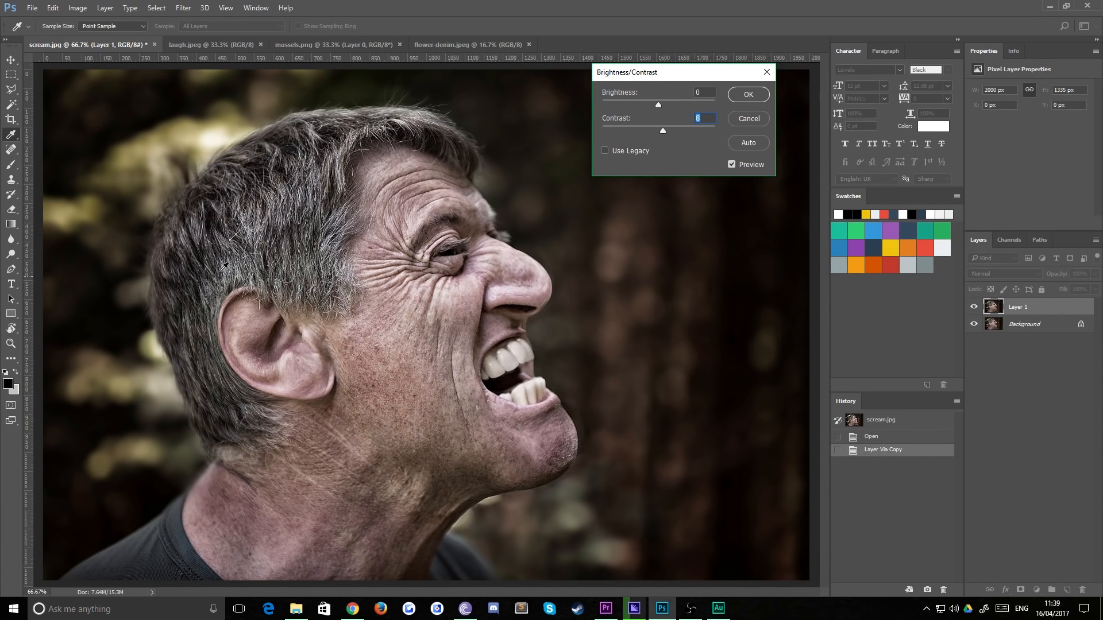
mouse_move(337, 284)
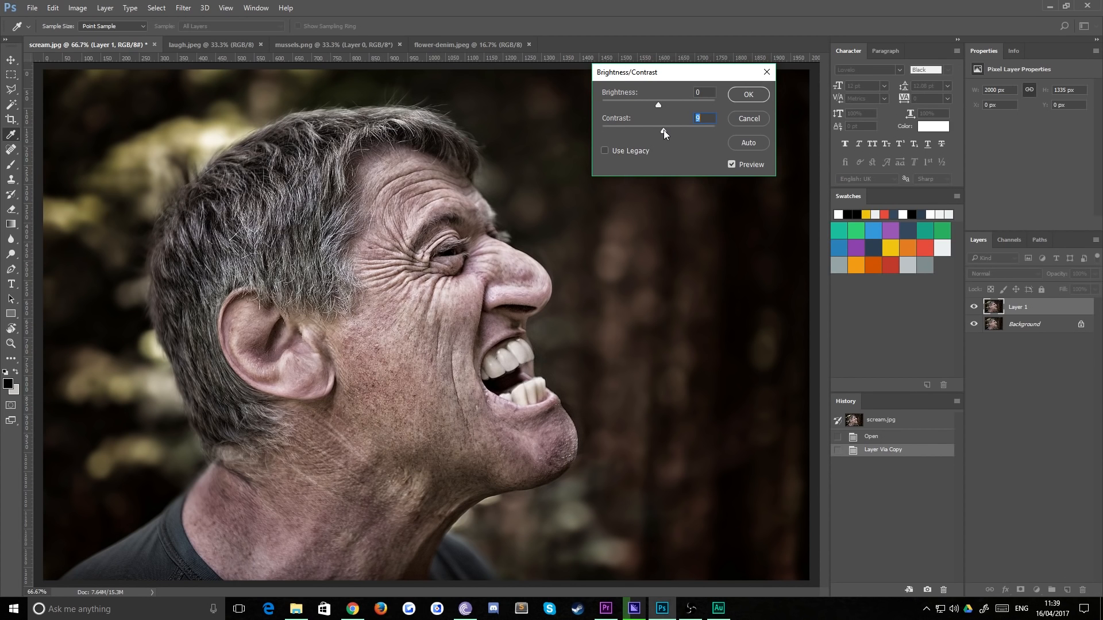
drag(659, 104, 660, 105)
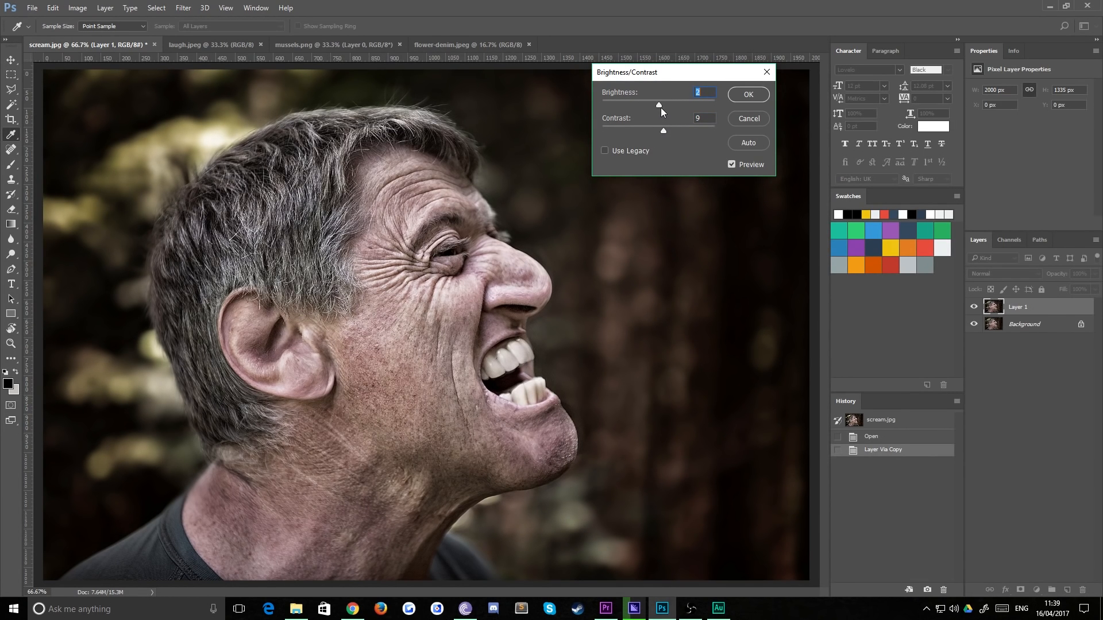
click(746, 94)
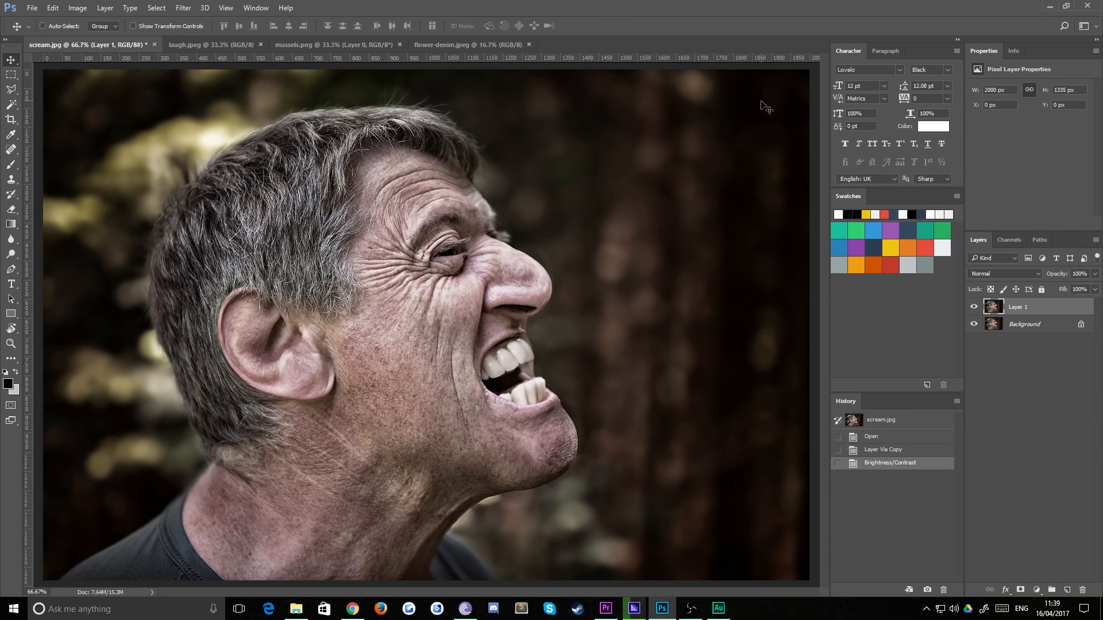
mouse_move(689, 153)
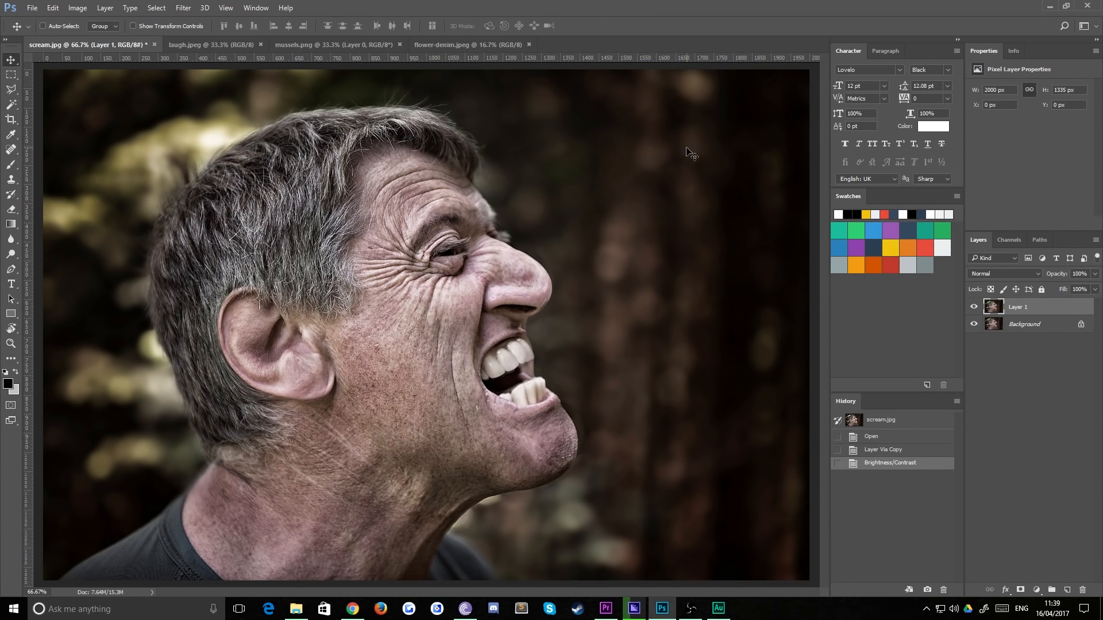
Duplicate Layer 1 into Layer 1 copy with Ctrl+J
key(ctrl+j)
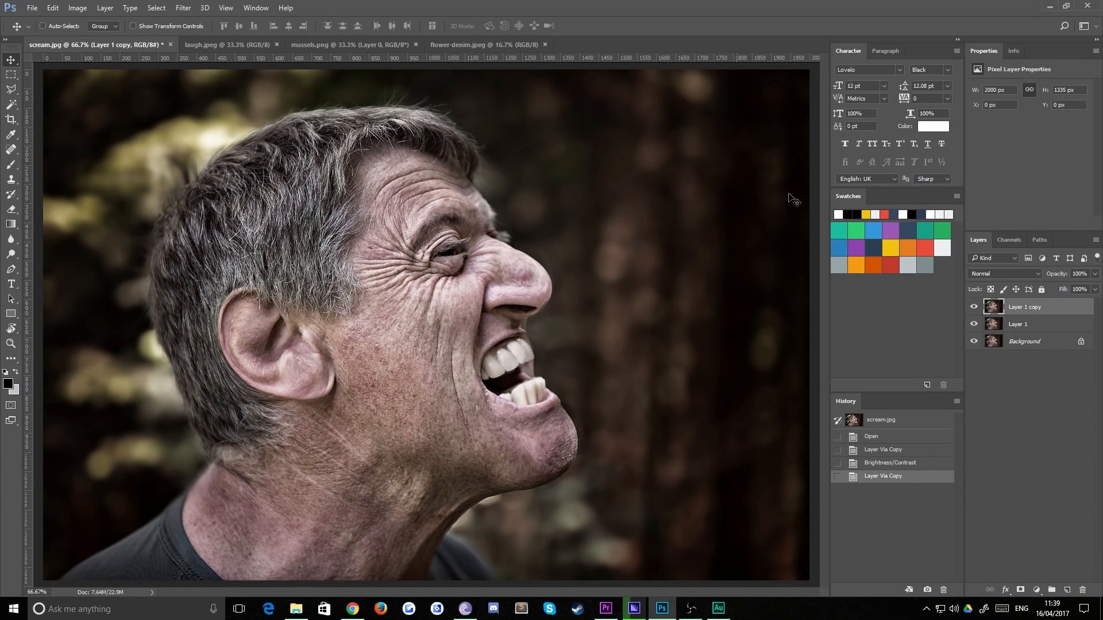
click(1017, 323)
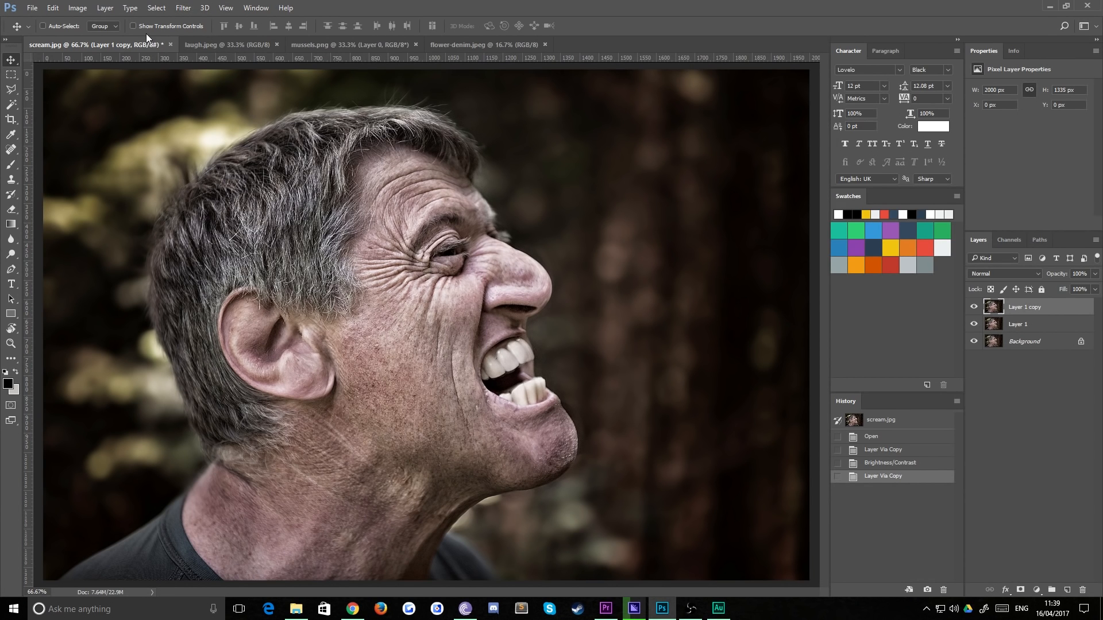
click(78, 8)
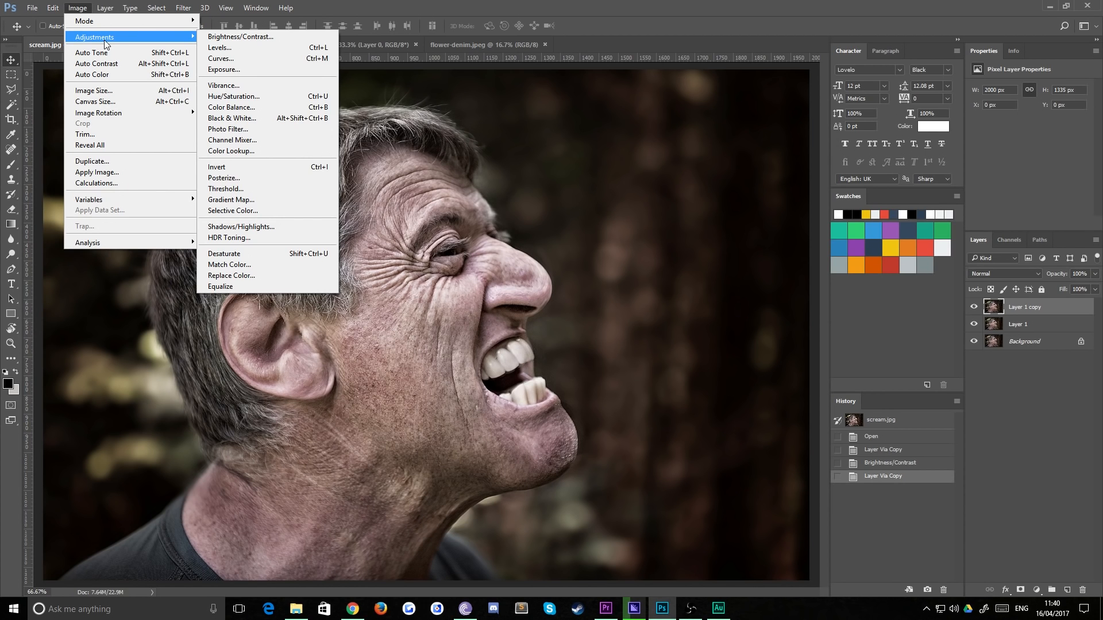
click(233, 96)
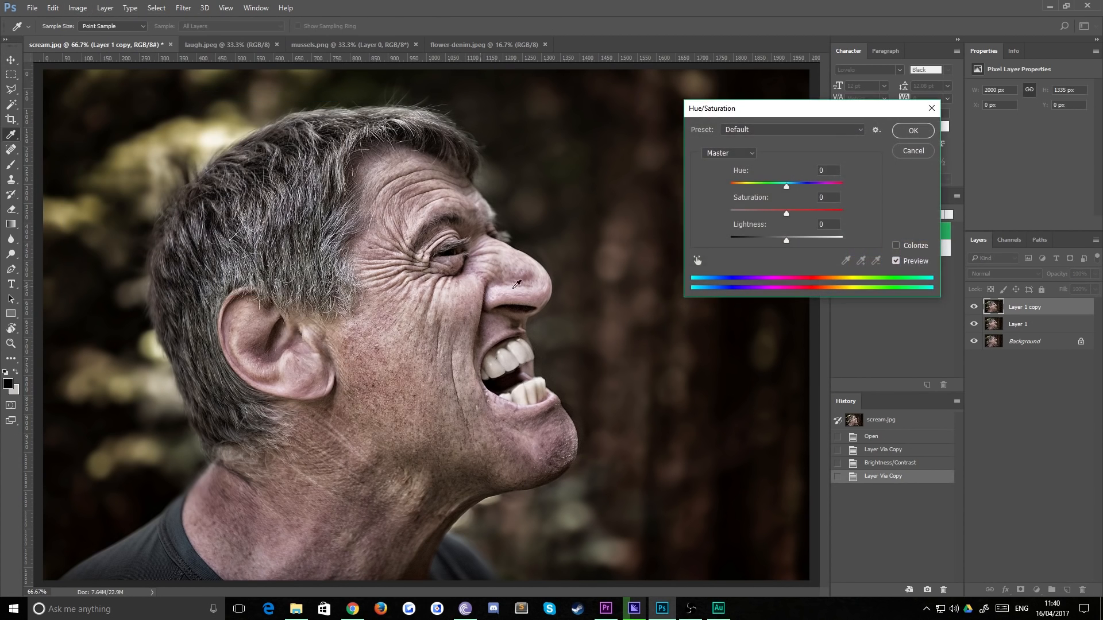
drag(786, 213, 730, 213)
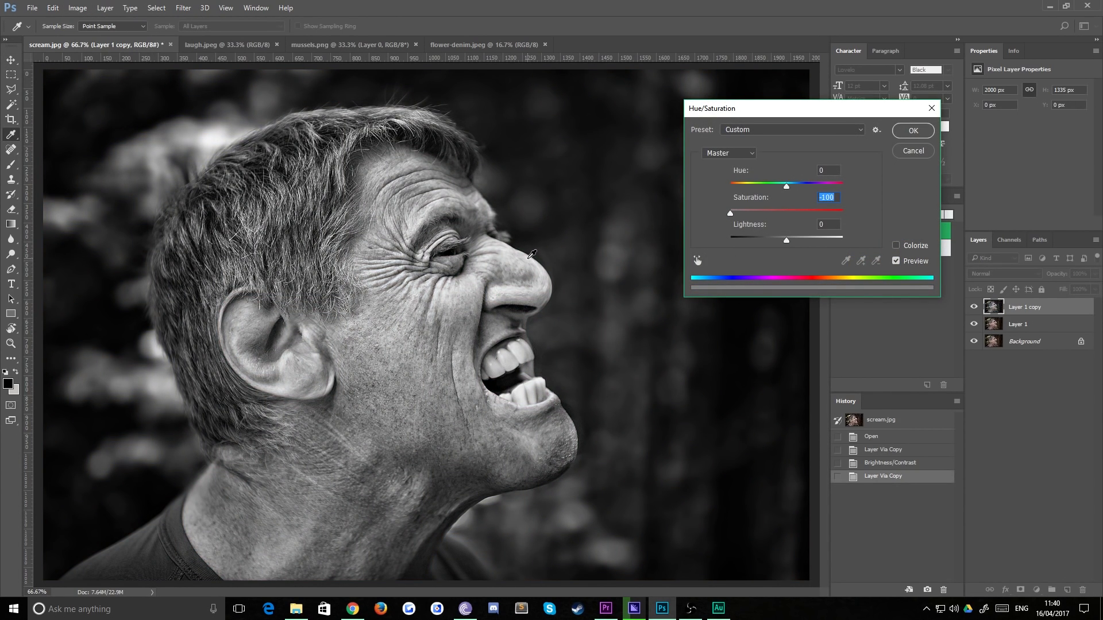
mouse_move(918, 158)
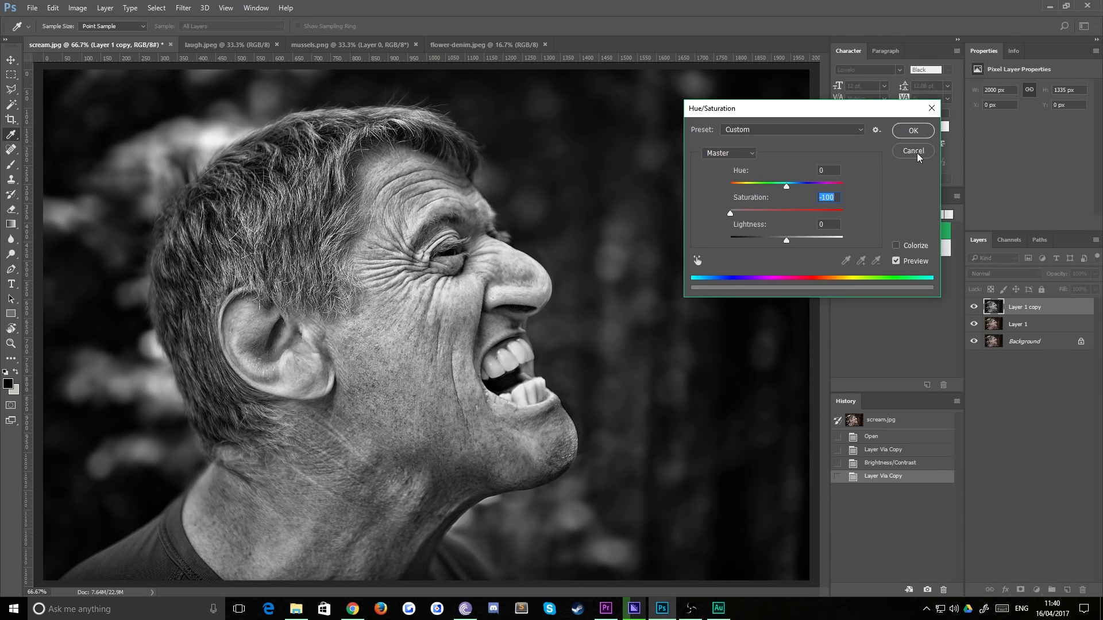
click(912, 150)
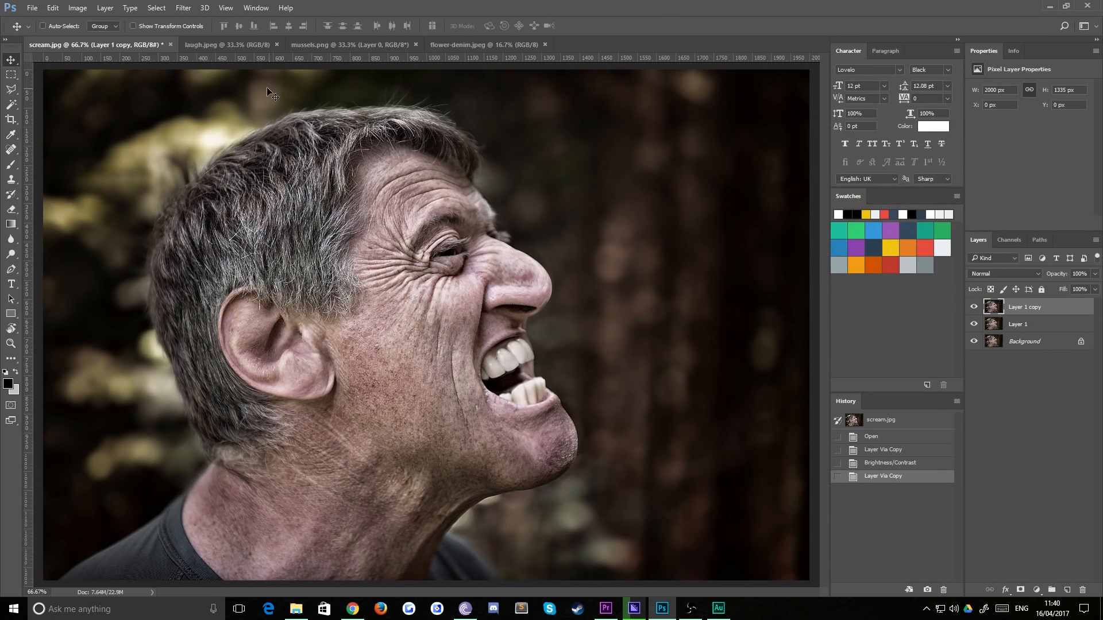
click(78, 8)
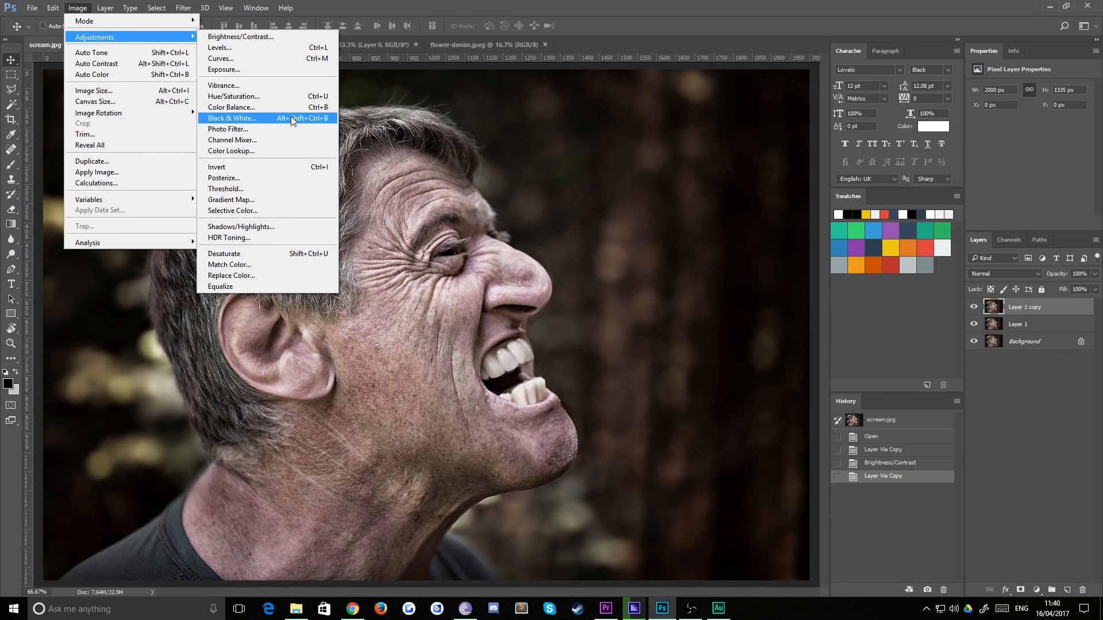
click(231, 117)
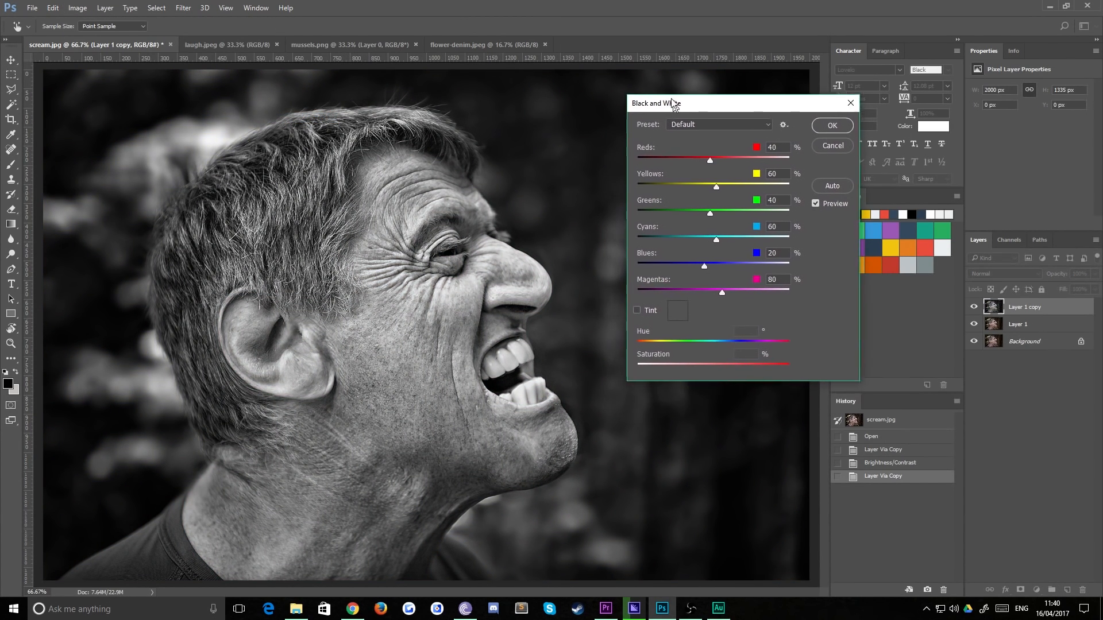
drag(655, 103, 641, 90)
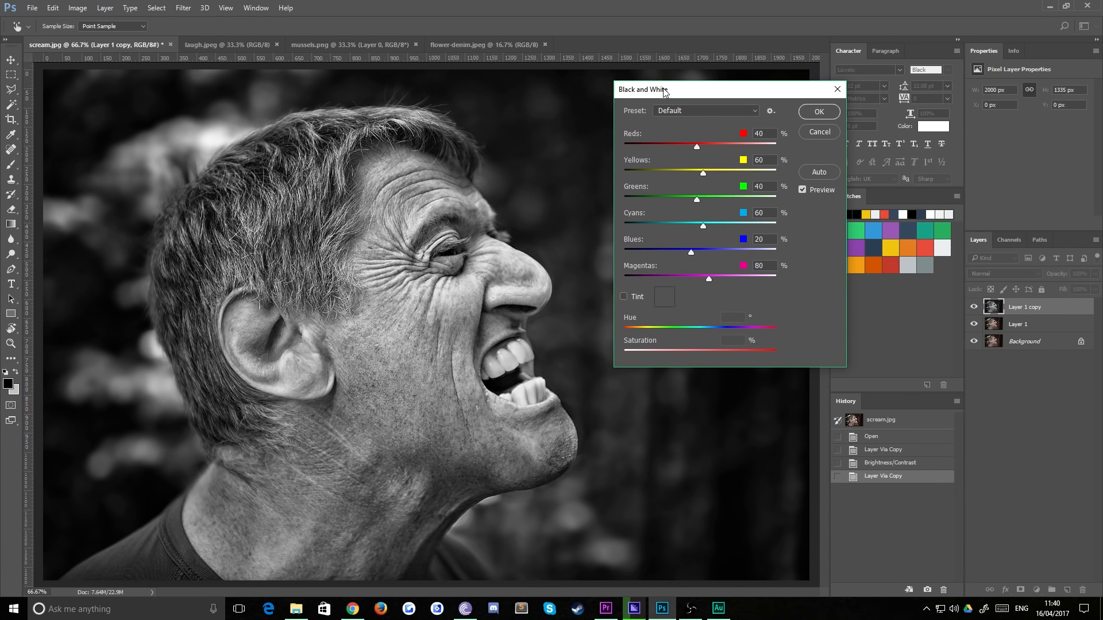
mouse_move(617, 118)
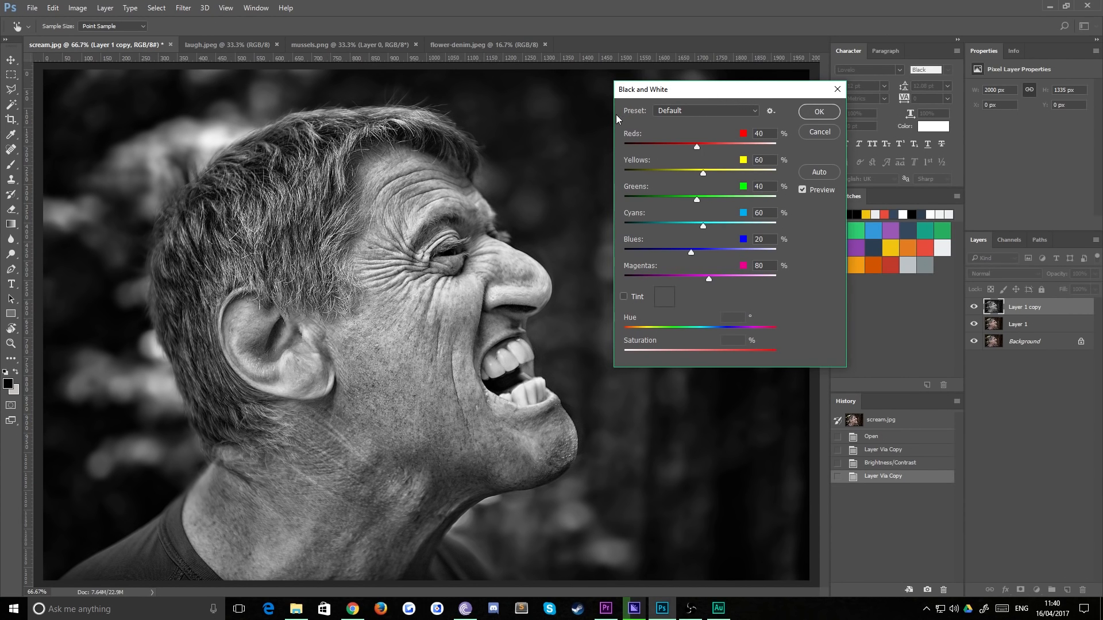
mouse_move(749, 286)
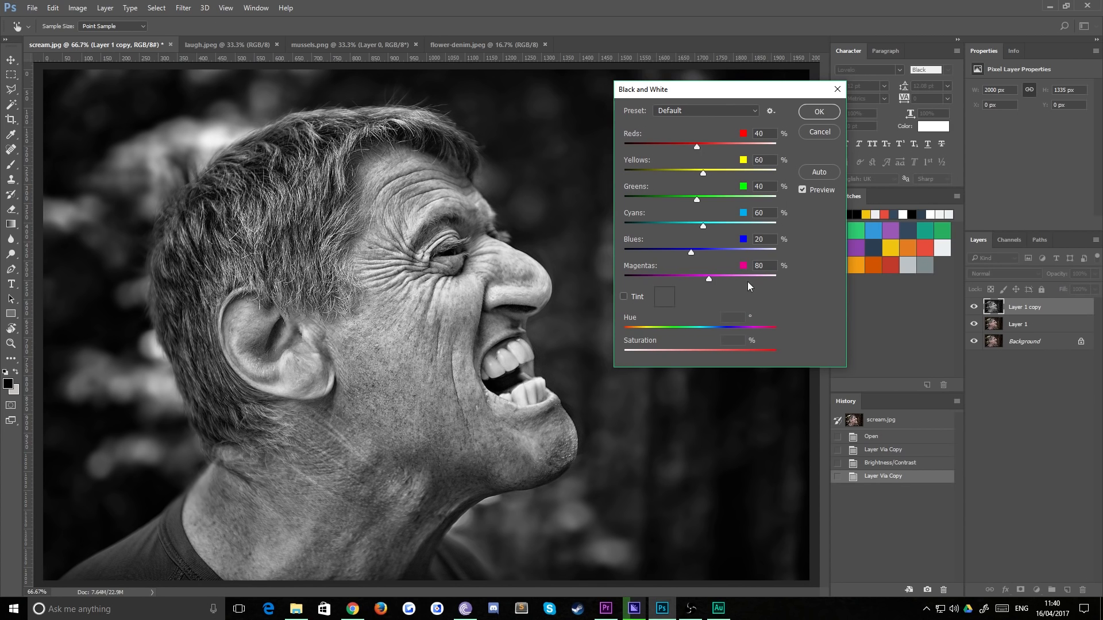
mouse_move(806, 222)
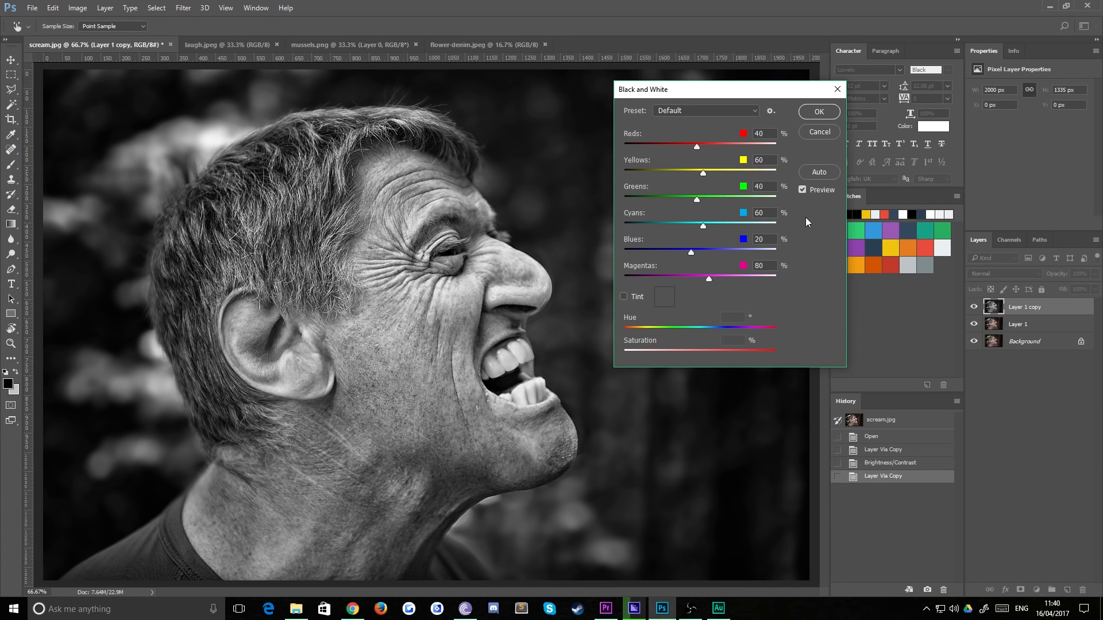
mouse_move(818, 134)
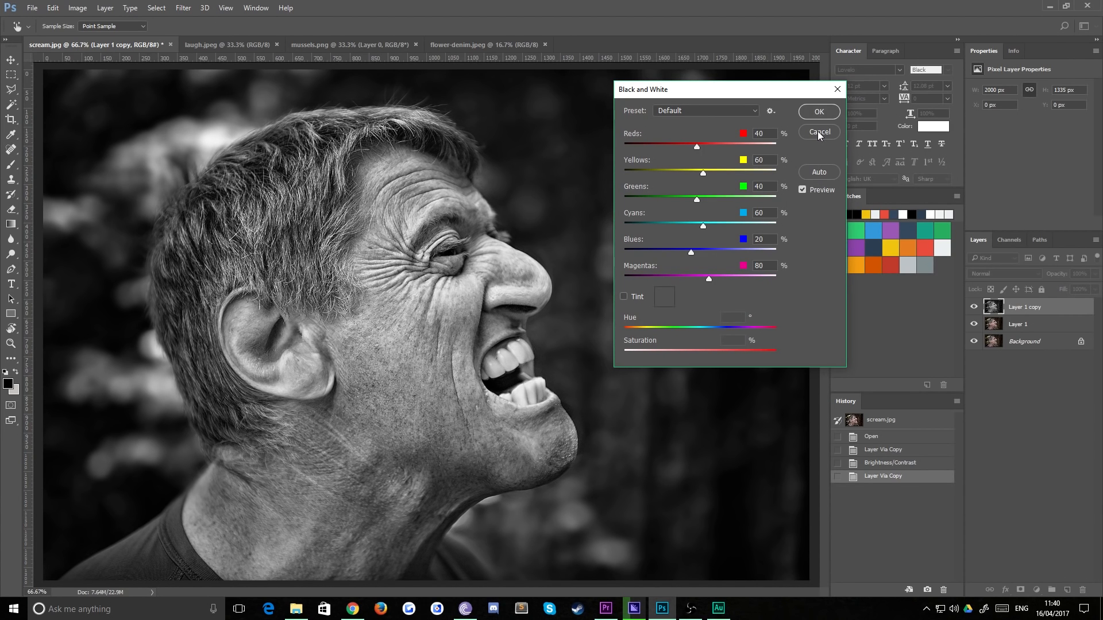
click(817, 132)
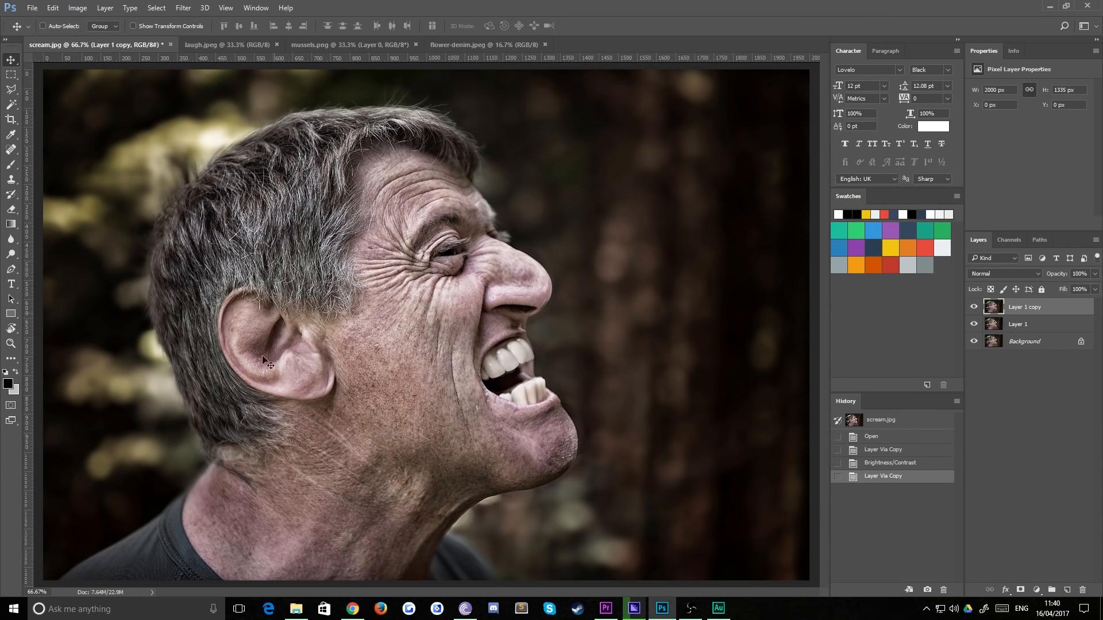
mouse_move(407, 392)
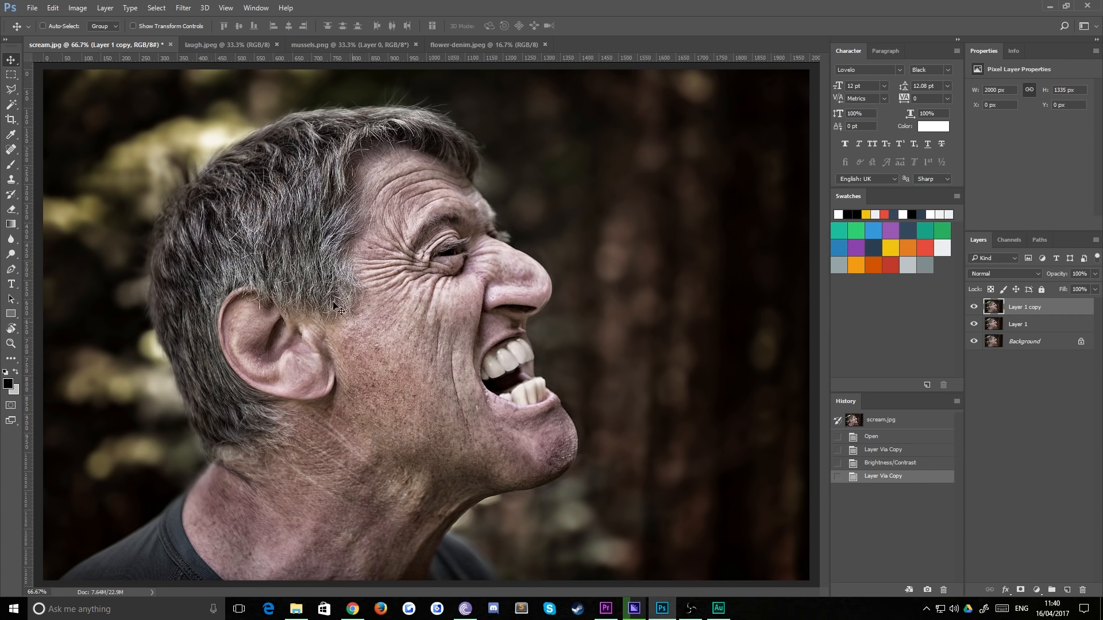
In Black & White, set Reds to -68 and Yellows to 85
click(77, 8)
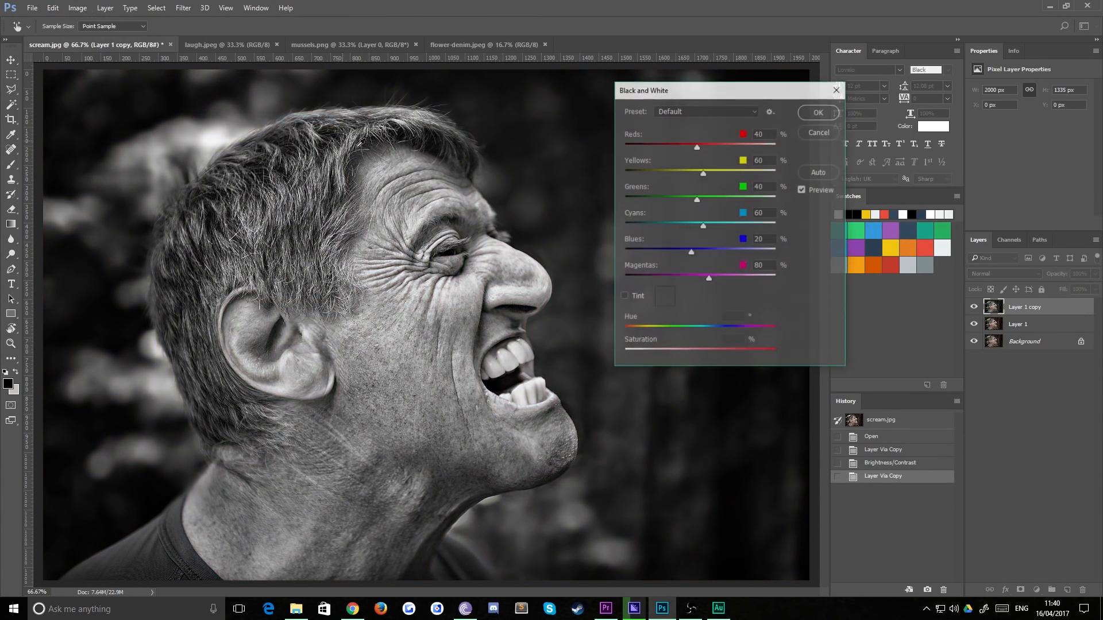
drag(696, 171, 622, 171)
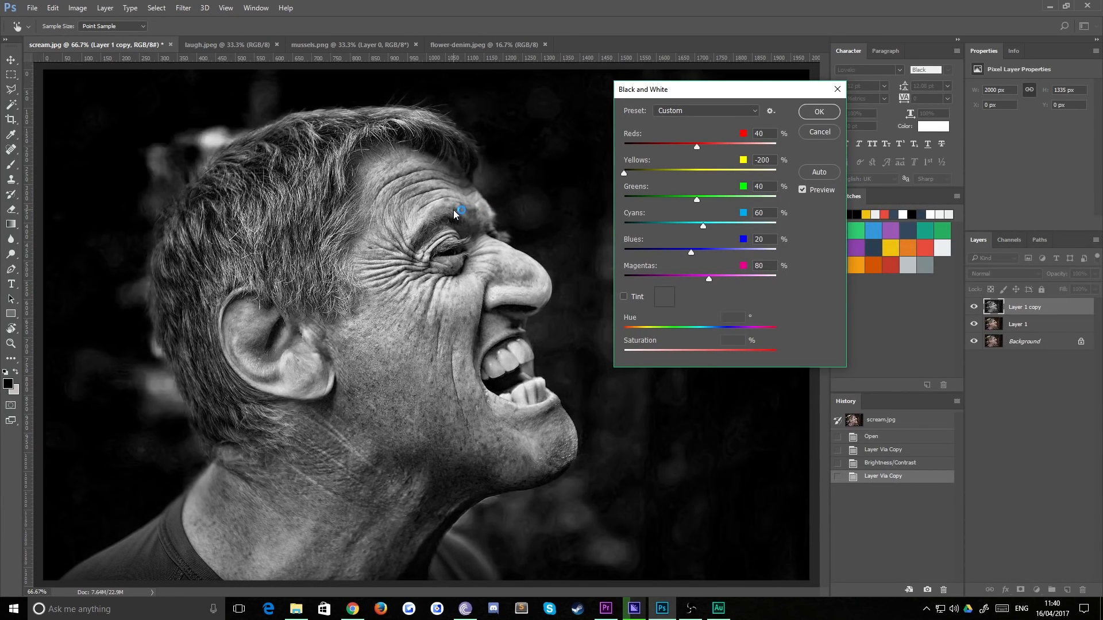
drag(623, 173, 775, 173)
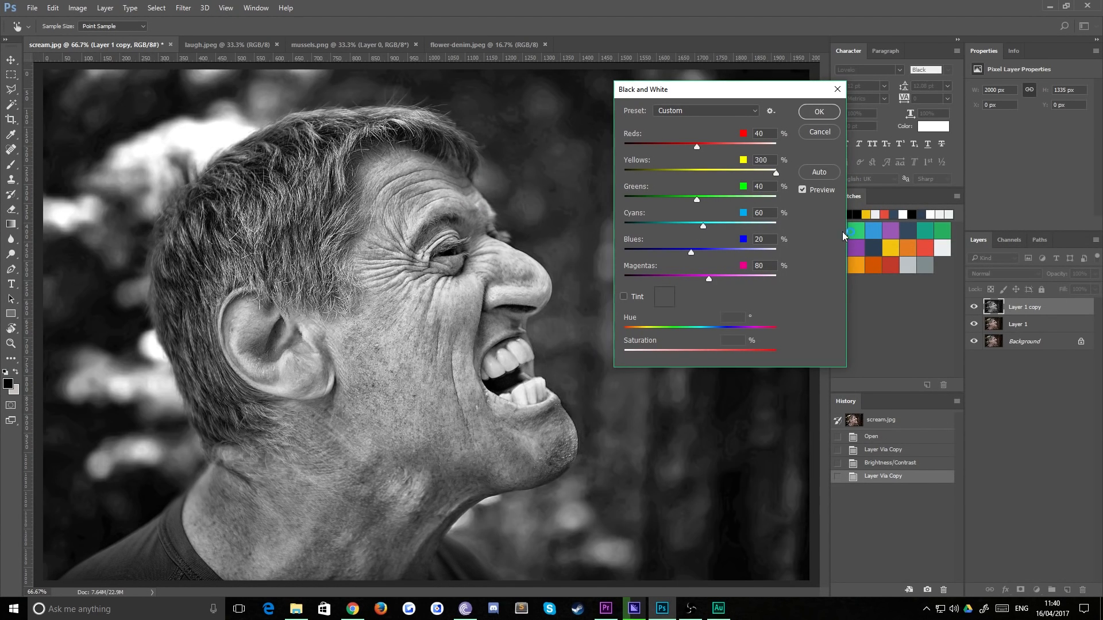
drag(775, 172, 694, 172)
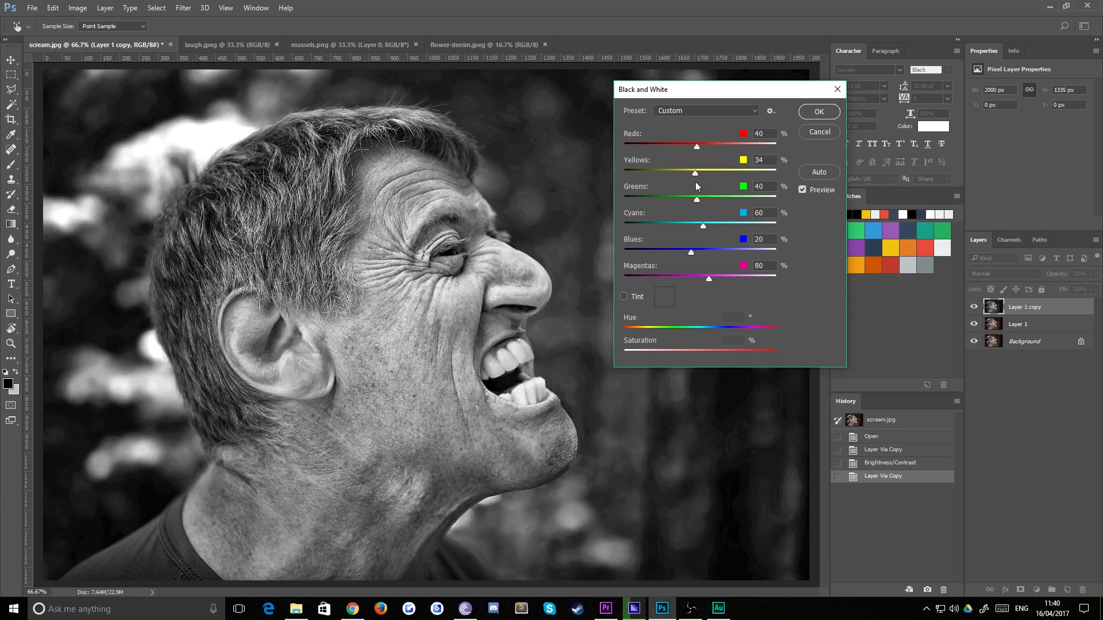
drag(693, 173, 698, 173)
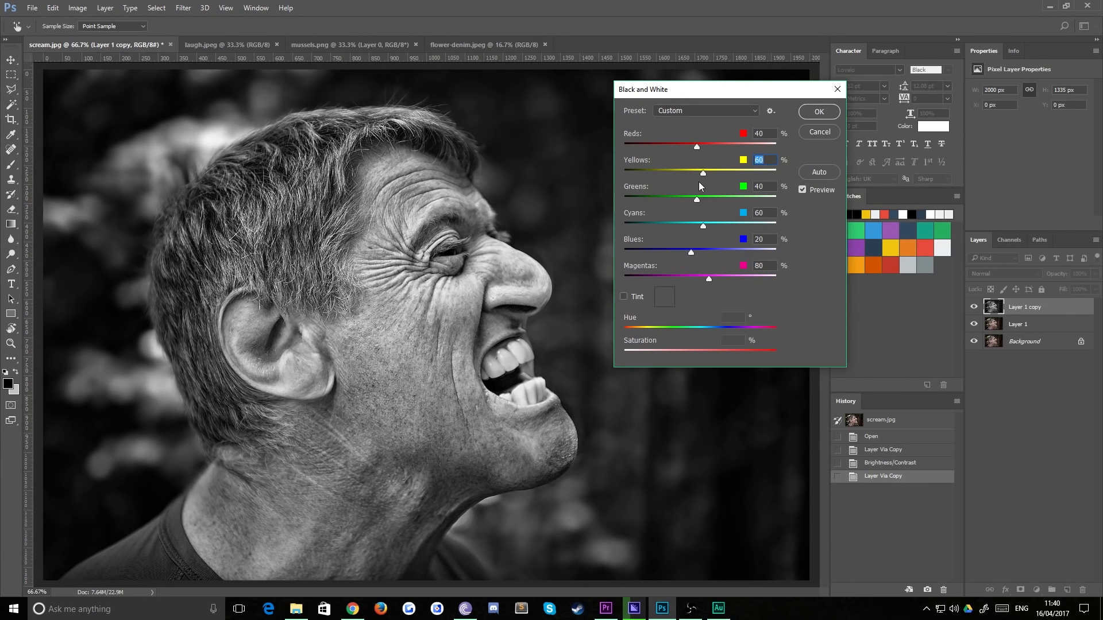
mouse_move(680, 150)
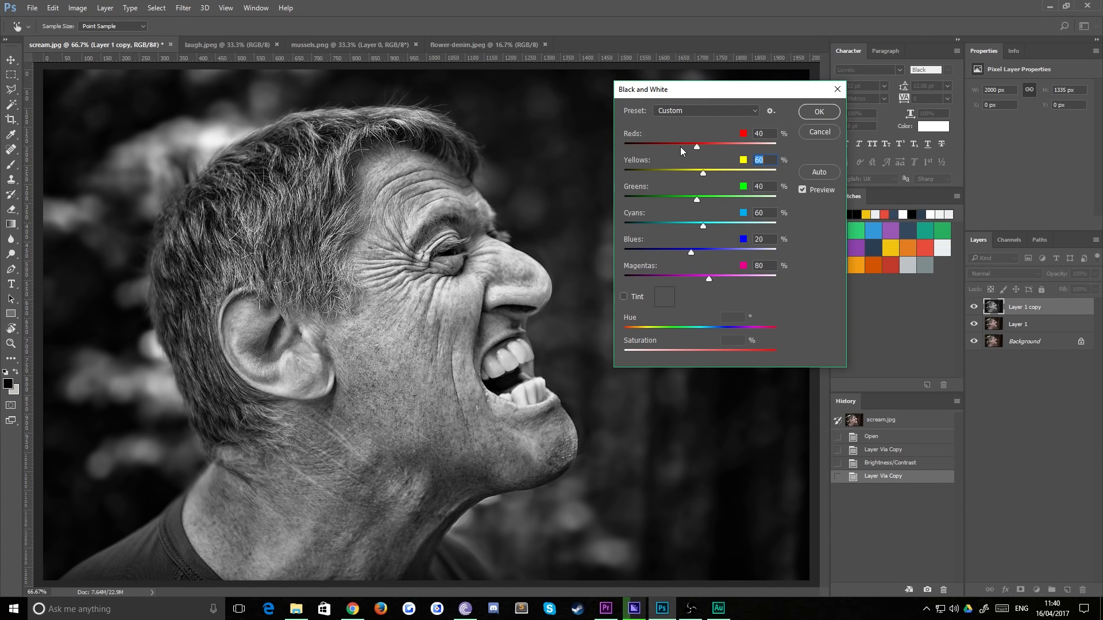
drag(696, 147, 664, 146)
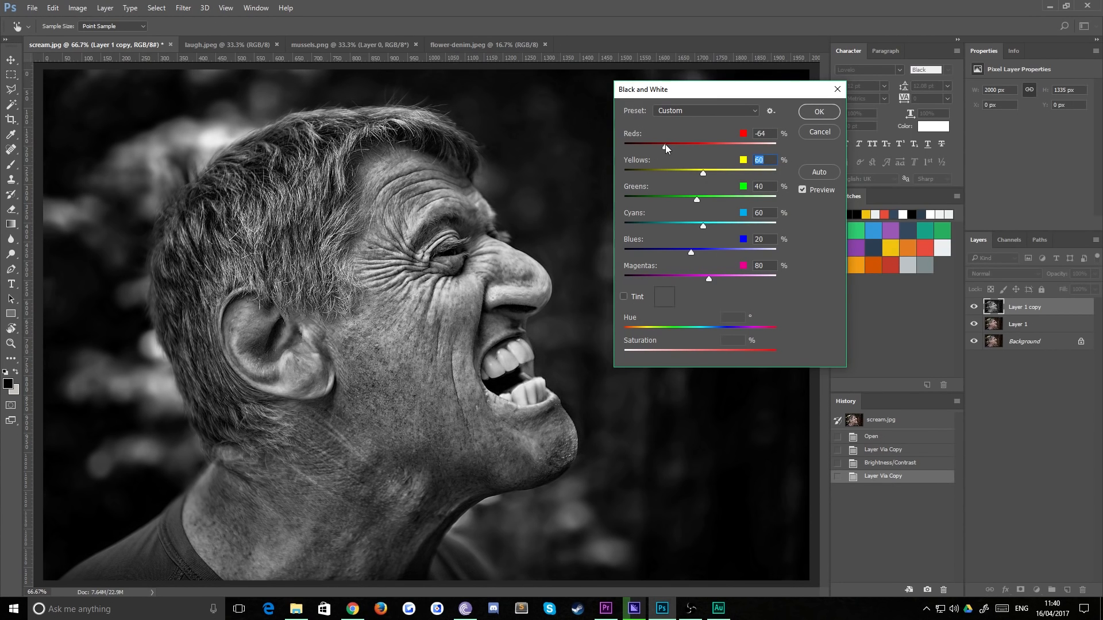
drag(664, 143, 650, 144)
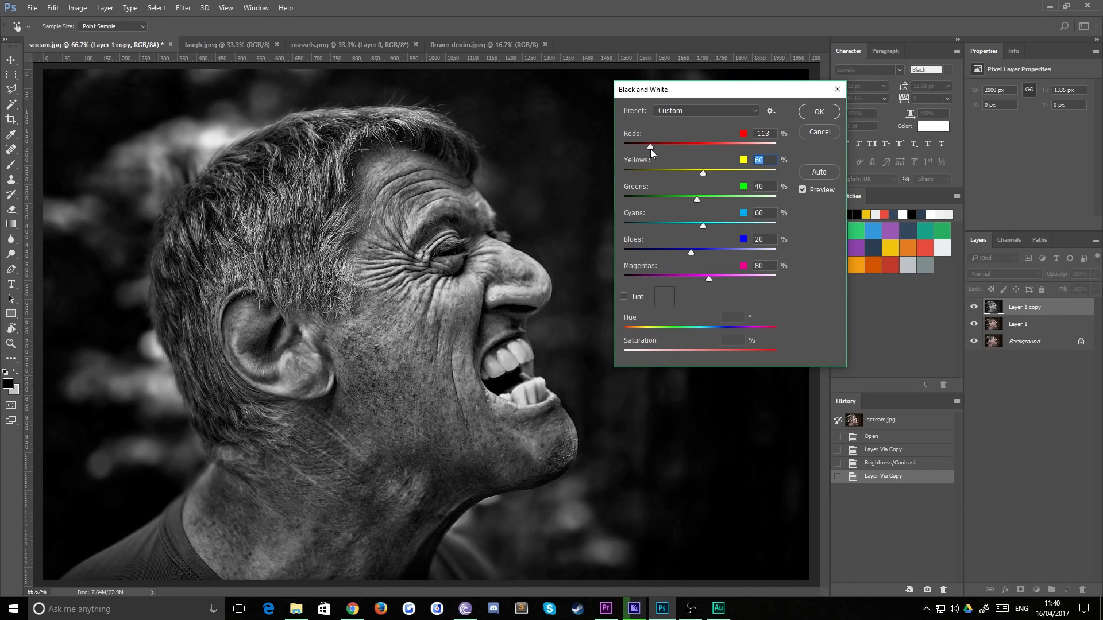
drag(649, 145, 657, 145)
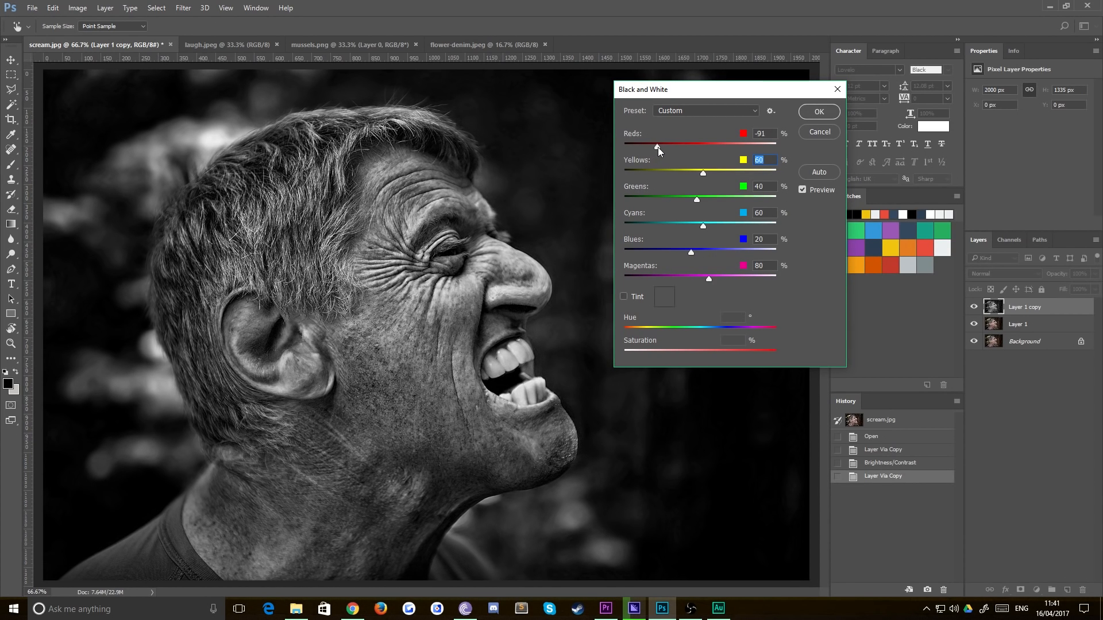
drag(655, 143, 664, 144)
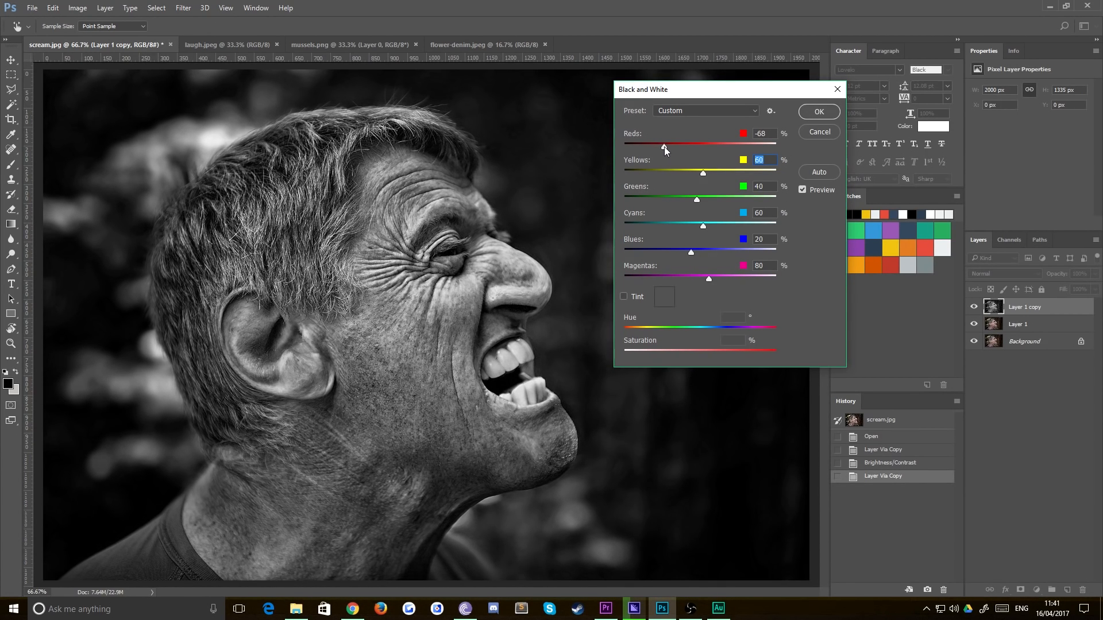
drag(702, 173, 689, 172)
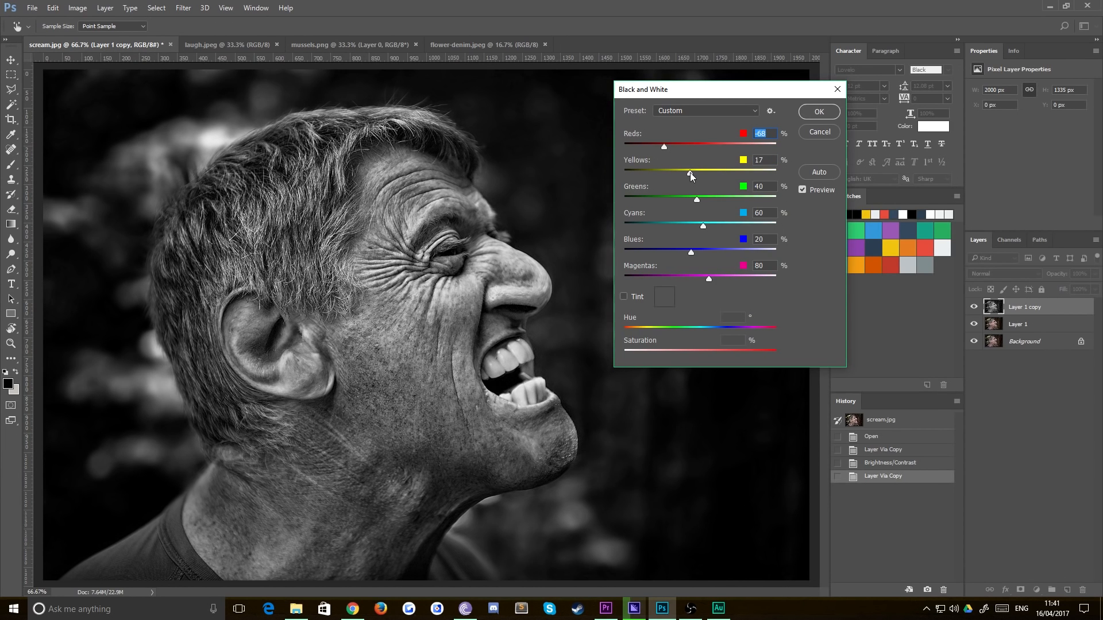
drag(689, 173, 711, 174)
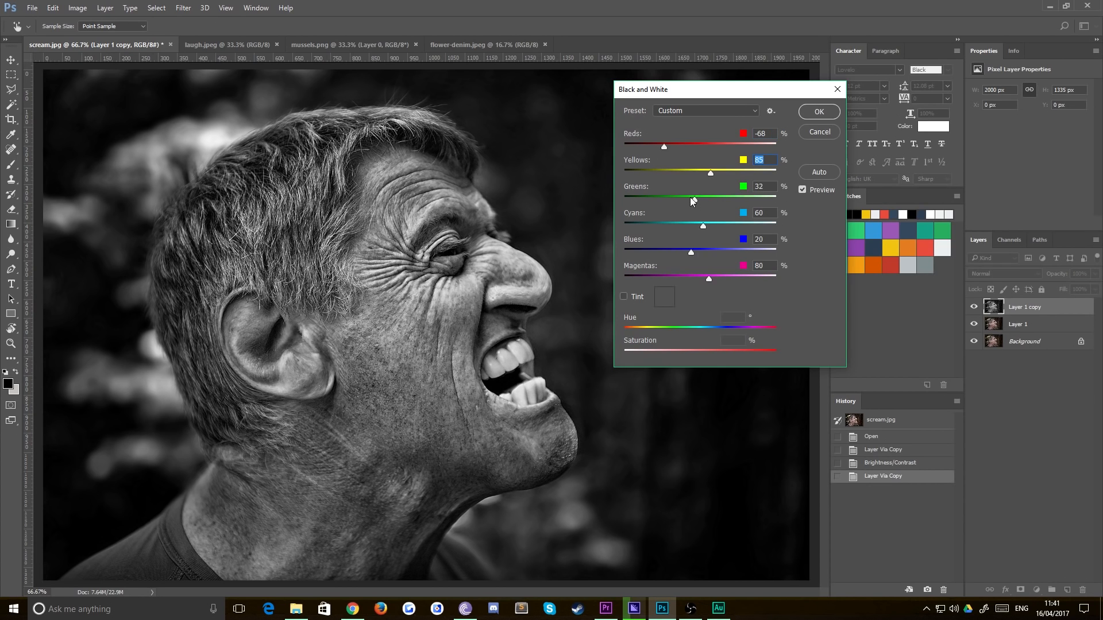
Set Greens 19, Cyans -160, Blues -200, Magentas 43 and apply the conversion
drag(692, 201, 775, 202)
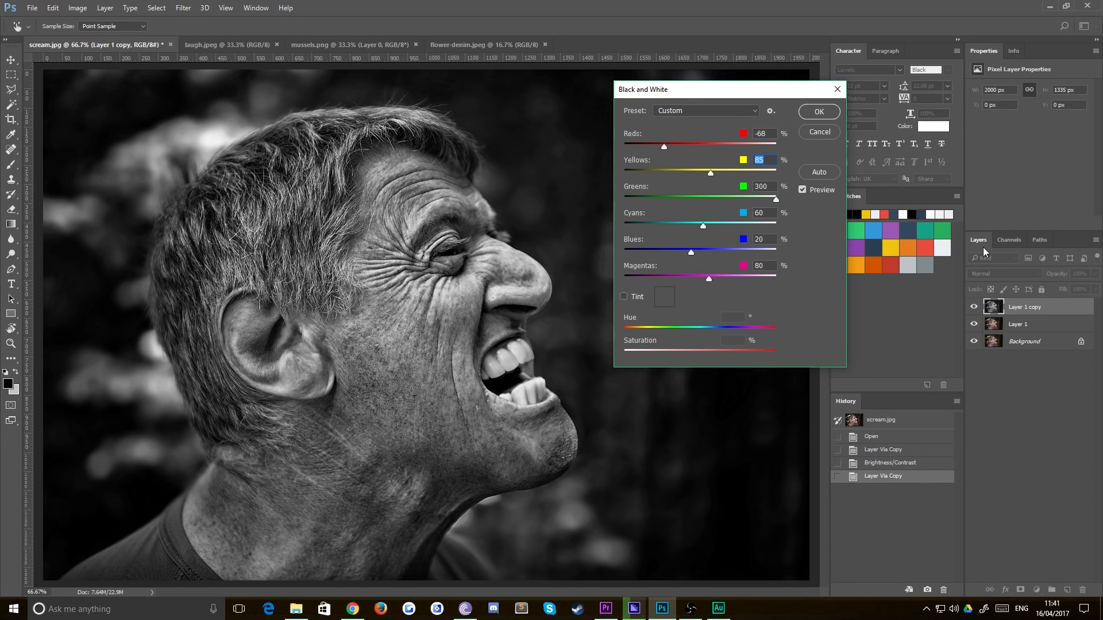
drag(775, 199, 689, 199)
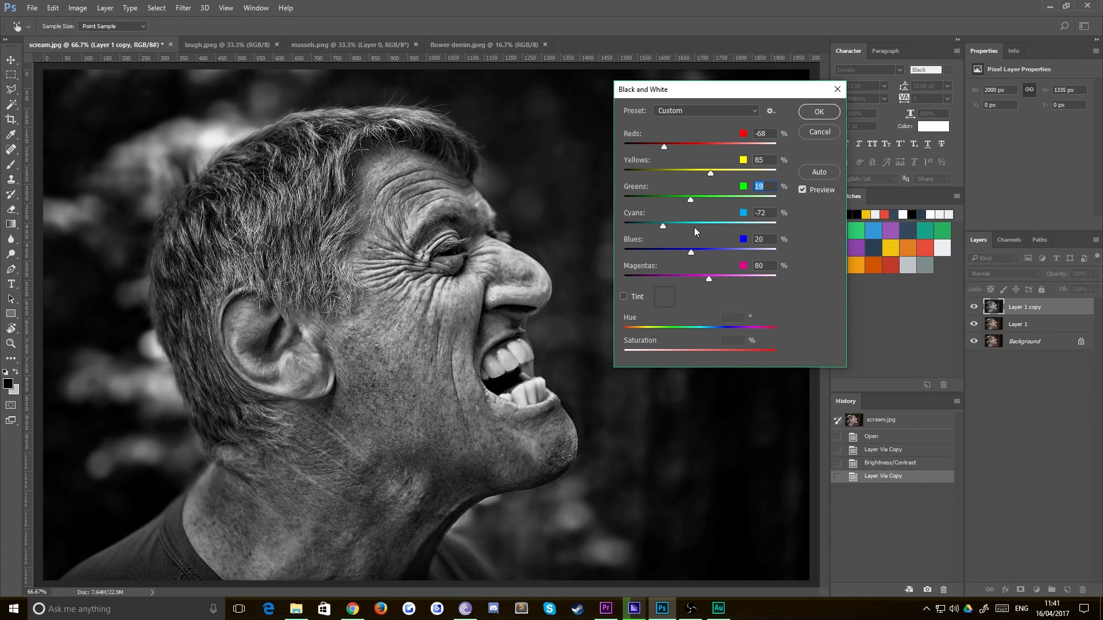
drag(662, 225, 623, 225)
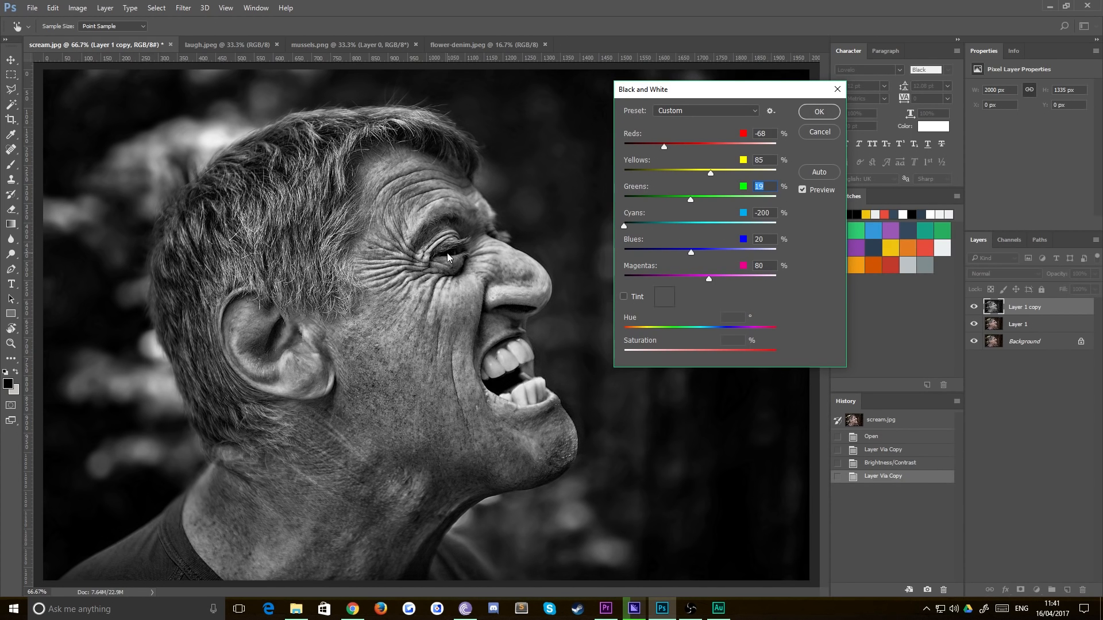
mouse_move(451, 268)
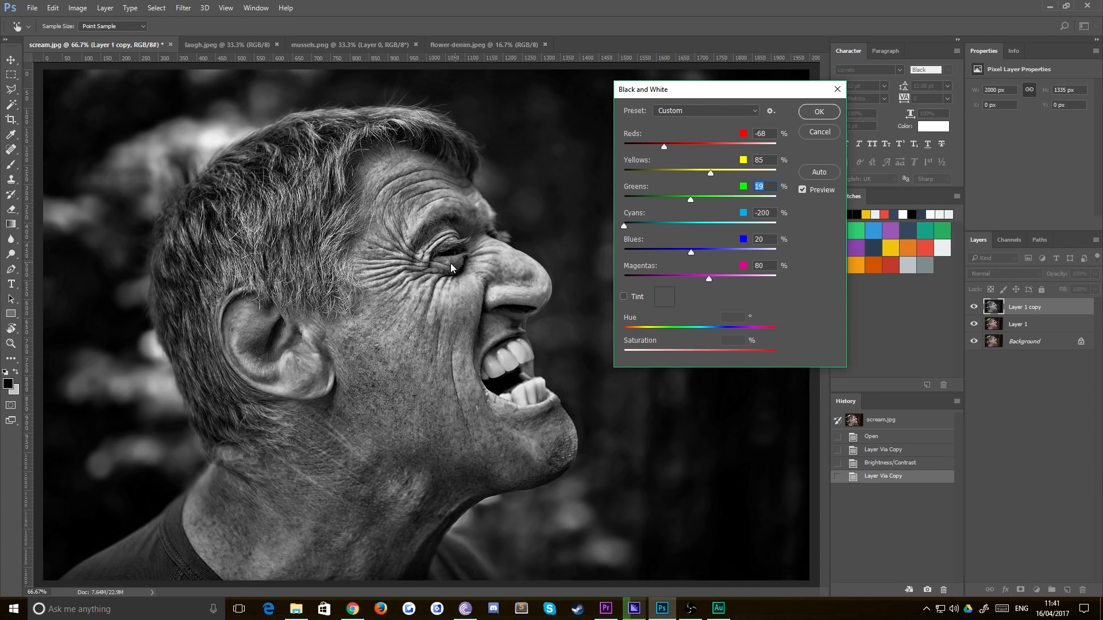
click(761, 213)
text(-160)
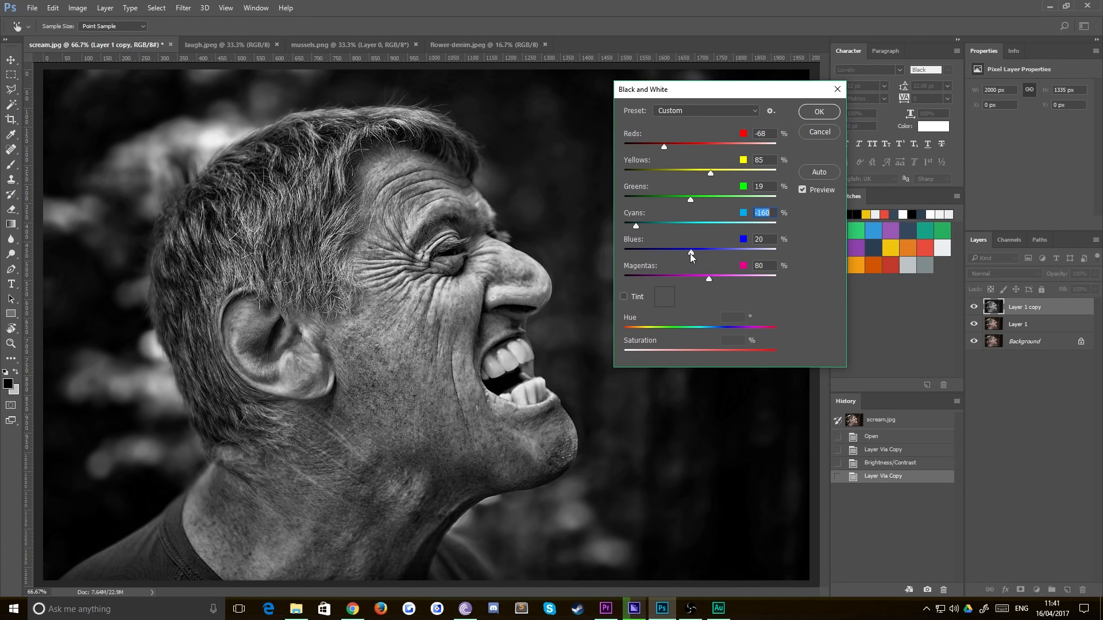
drag(690, 251, 623, 251)
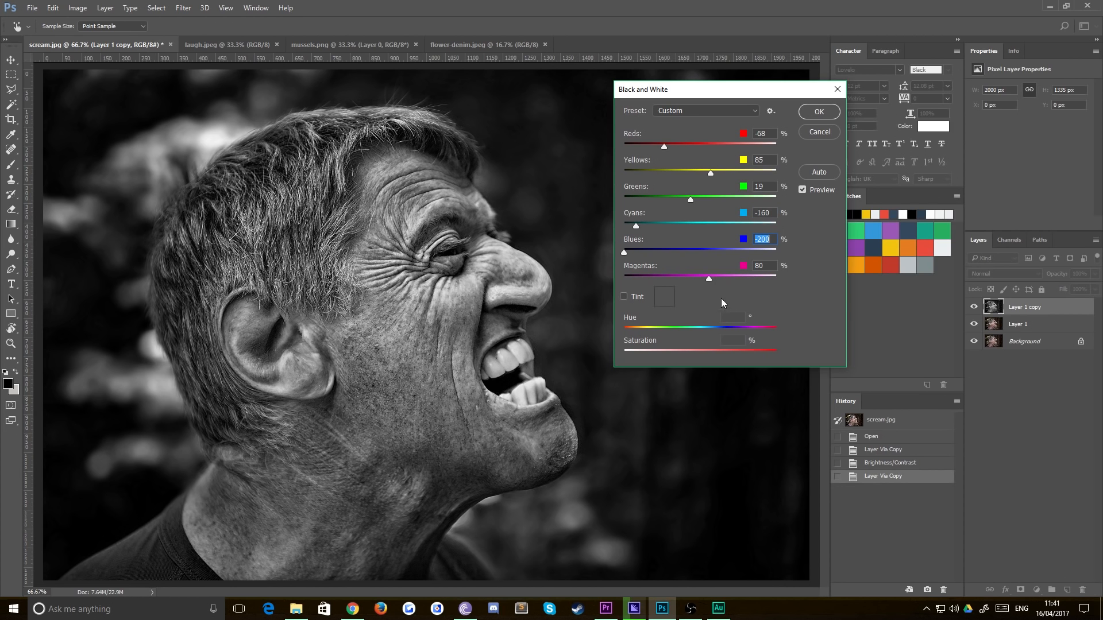
drag(708, 279, 717, 279)
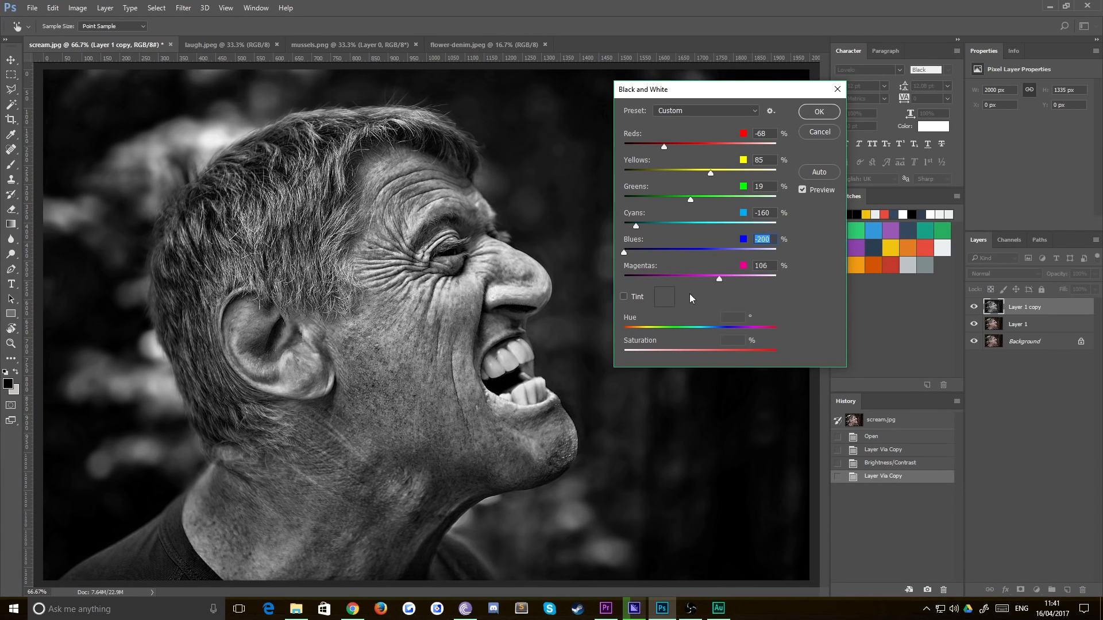
drag(717, 278, 774, 278)
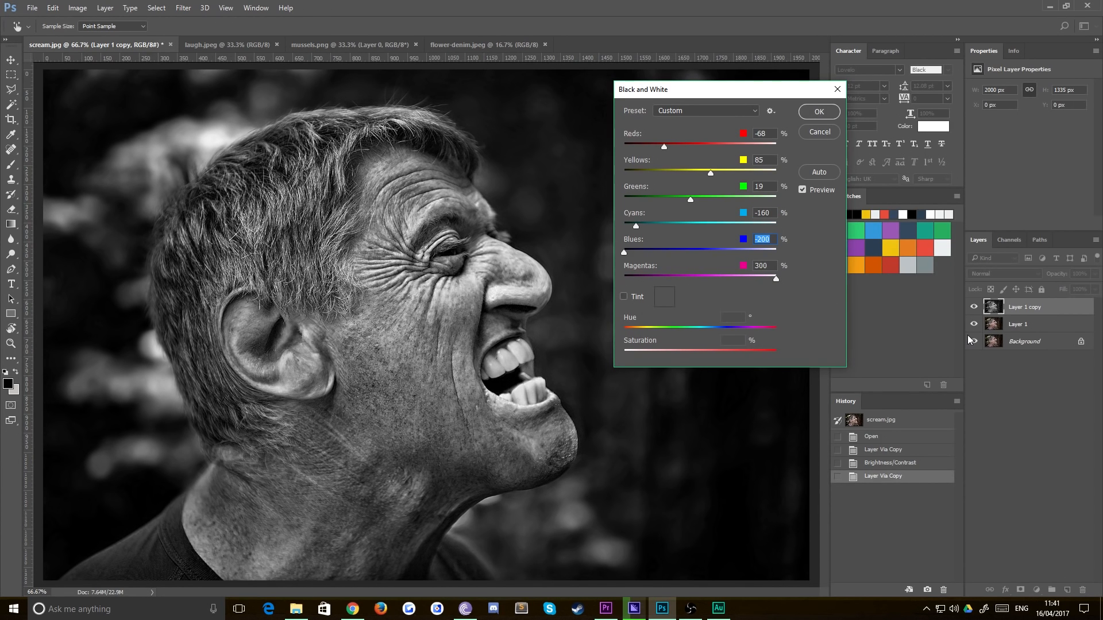
drag(774, 278, 728, 278)
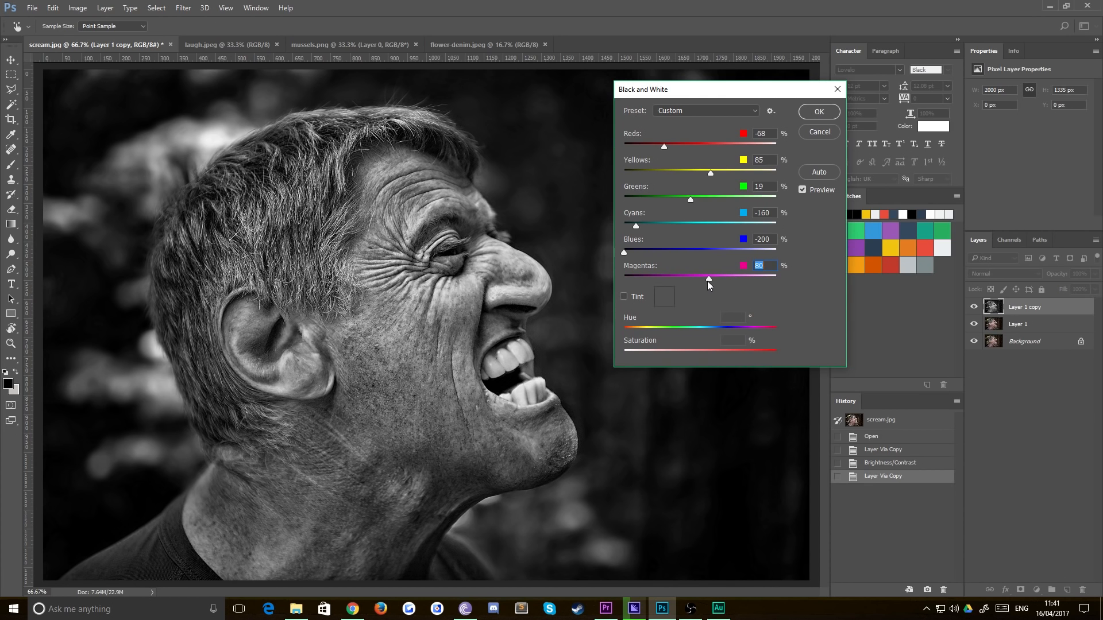
drag(707, 277, 712, 276)
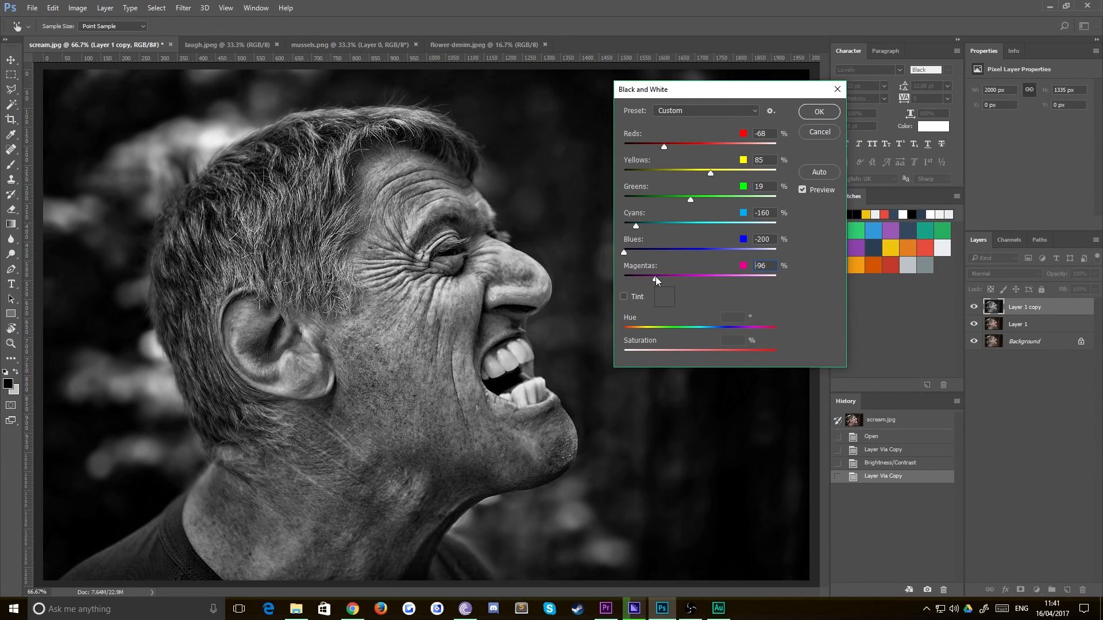
drag(635, 275, 670, 275)
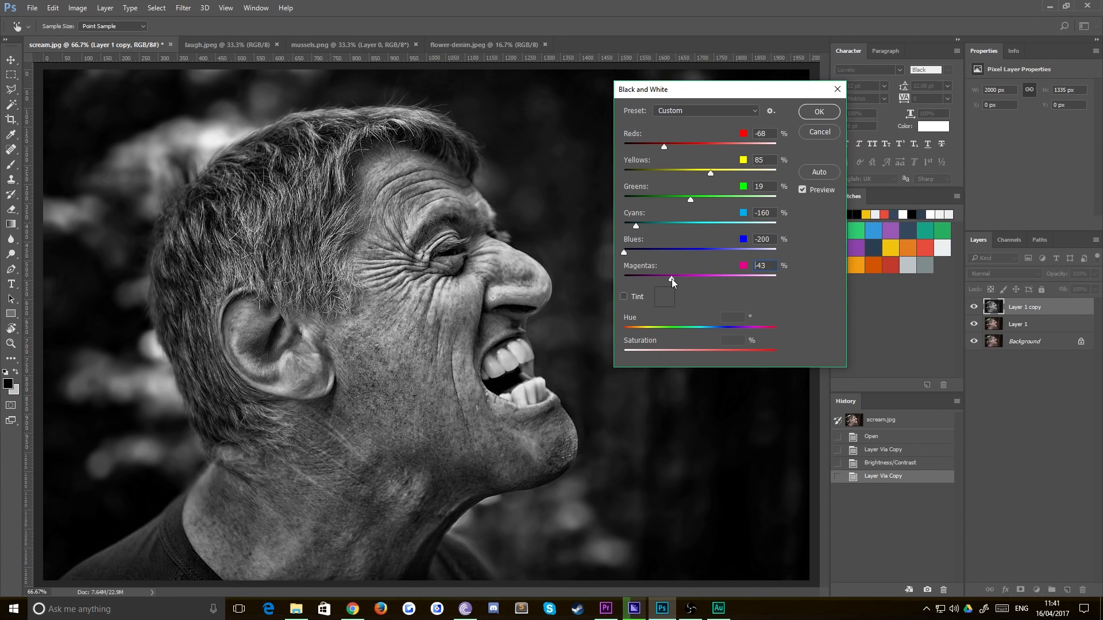
click(818, 111)
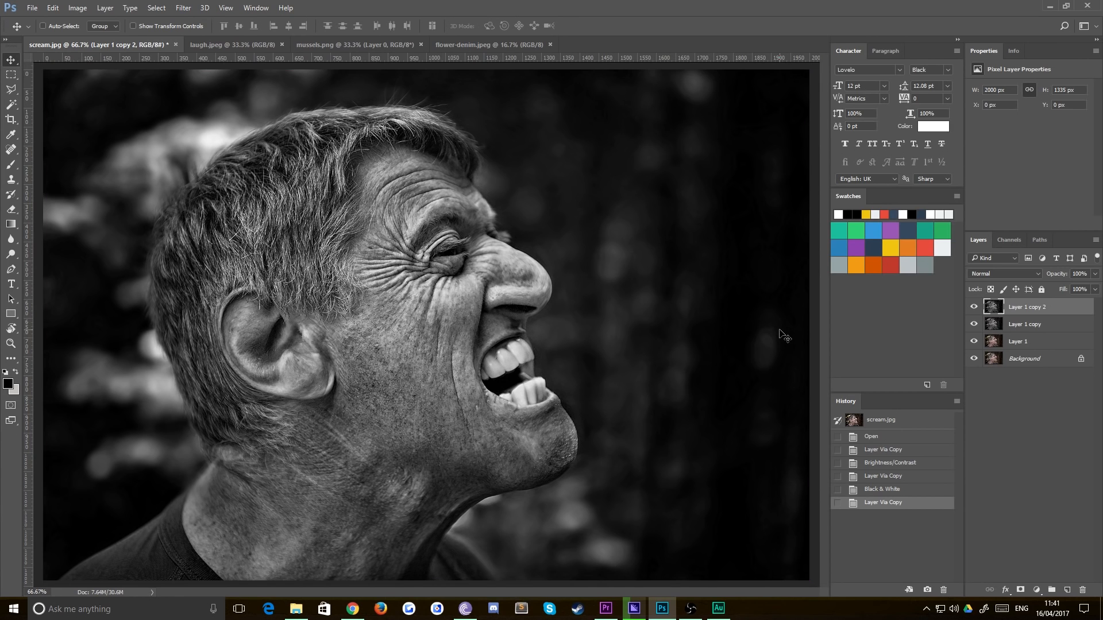
Apply Curves deepening the RGB shadows and lowering the Red shadow point for cyan-cooled blacks
click(78, 8)
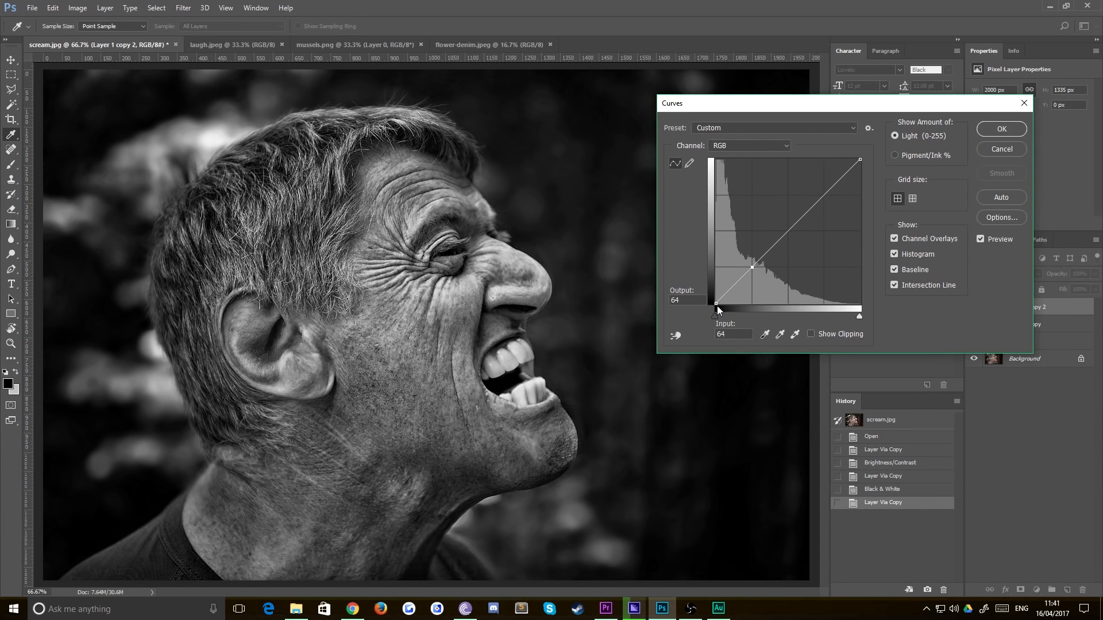
drag(717, 305, 710, 301)
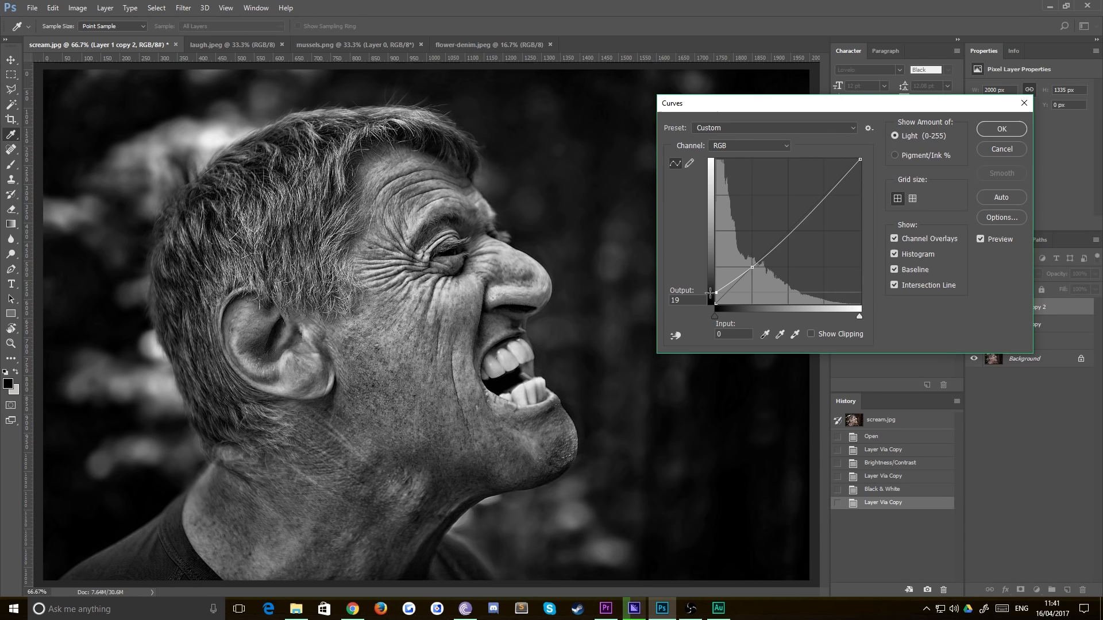
drag(711, 295, 710, 301)
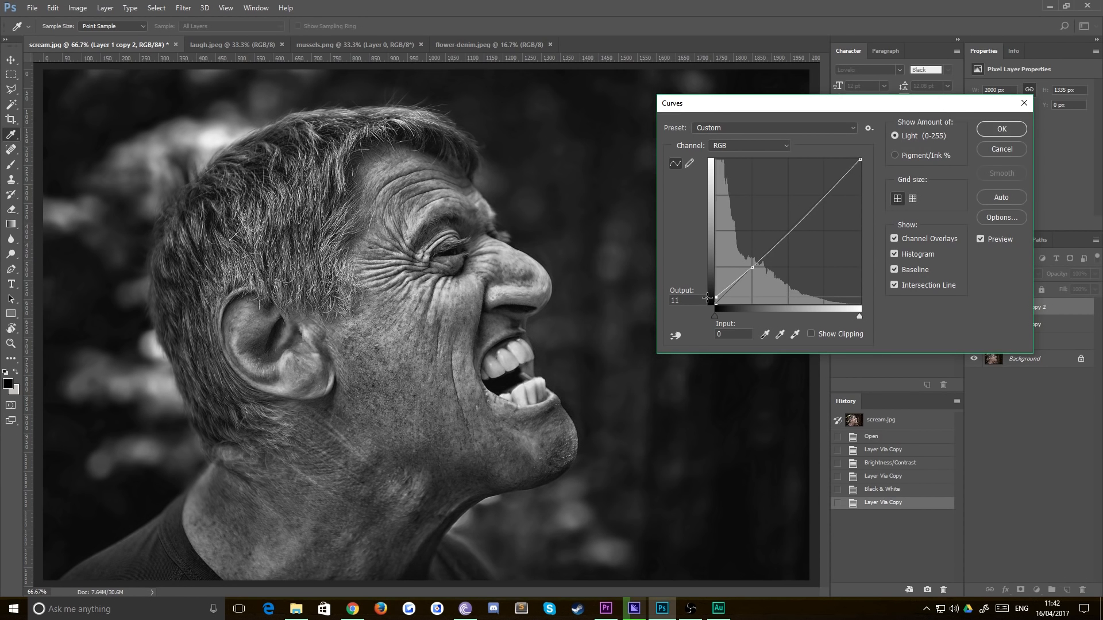
click(749, 145)
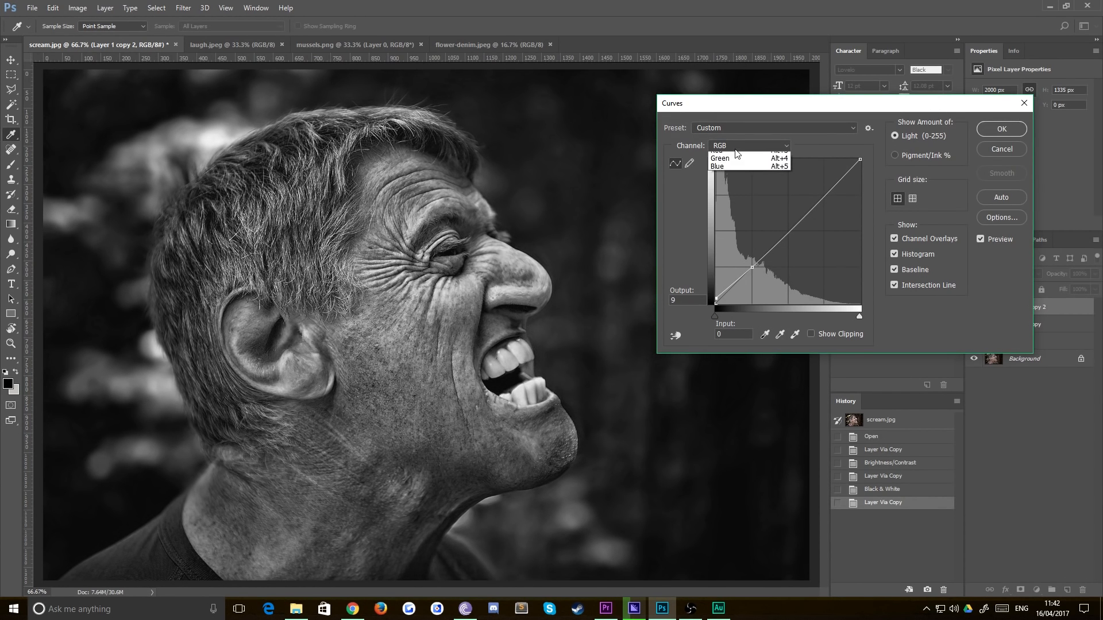
click(720, 154)
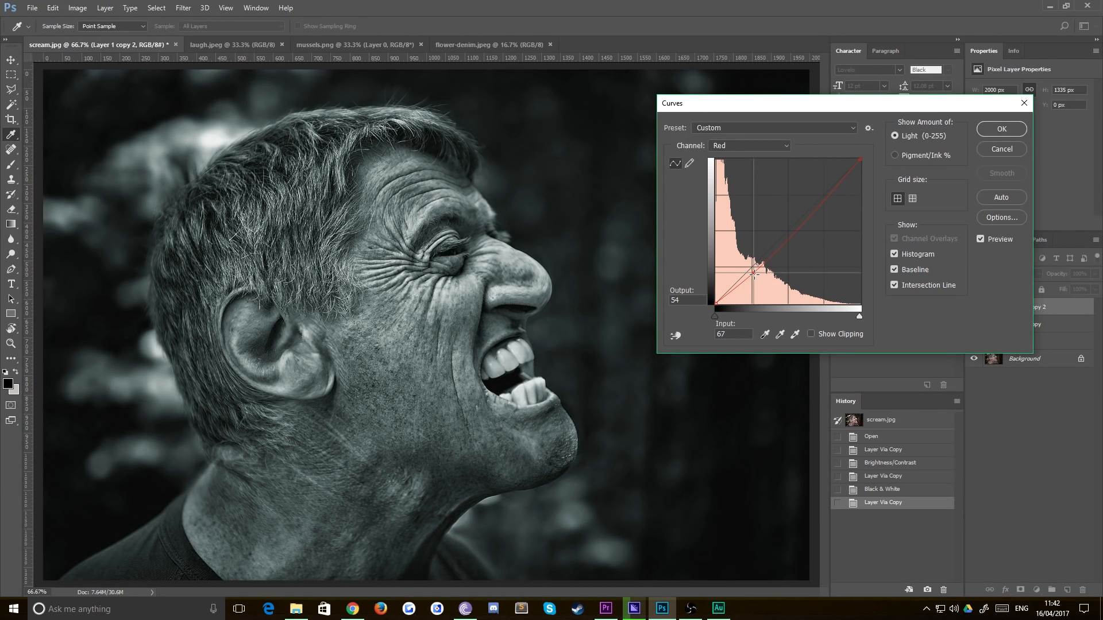
drag(754, 274, 754, 272)
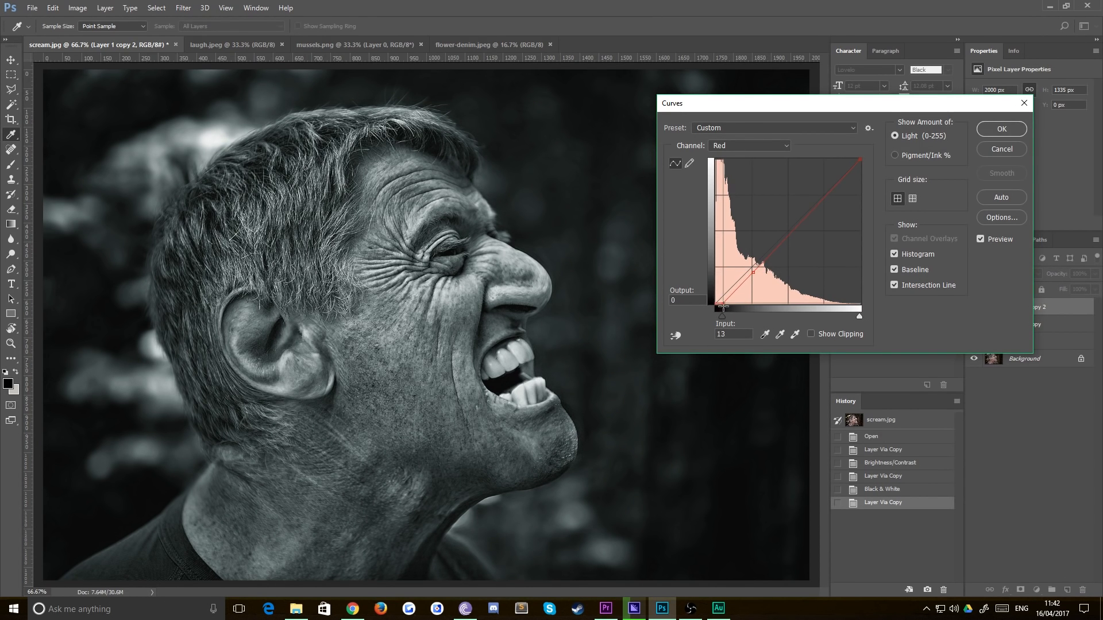
drag(722, 307, 721, 311)
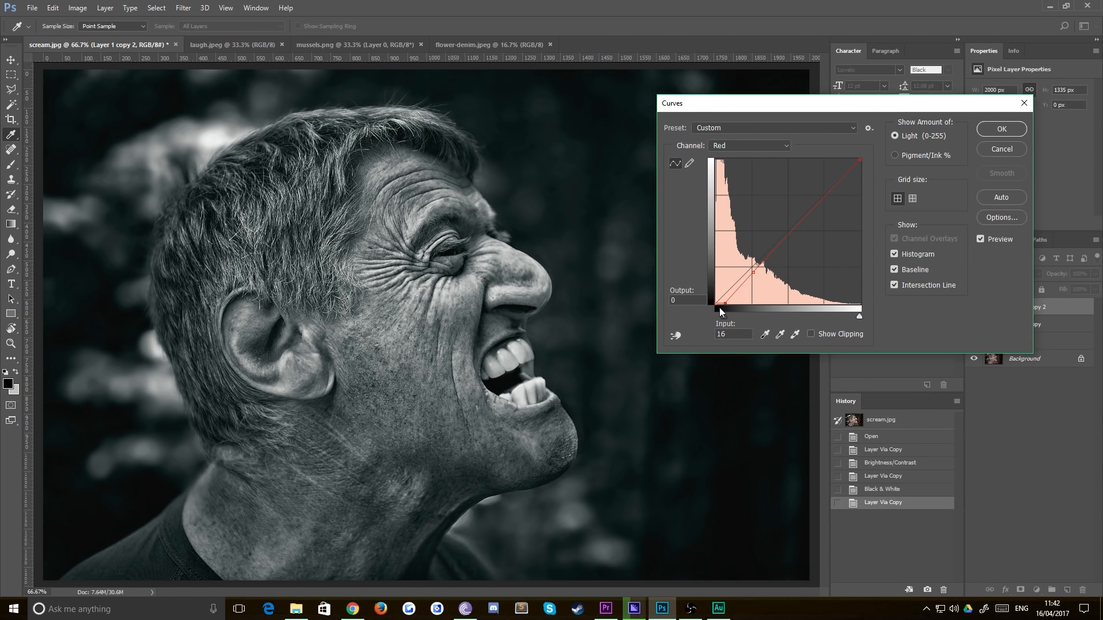
click(1000, 129)
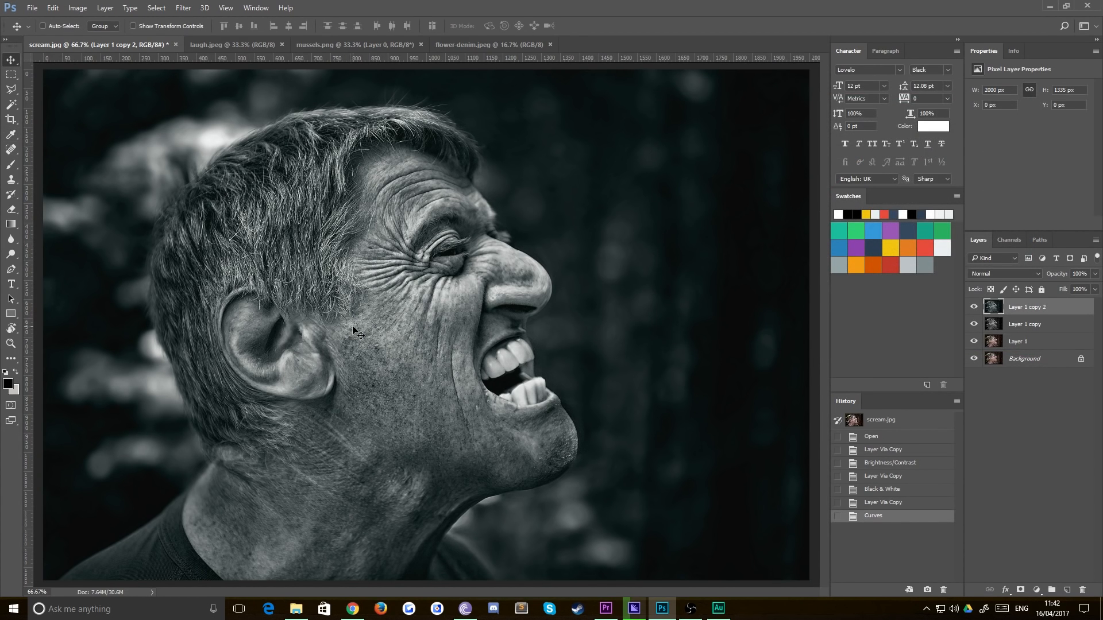
mouse_move(362, 276)
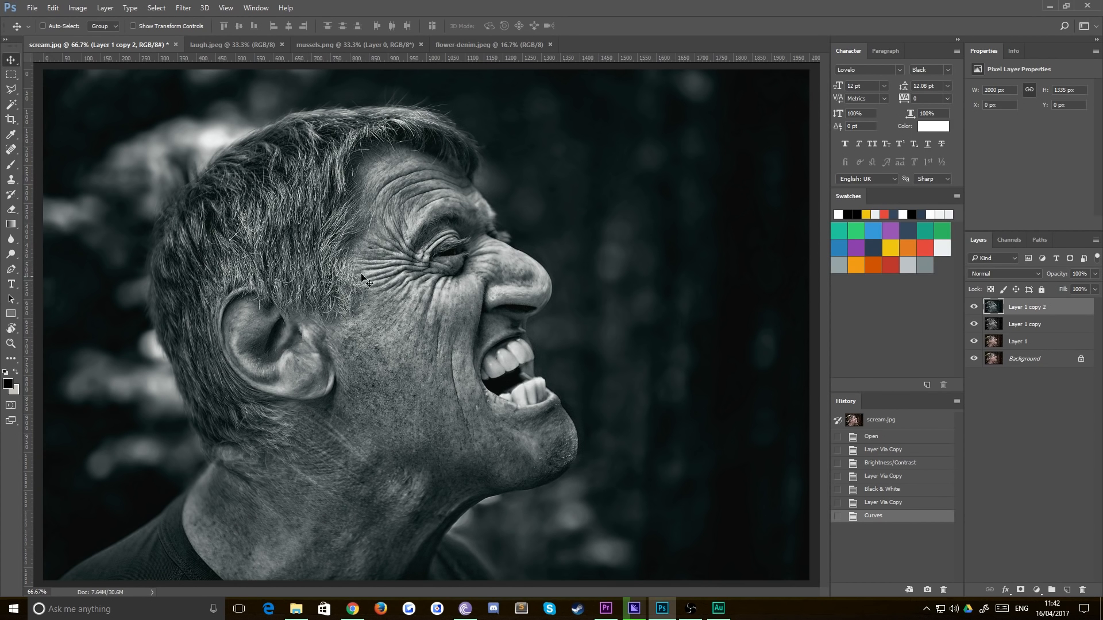
mouse_move(438, 147)
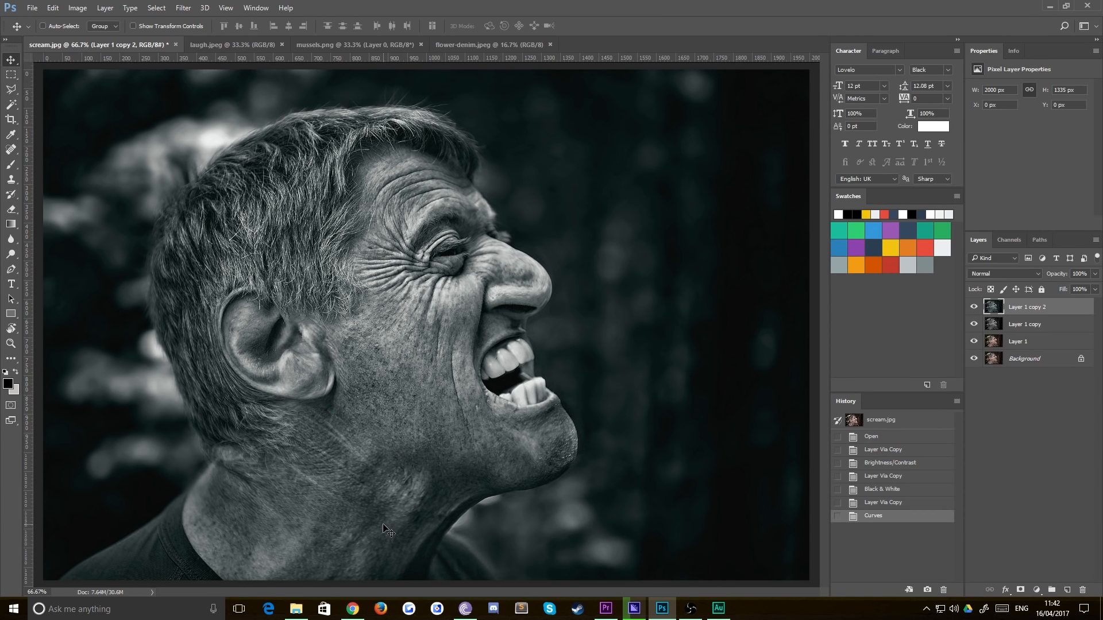
mouse_move(505, 357)
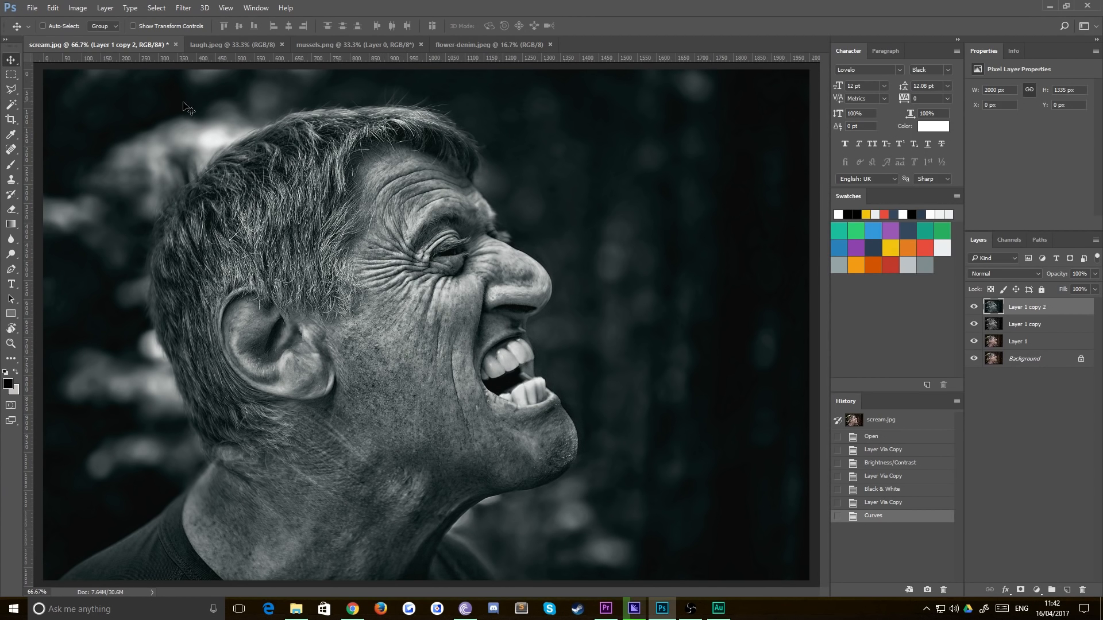
mouse_move(410, 204)
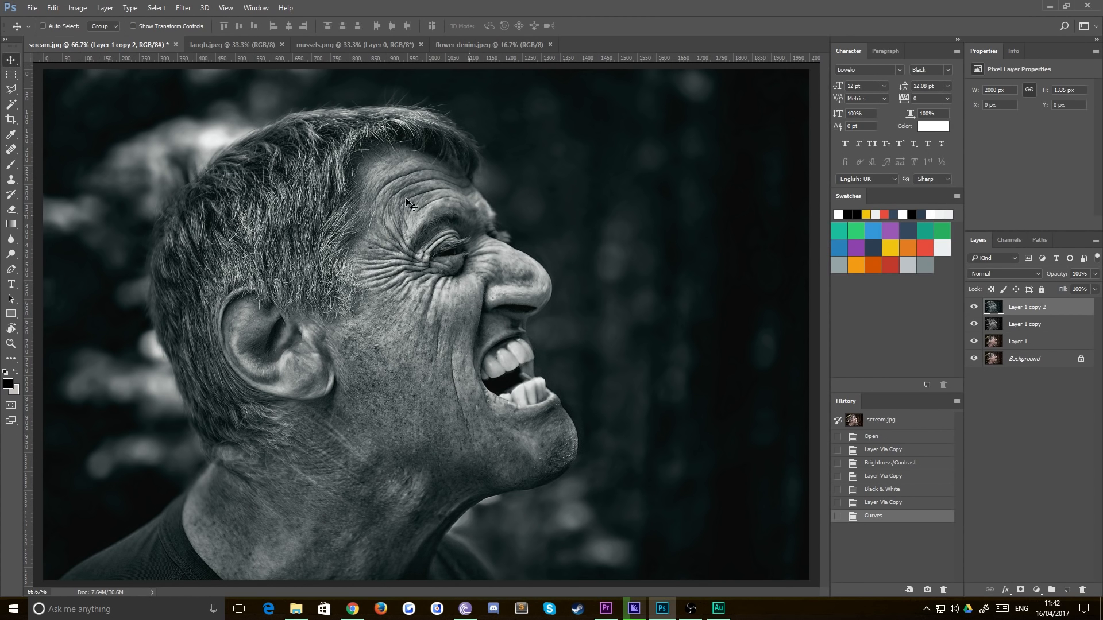
mouse_move(232, 45)
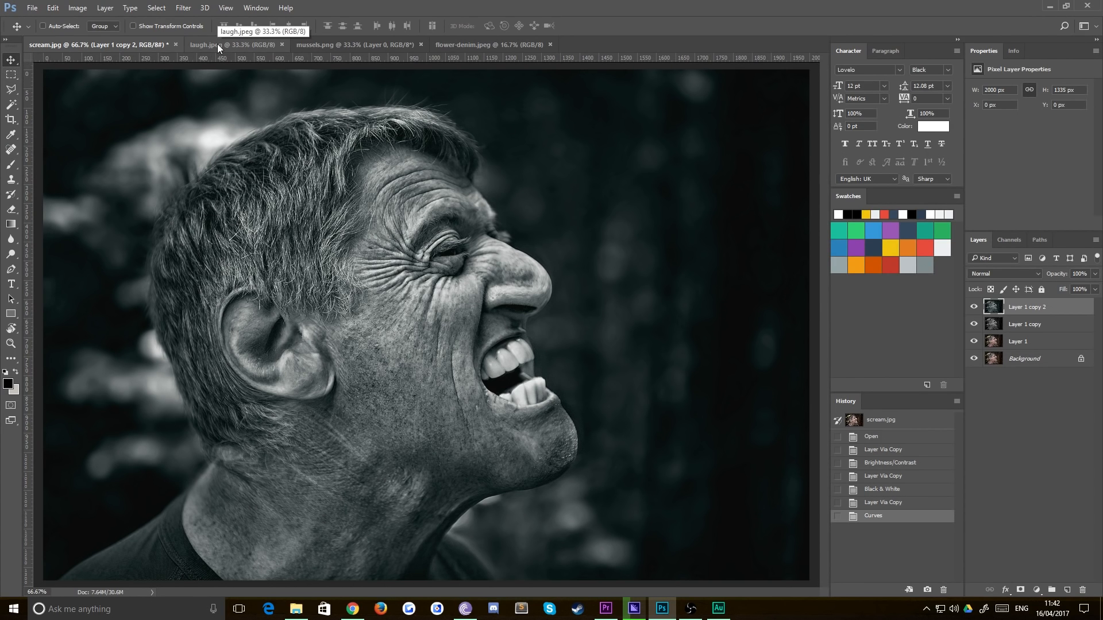
mouse_move(244, 107)
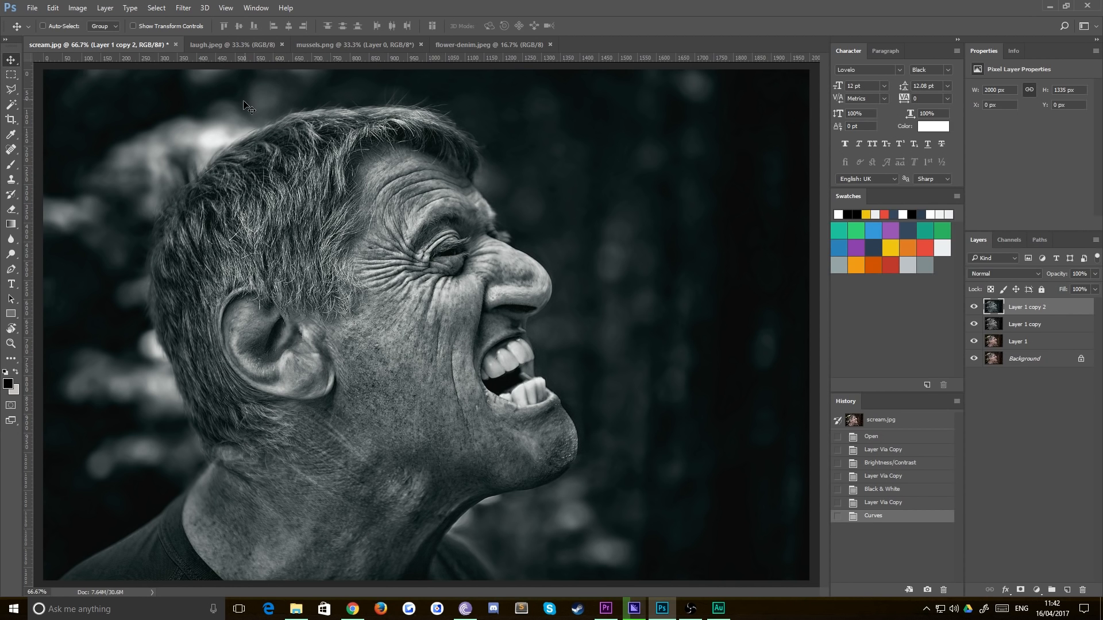
mouse_move(234, 92)
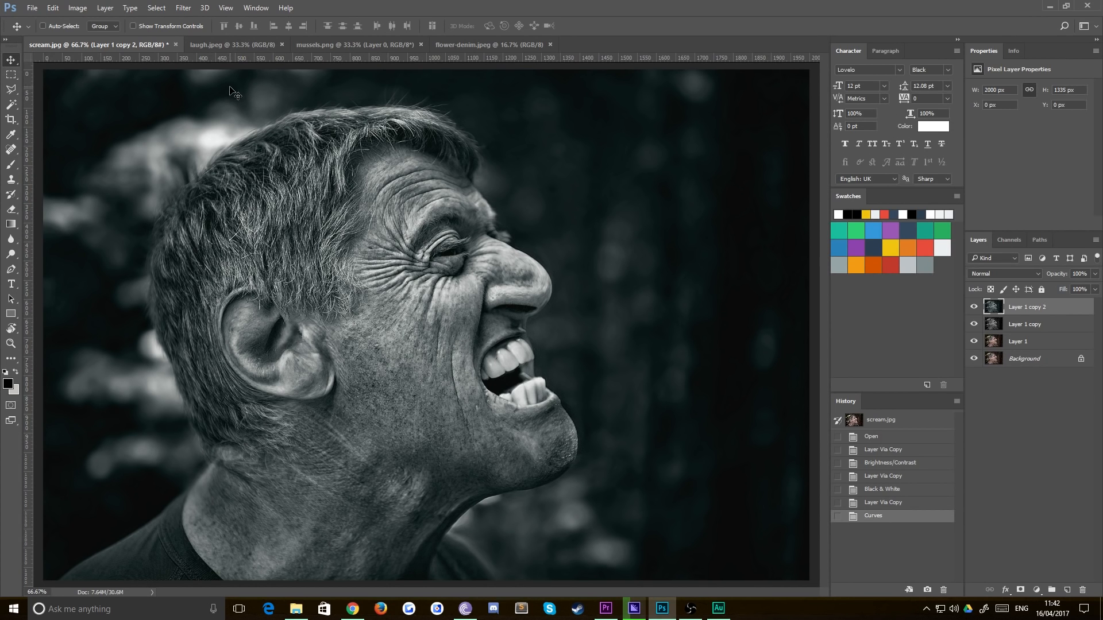
Make laugh.jpeg the active document
click(232, 44)
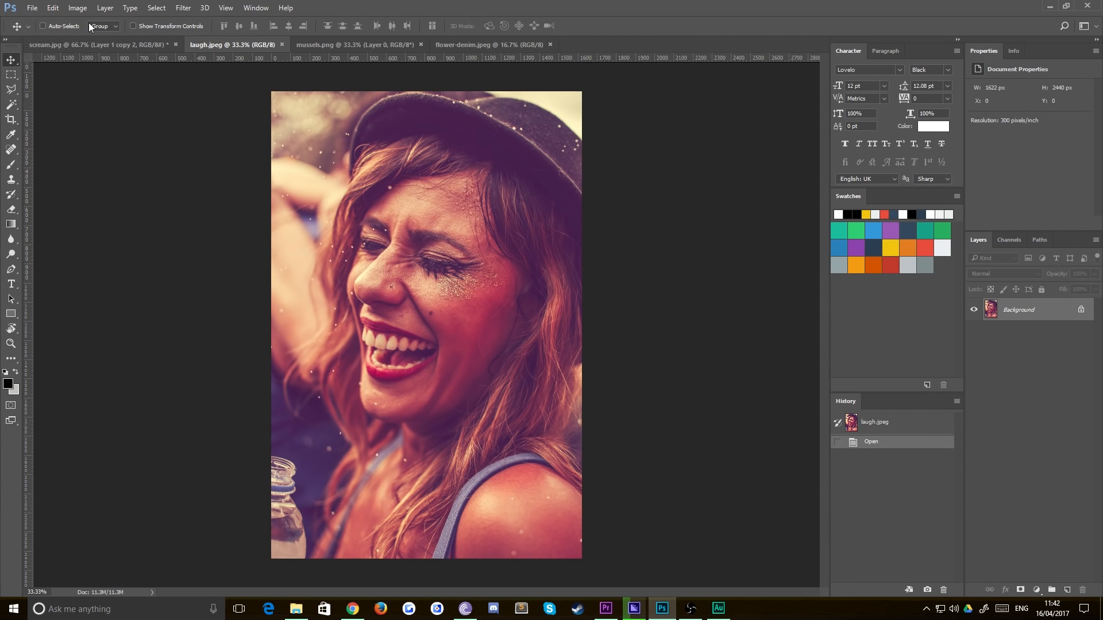
Apply Brightness/Contrast with lower Brightness and Contrast 28 to the duplicated layer
click(78, 7)
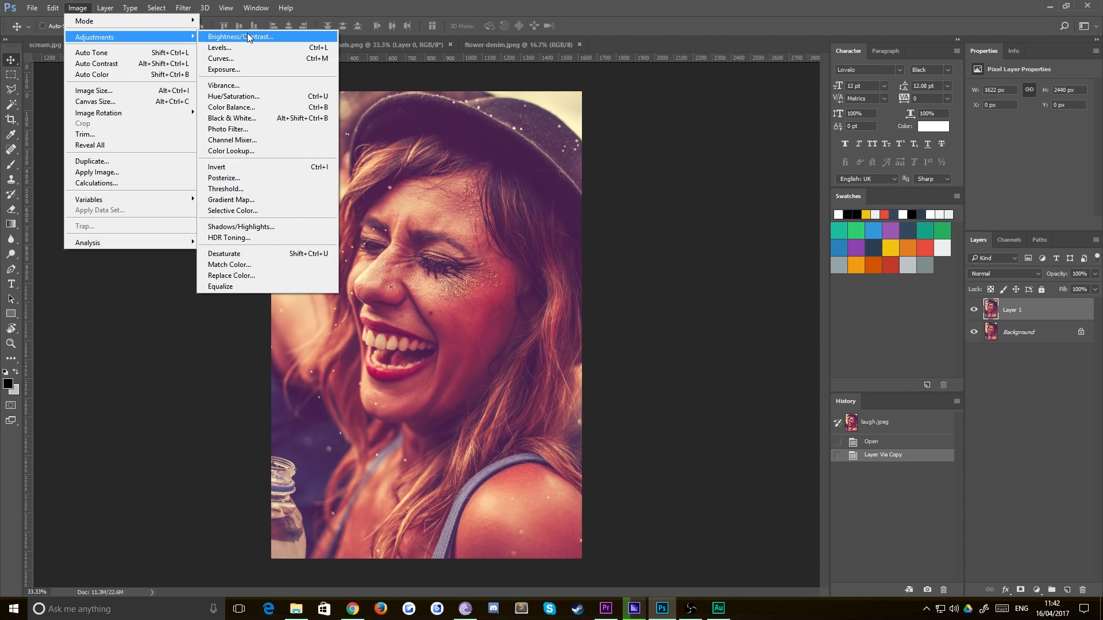
click(240, 36)
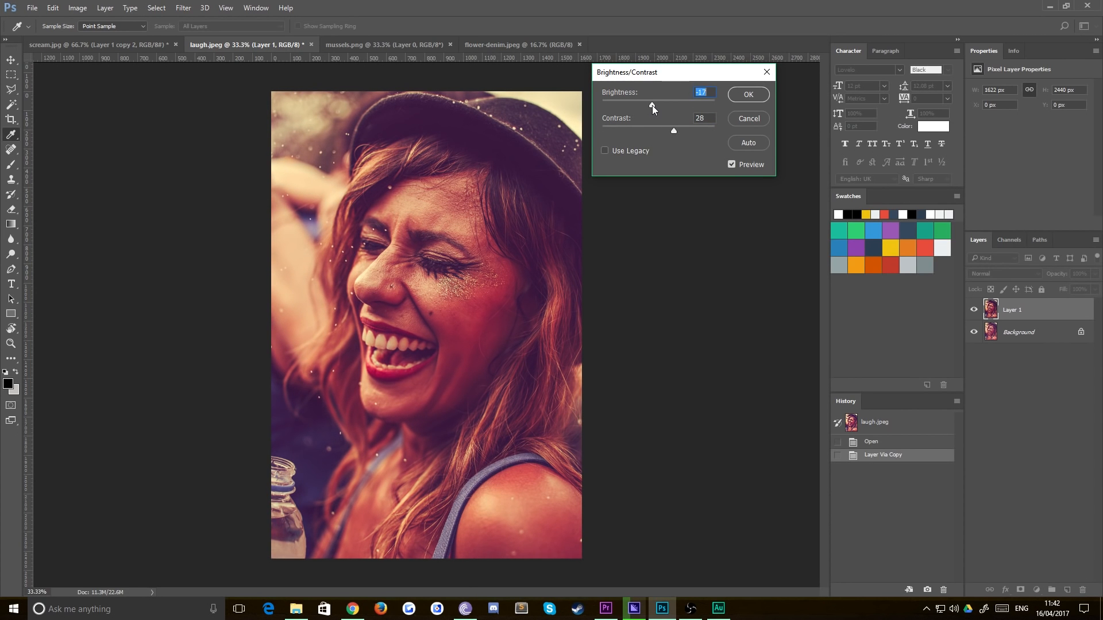
click(746, 94)
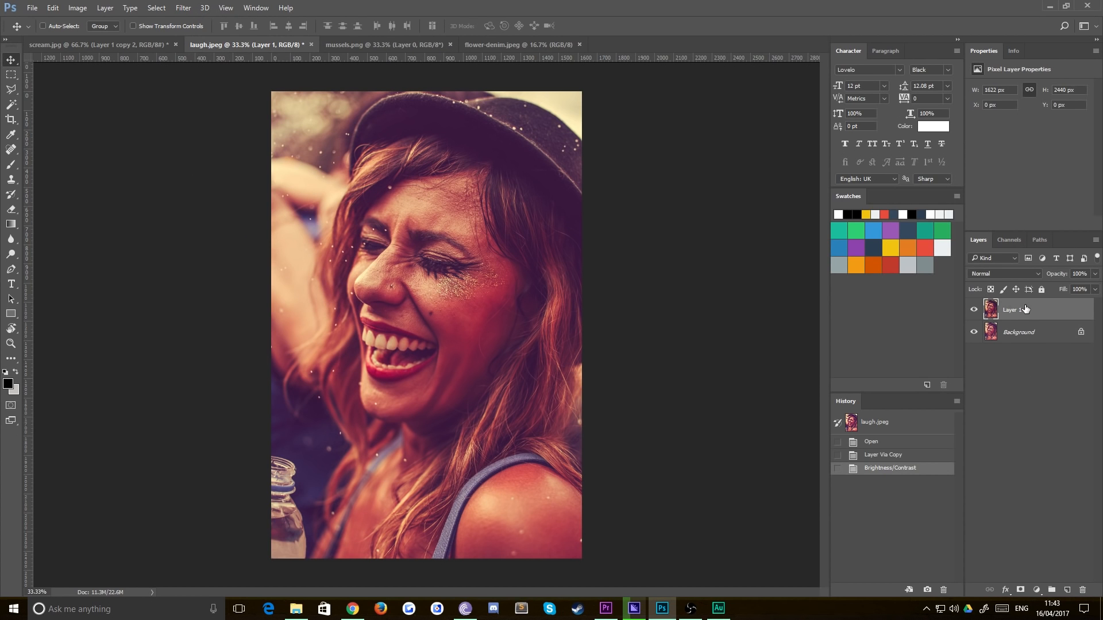
In Black & White, set Reds to 34 and Magentas to 23
click(77, 8)
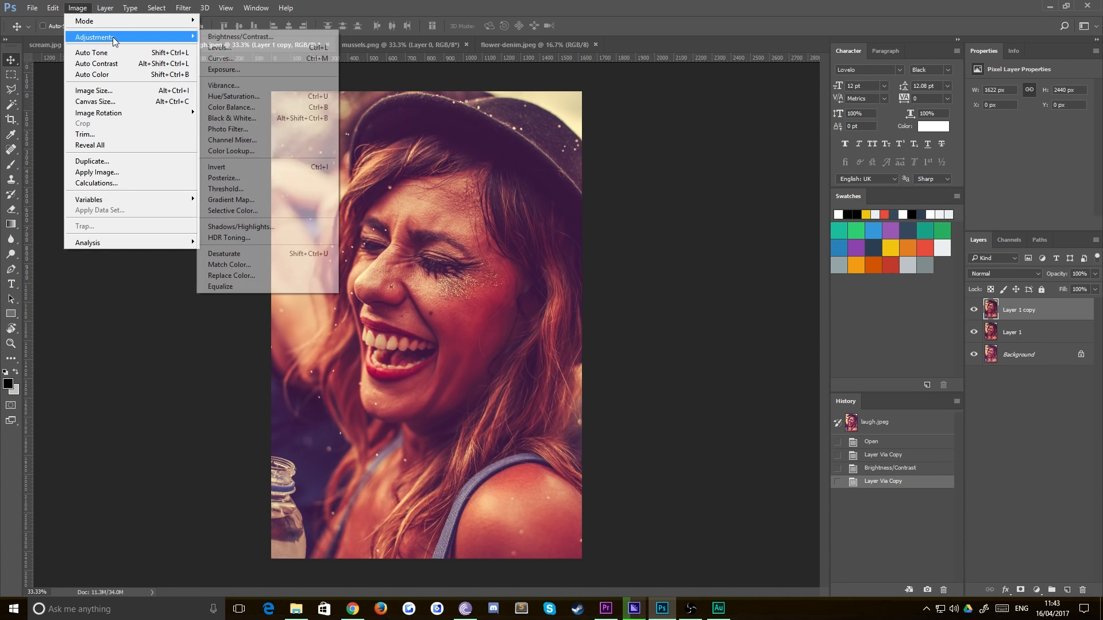
click(232, 119)
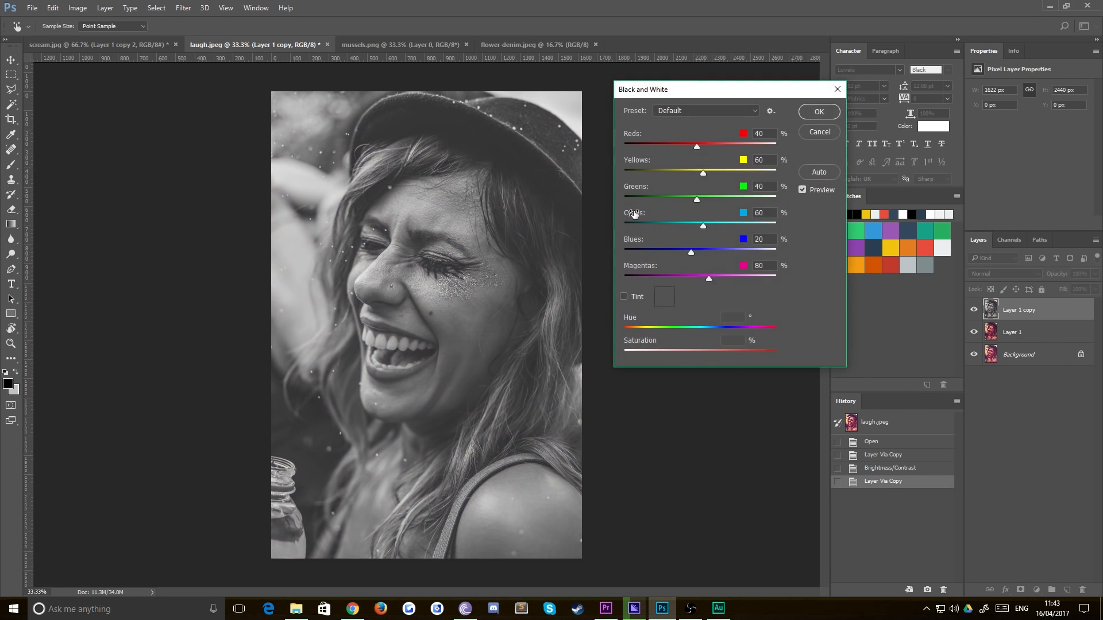
drag(697, 147, 690, 147)
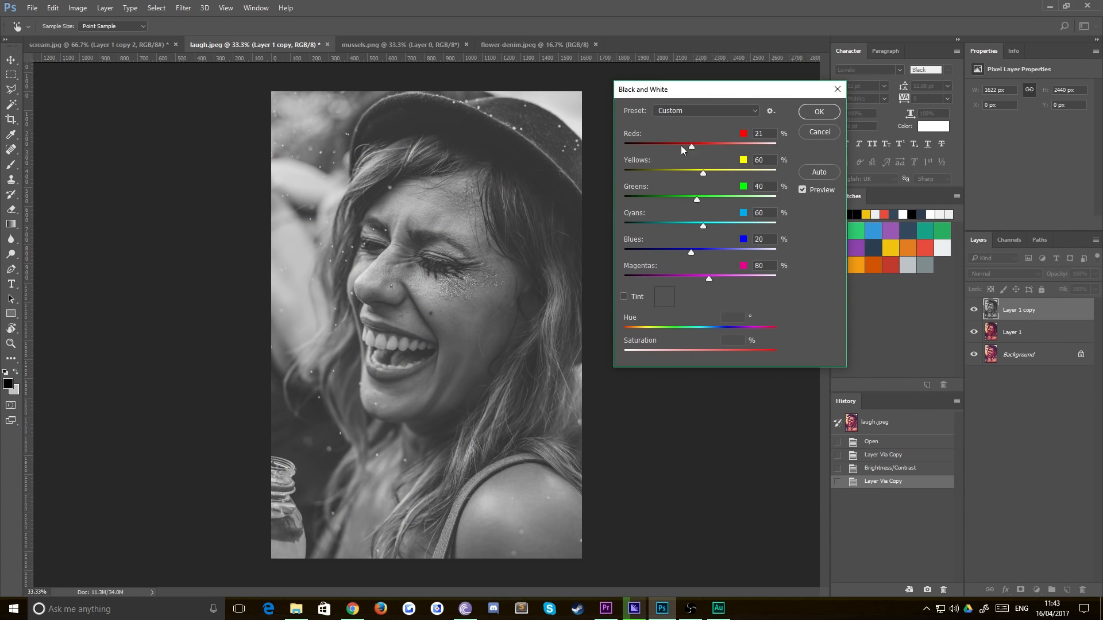
drag(691, 146, 622, 146)
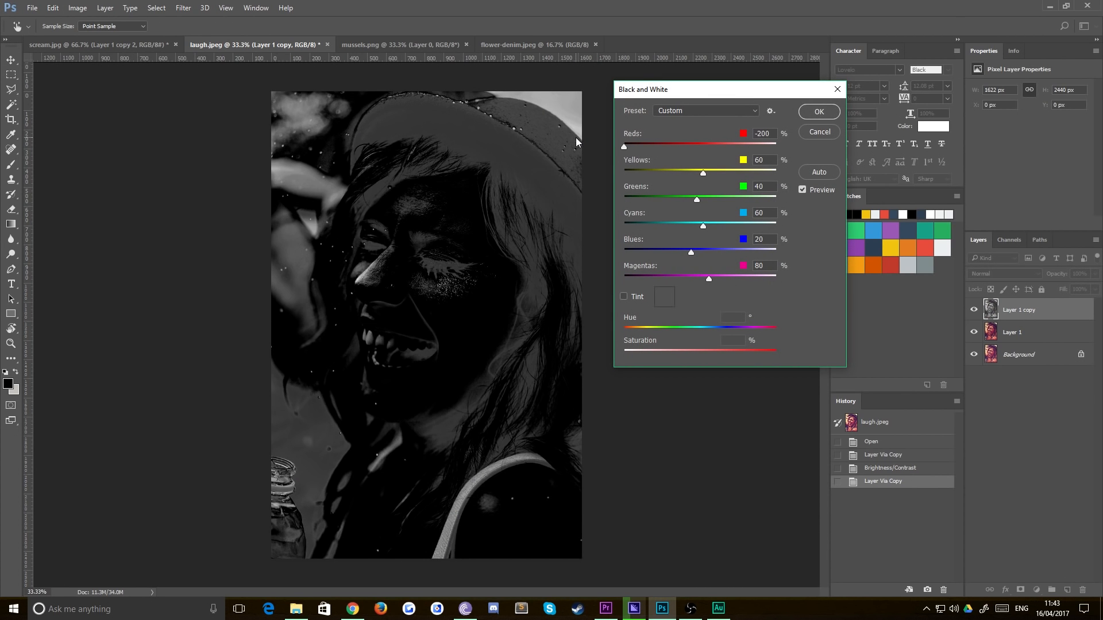
drag(621, 147, 696, 147)
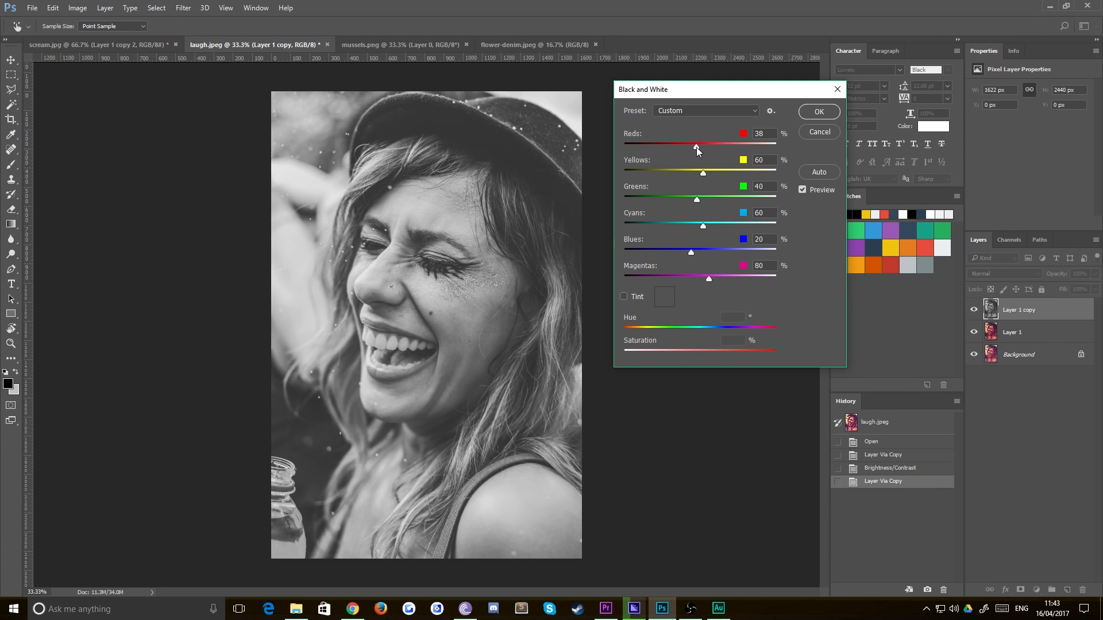
drag(697, 147, 692, 146)
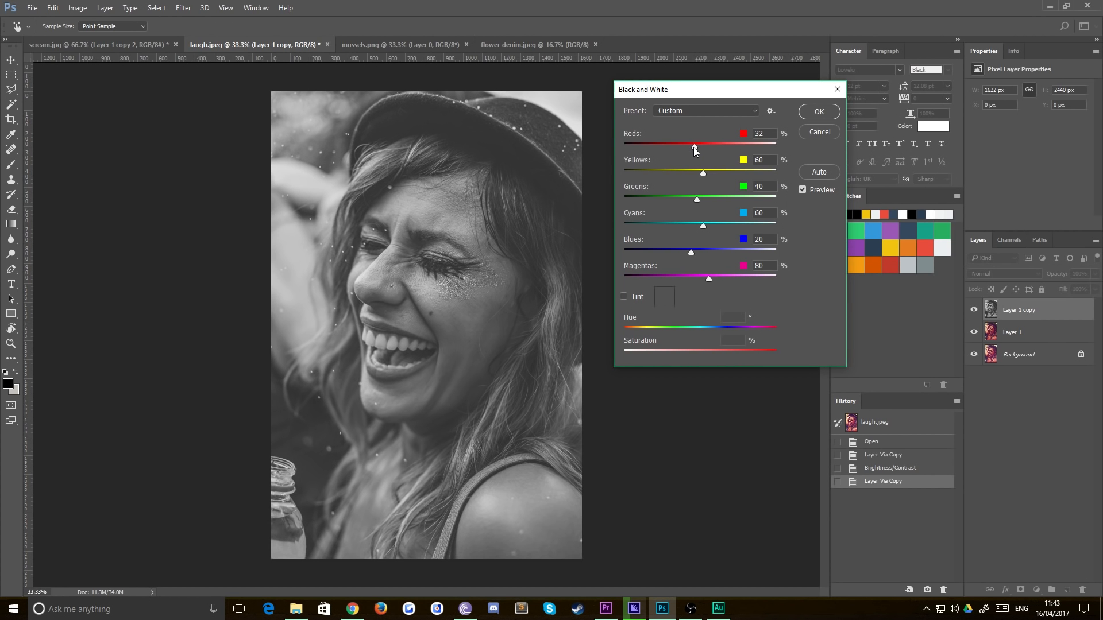
drag(692, 145, 697, 145)
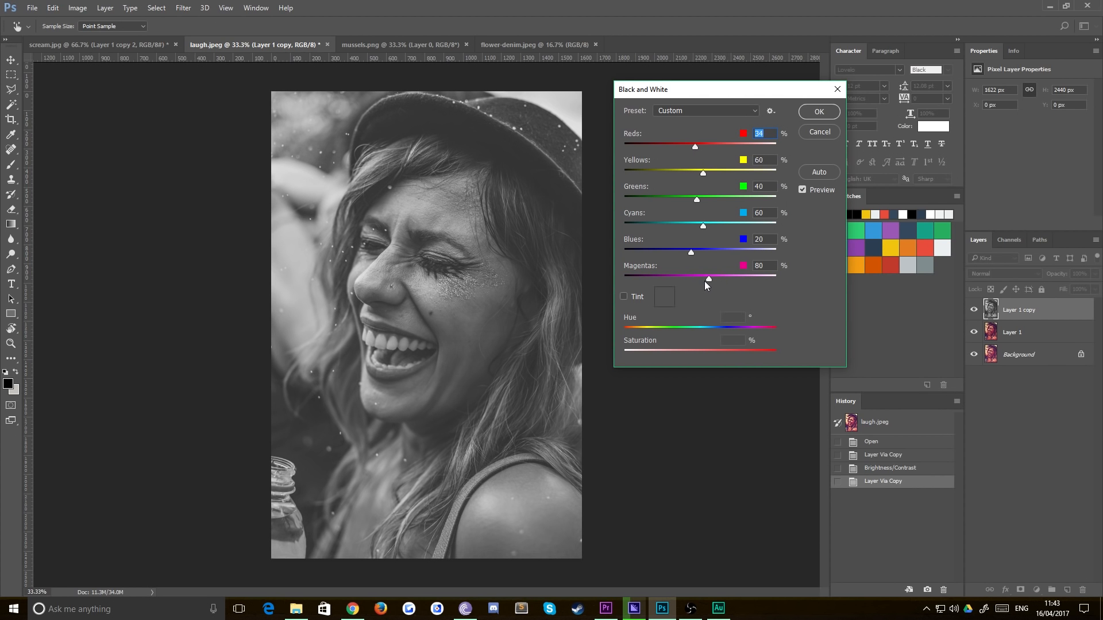
drag(709, 278, 718, 279)
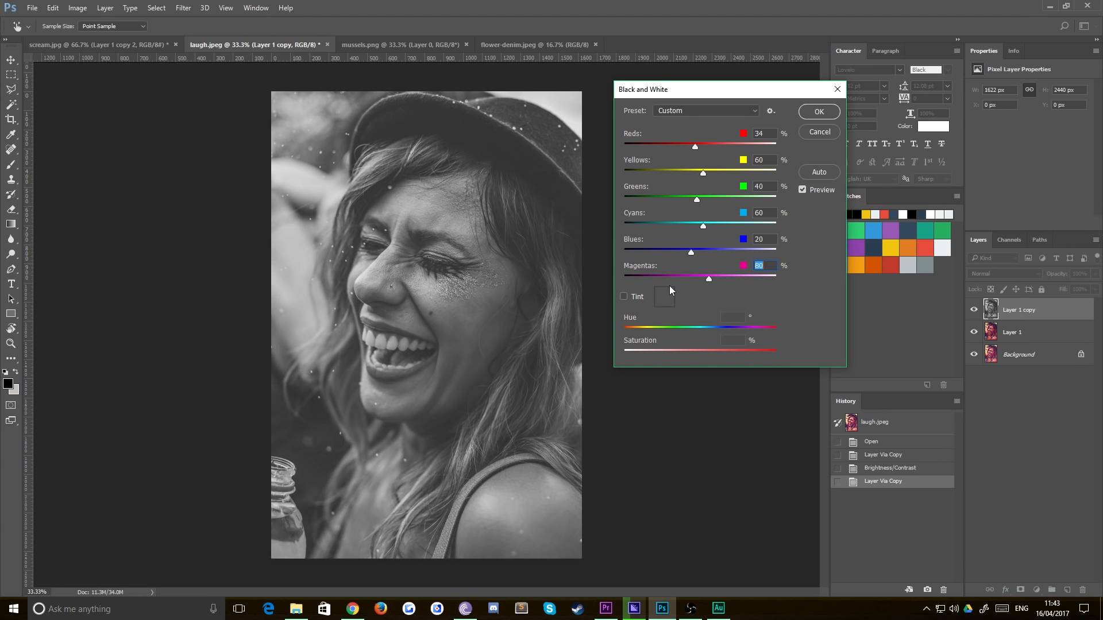
drag(708, 278, 704, 278)
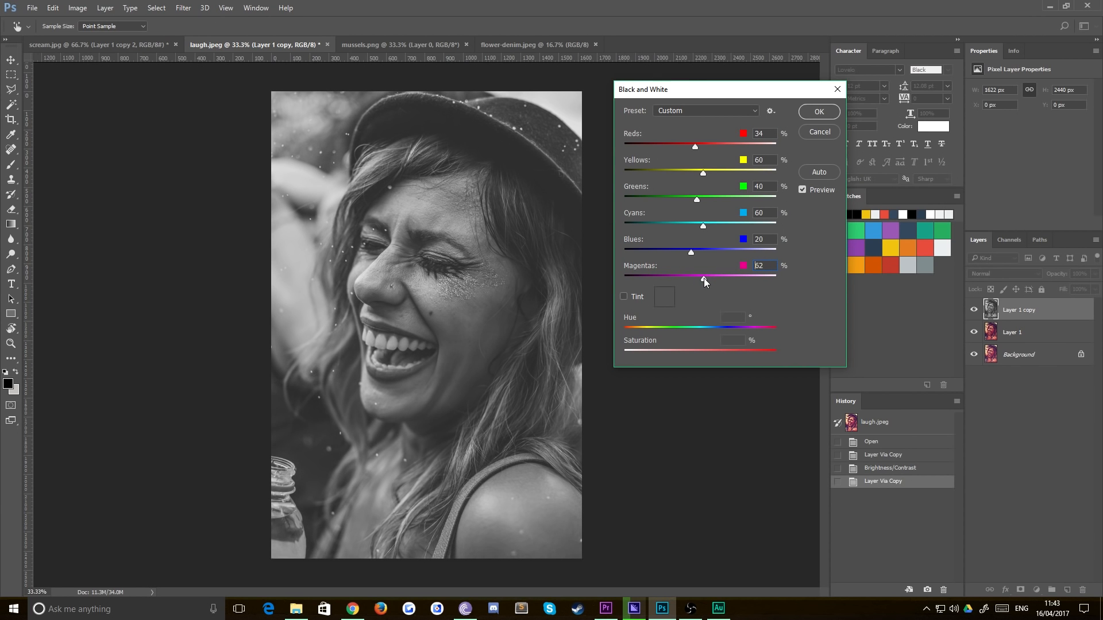
drag(704, 279, 690, 278)
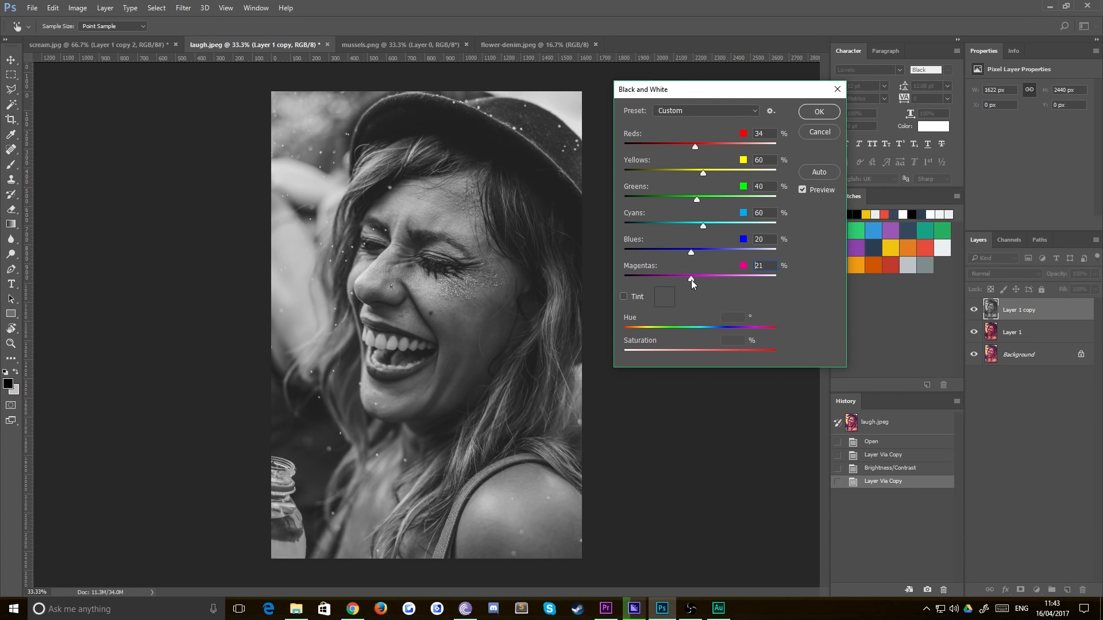
Set Blues -43, Cyans 47, Greens 47, Yellows 96 and apply the conversion
drag(689, 252, 653, 253)
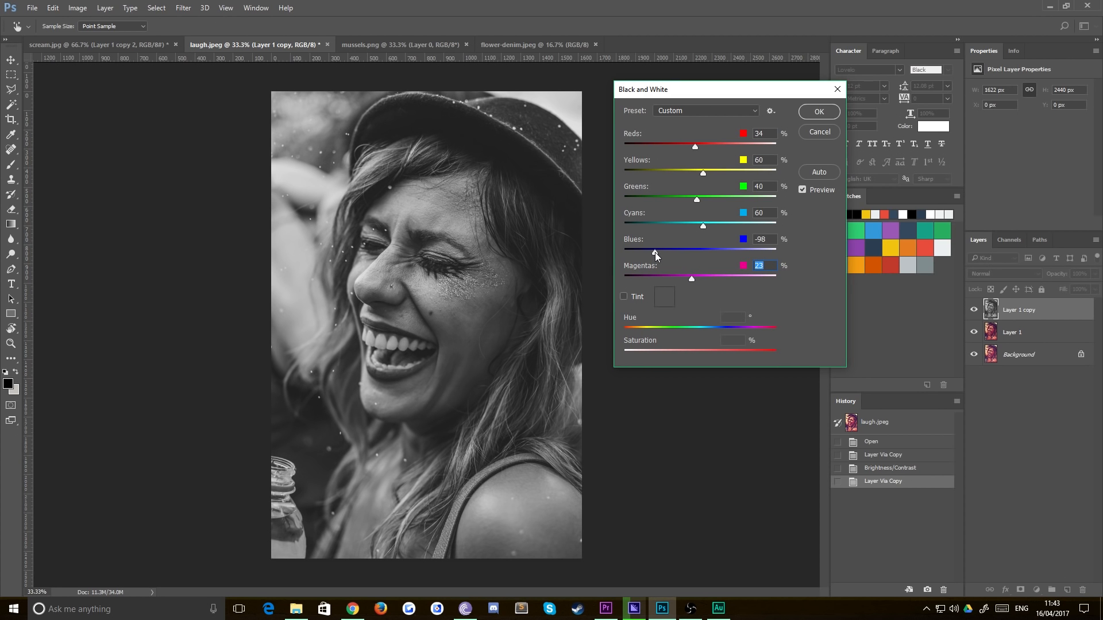
drag(654, 254, 622, 254)
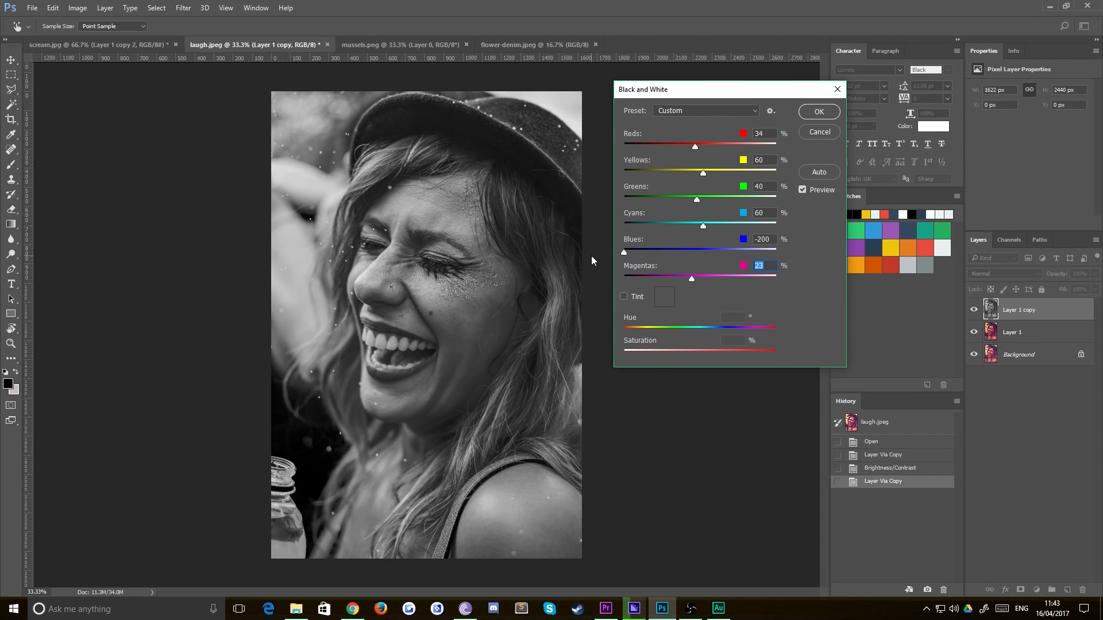
drag(623, 253, 665, 253)
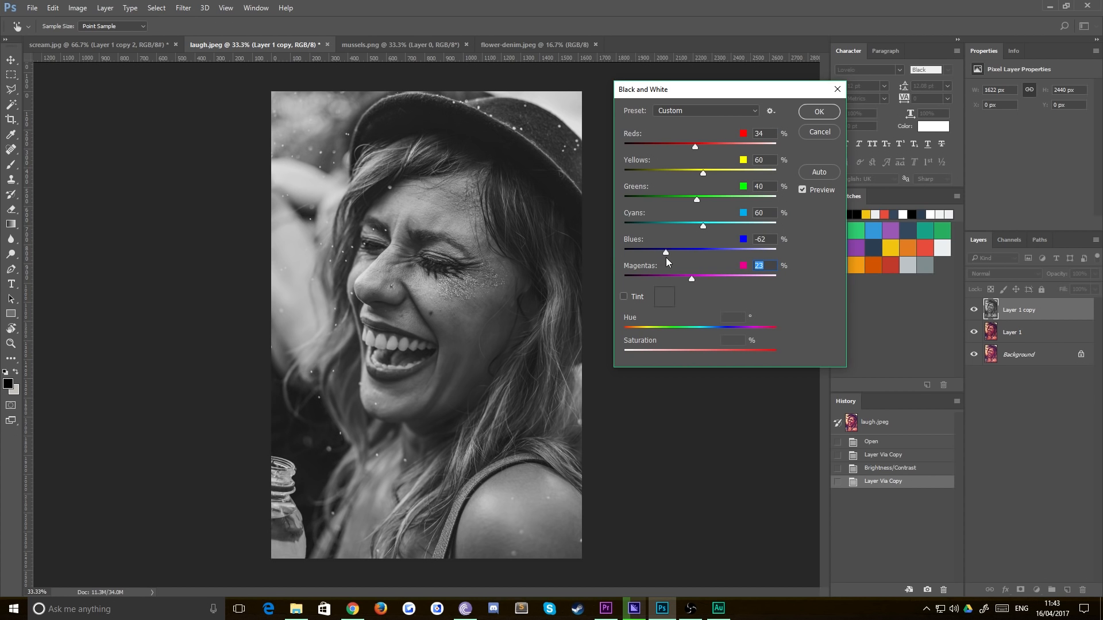
drag(665, 252, 670, 251)
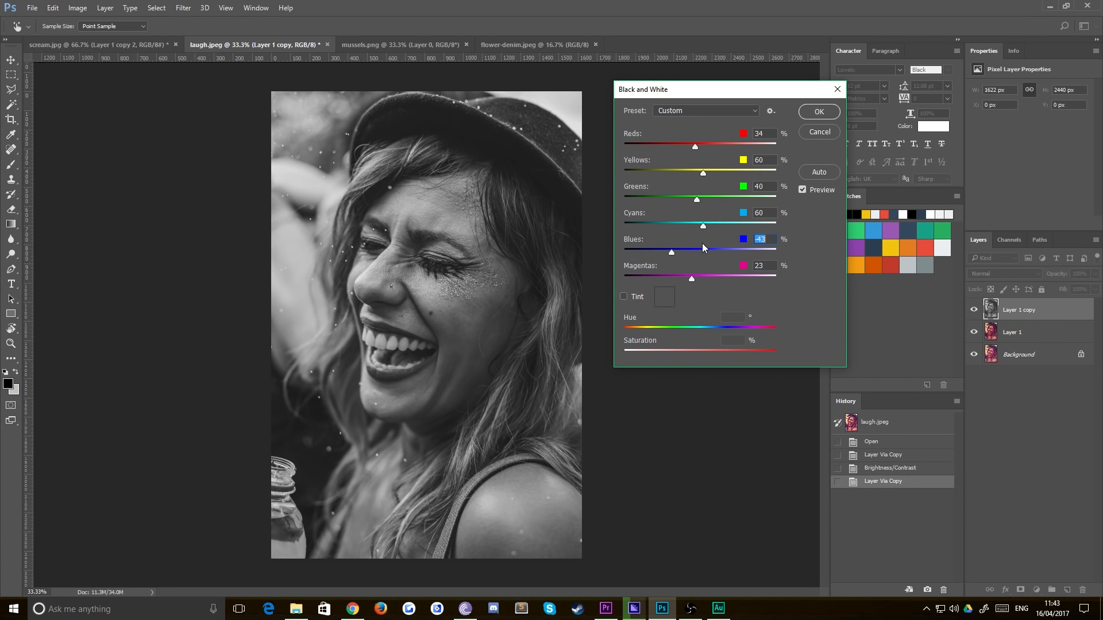
drag(701, 225, 623, 225)
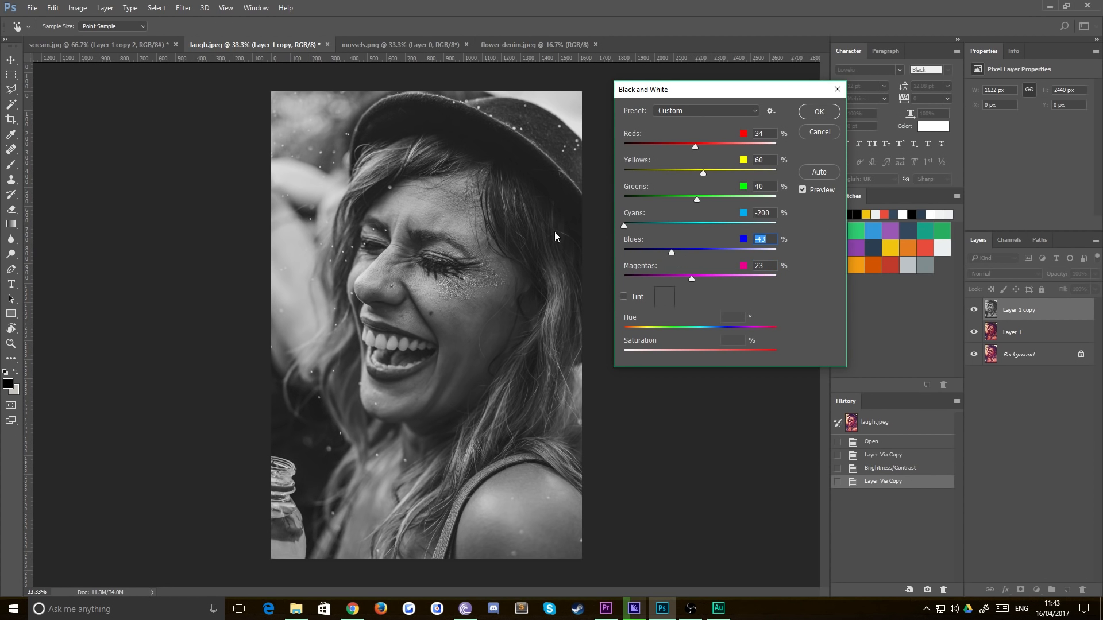
drag(623, 226, 701, 225)
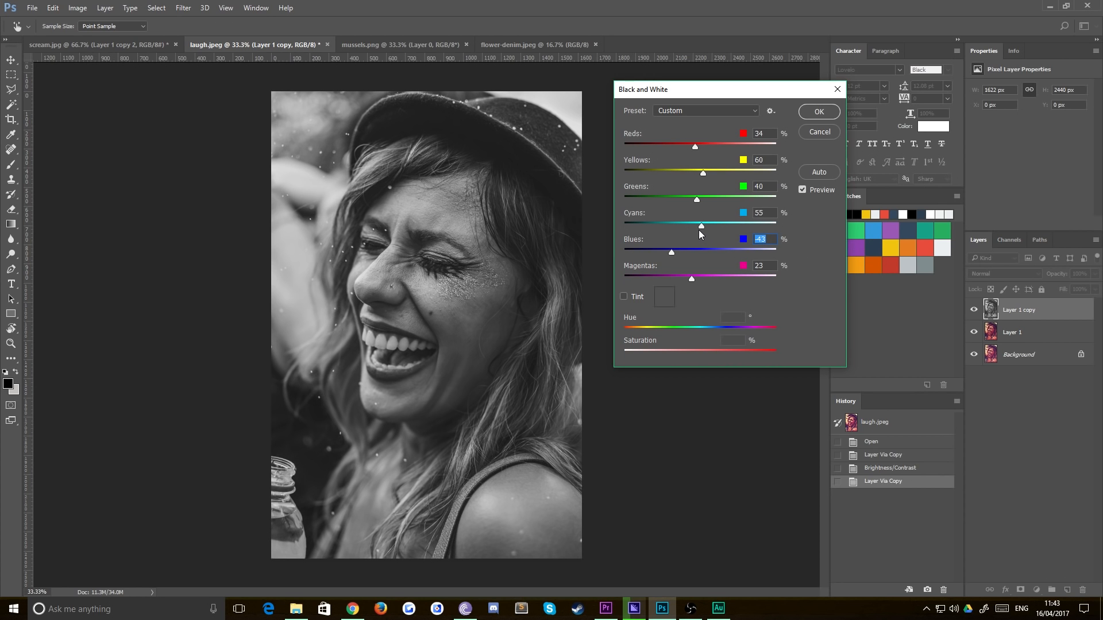
drag(697, 199, 776, 199)
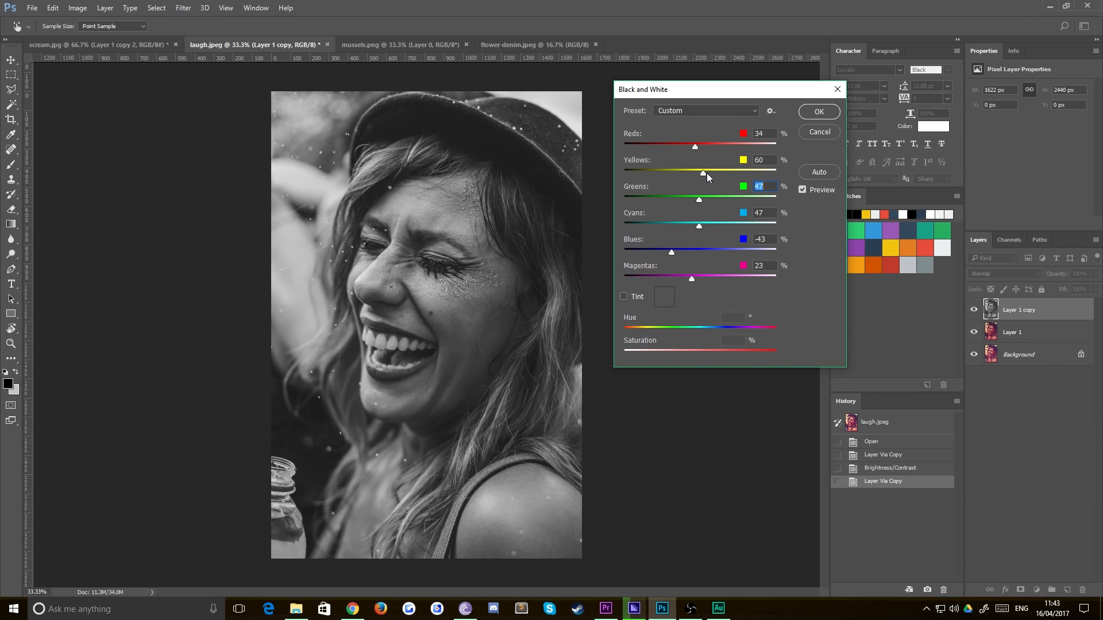
drag(701, 173, 621, 173)
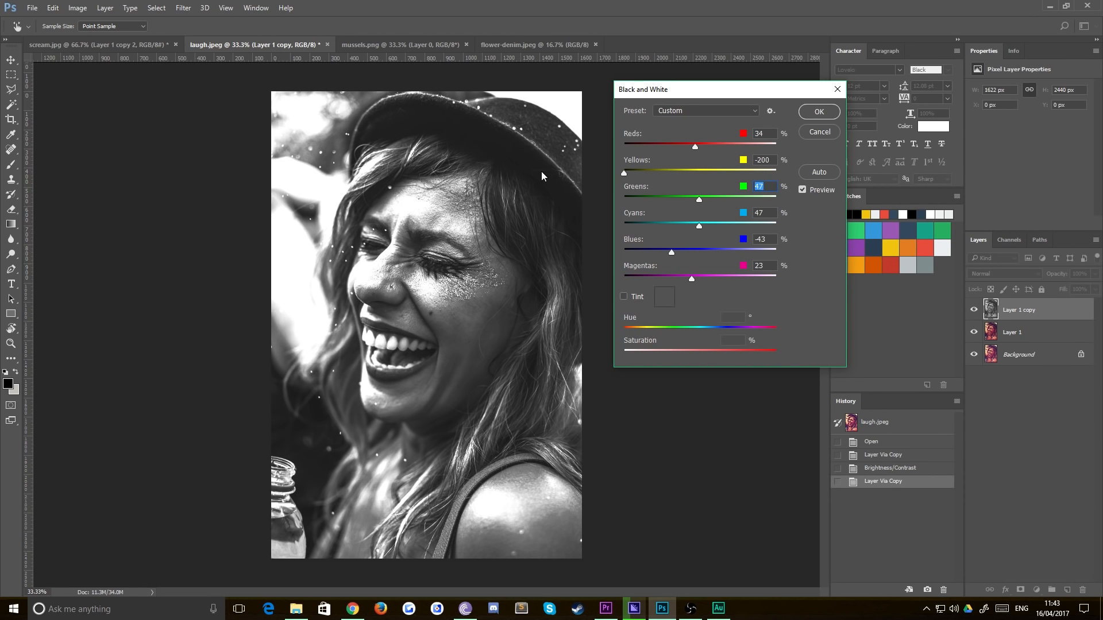
drag(624, 172, 701, 172)
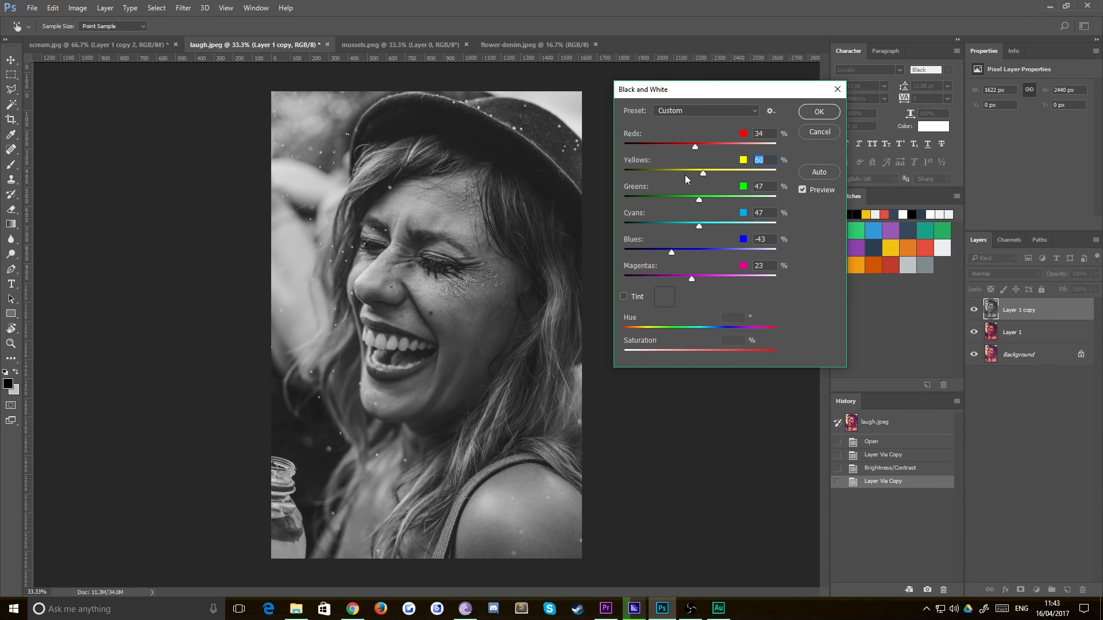
drag(702, 173, 716, 173)
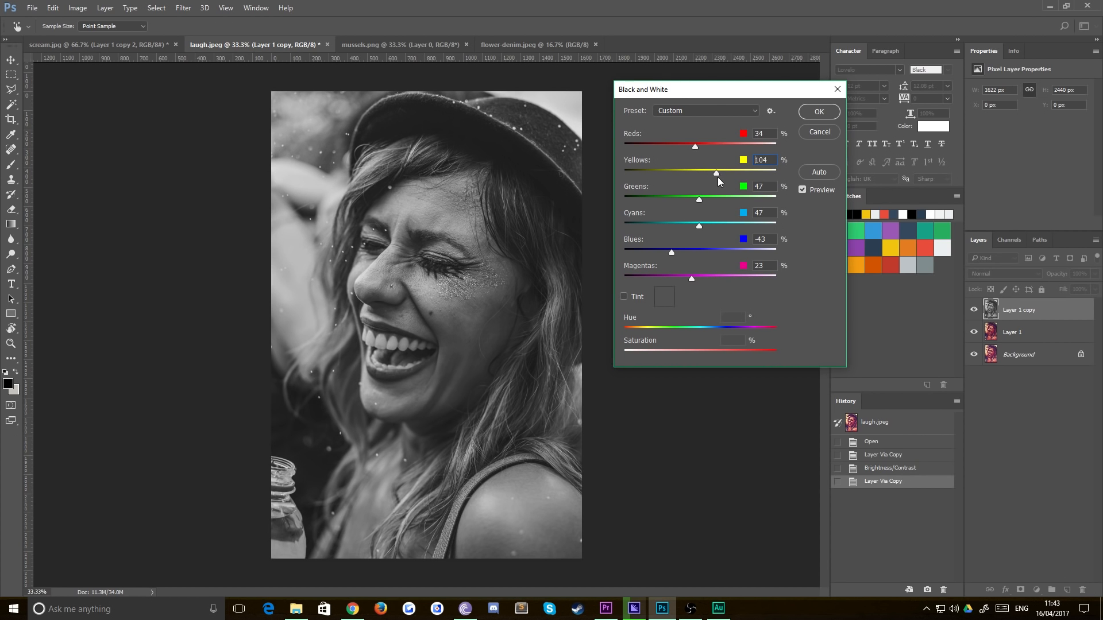
drag(715, 173, 712, 173)
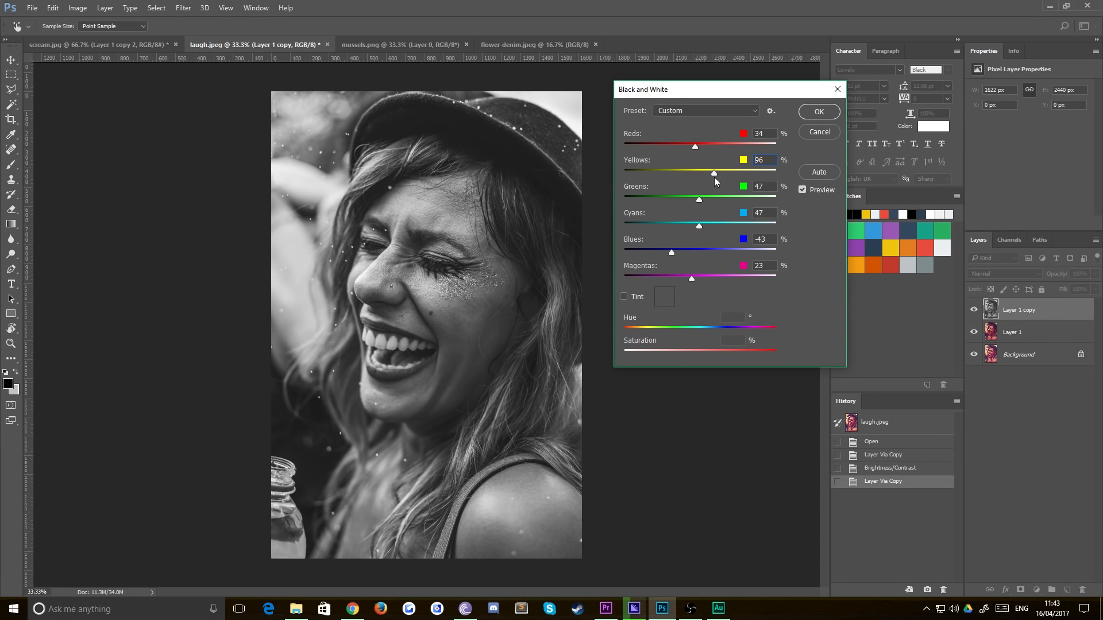
click(817, 112)
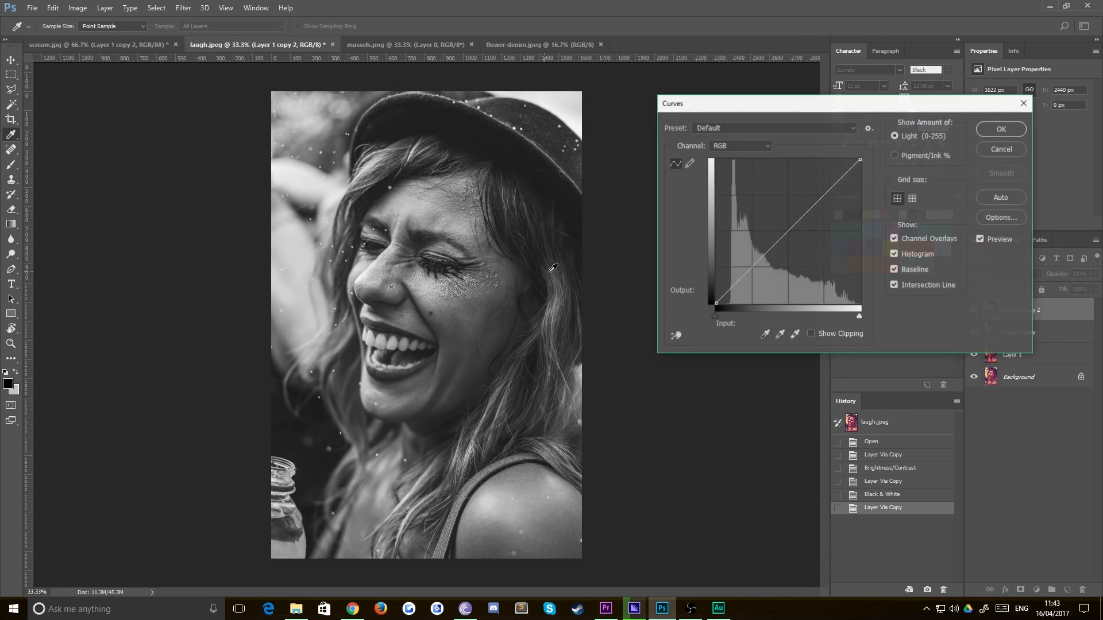
Apply Curves lifting the black point to faded blacks with a lowered Red channel for a teal tint
click(751, 268)
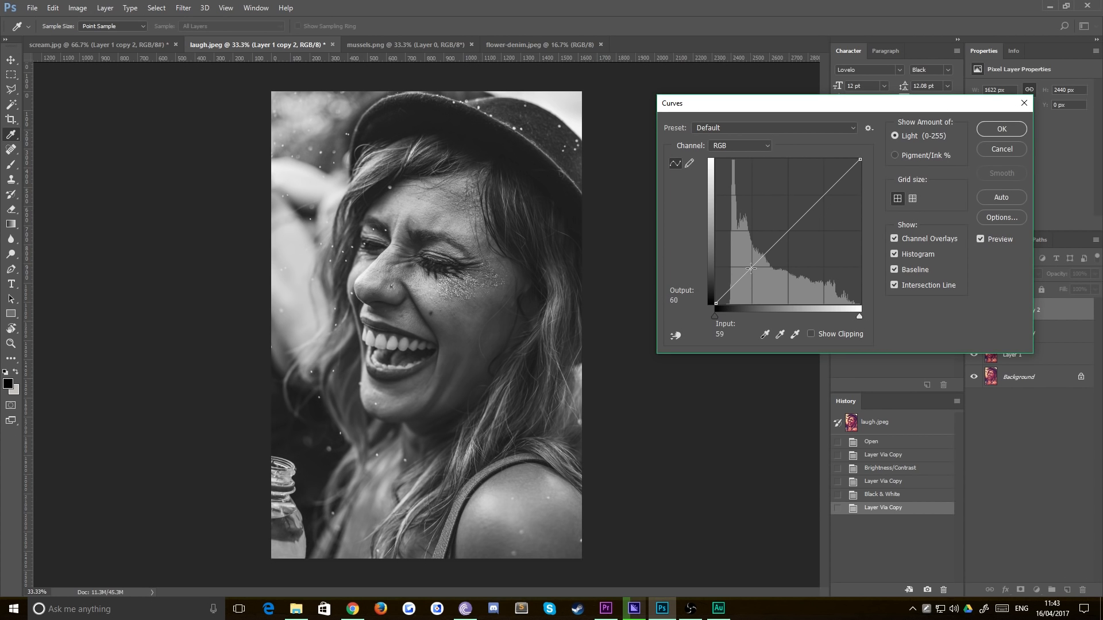
drag(751, 269, 711, 300)
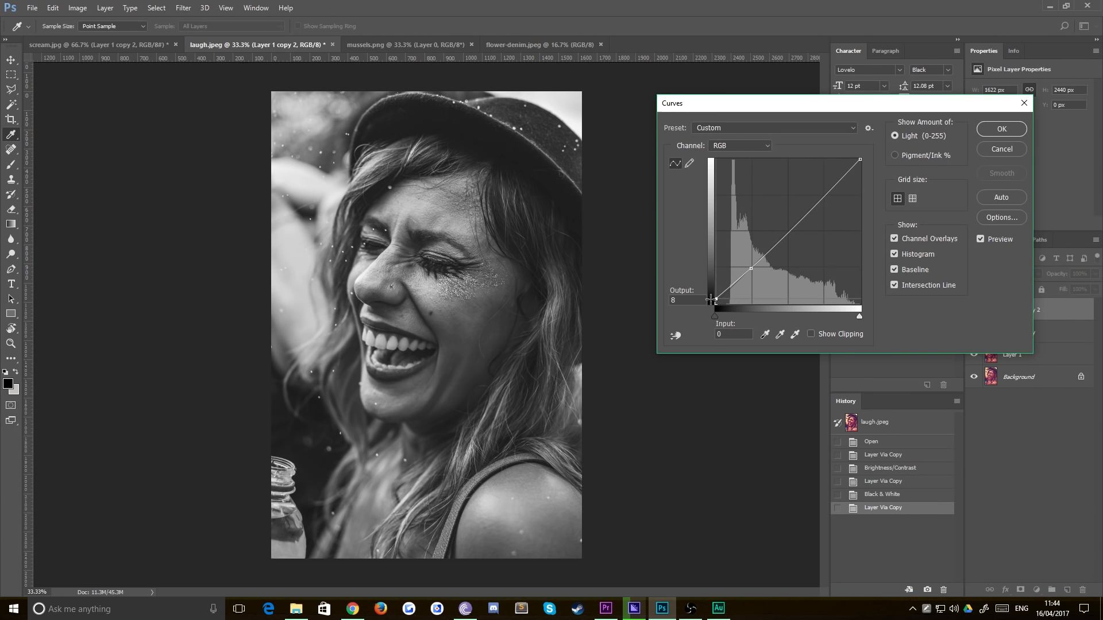
drag(711, 301, 715, 300)
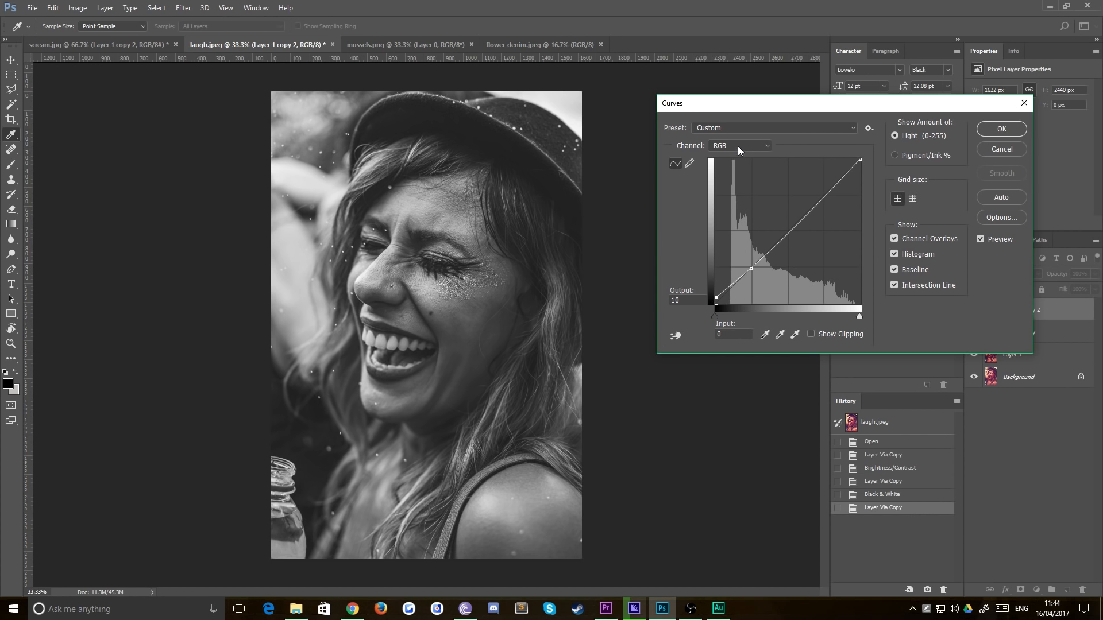
click(738, 145)
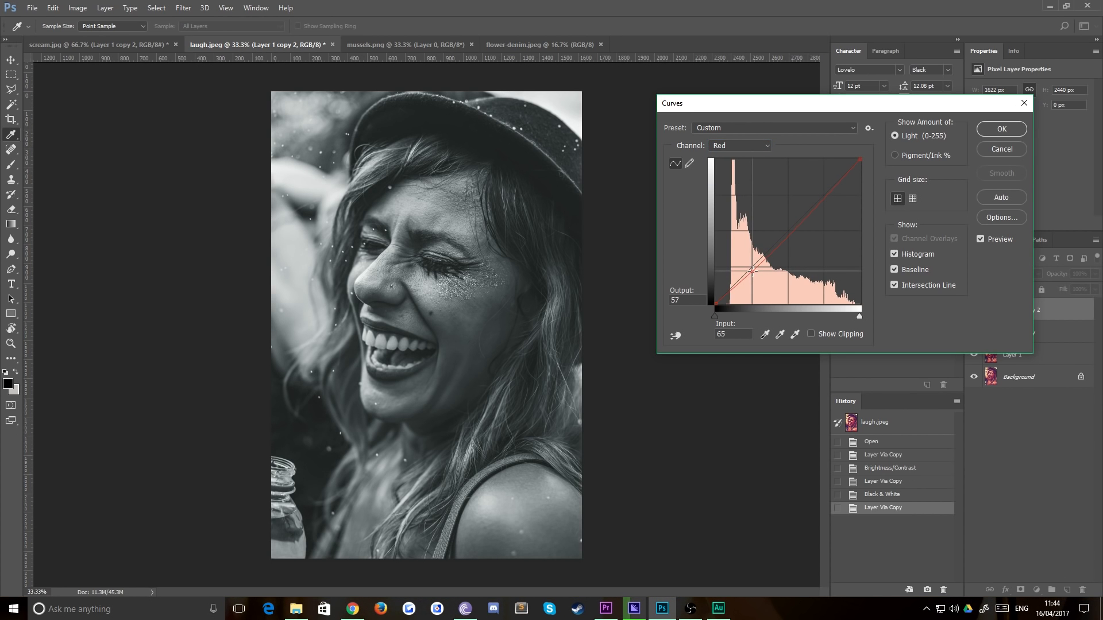
click(999, 129)
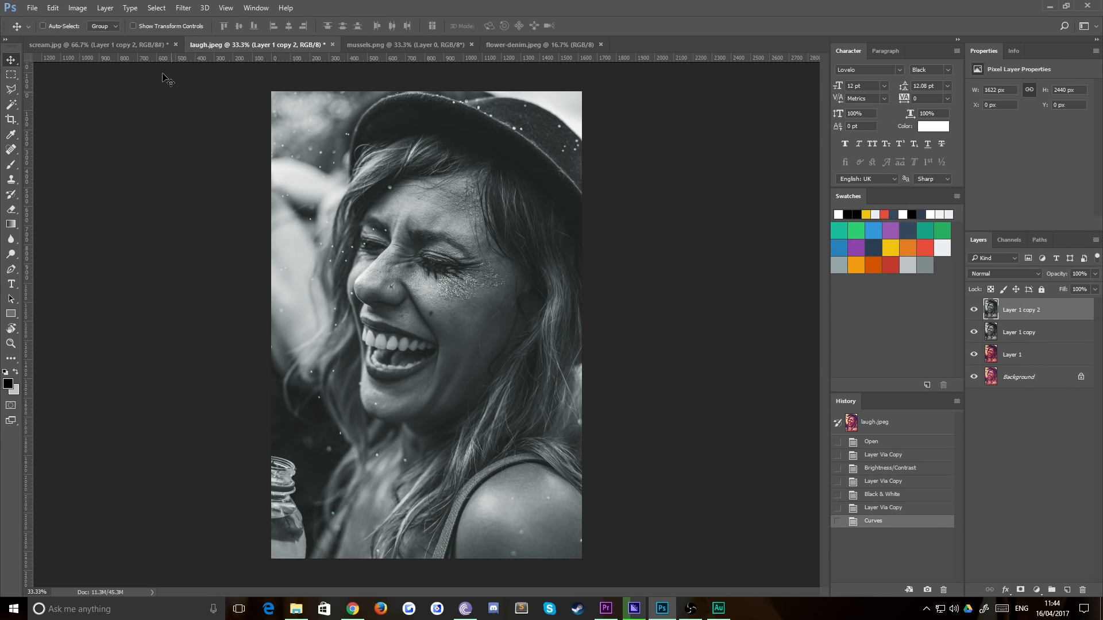
mouse_move(485, 404)
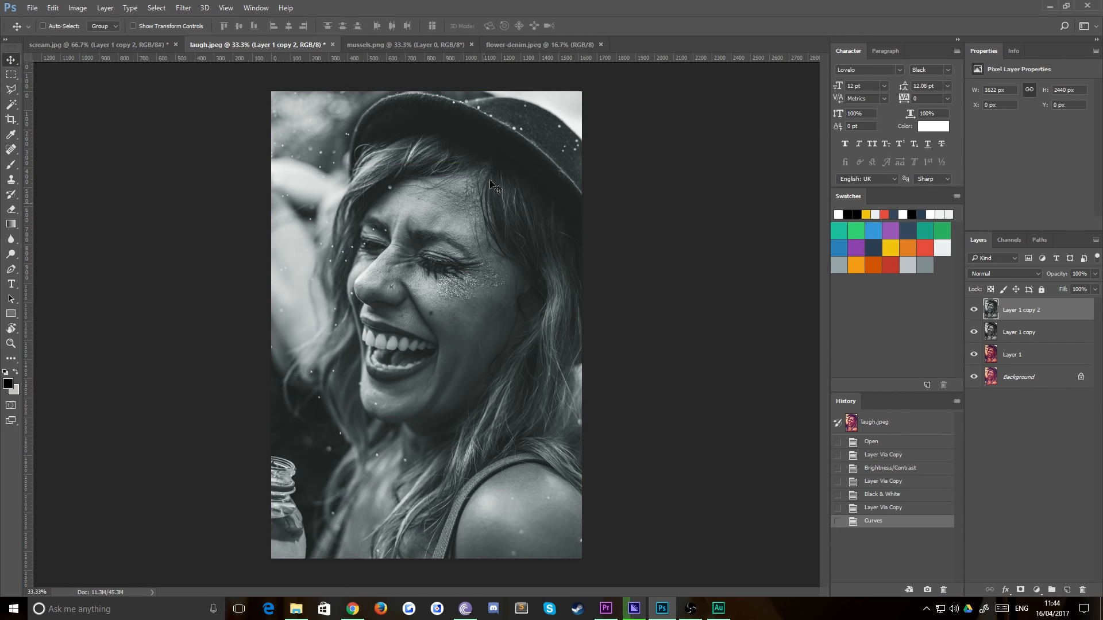
Review the scream and laugh portraits, then make mussels.png the active document
click(76, 44)
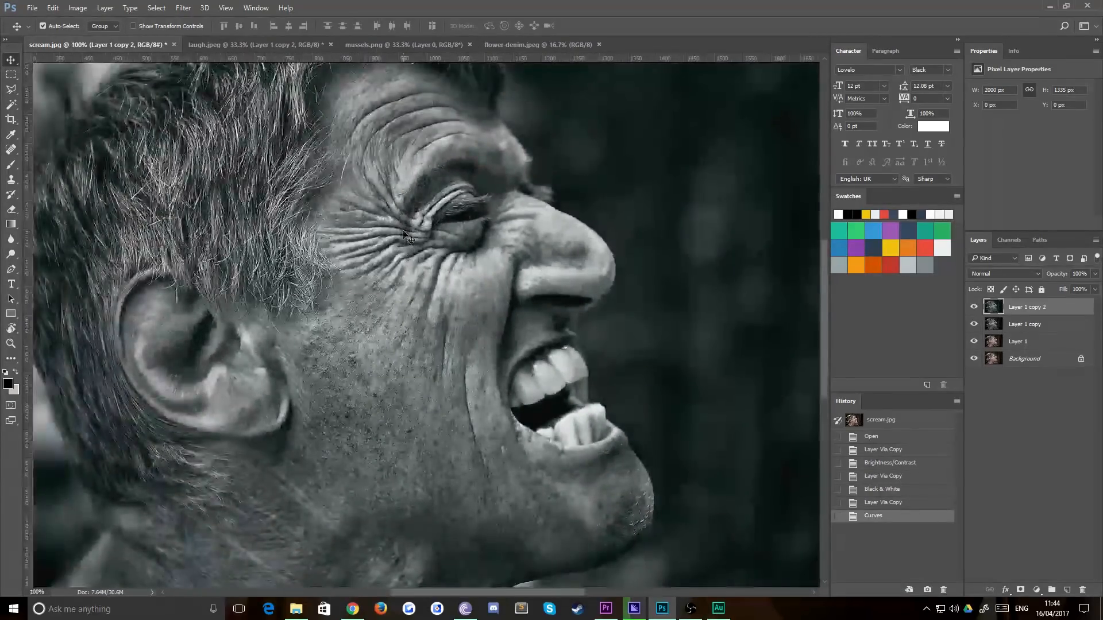
click(254, 44)
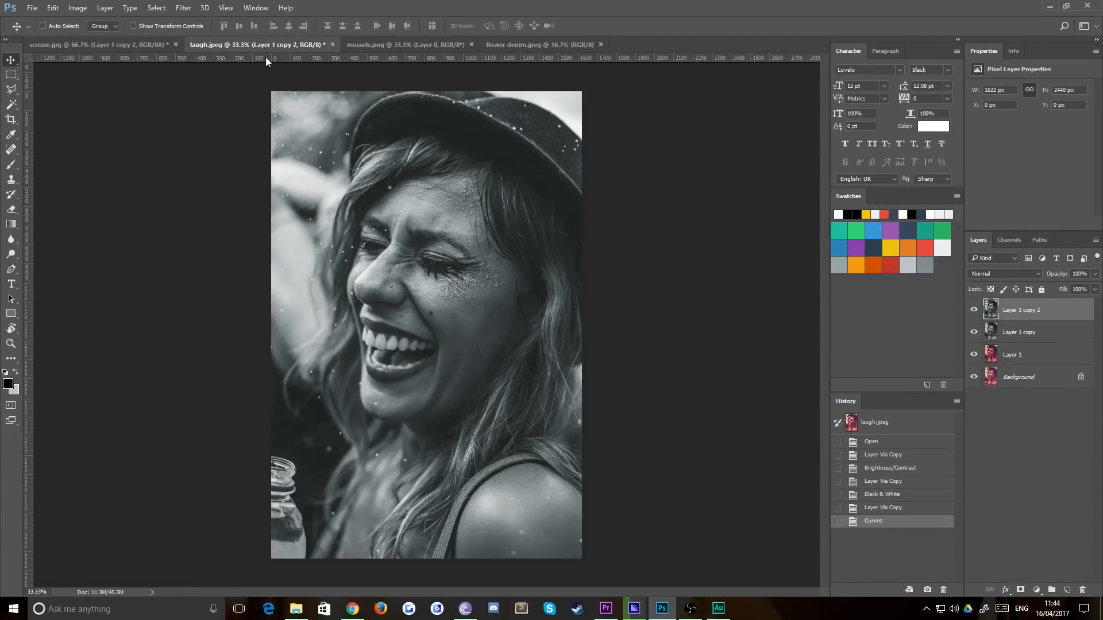
click(400, 44)
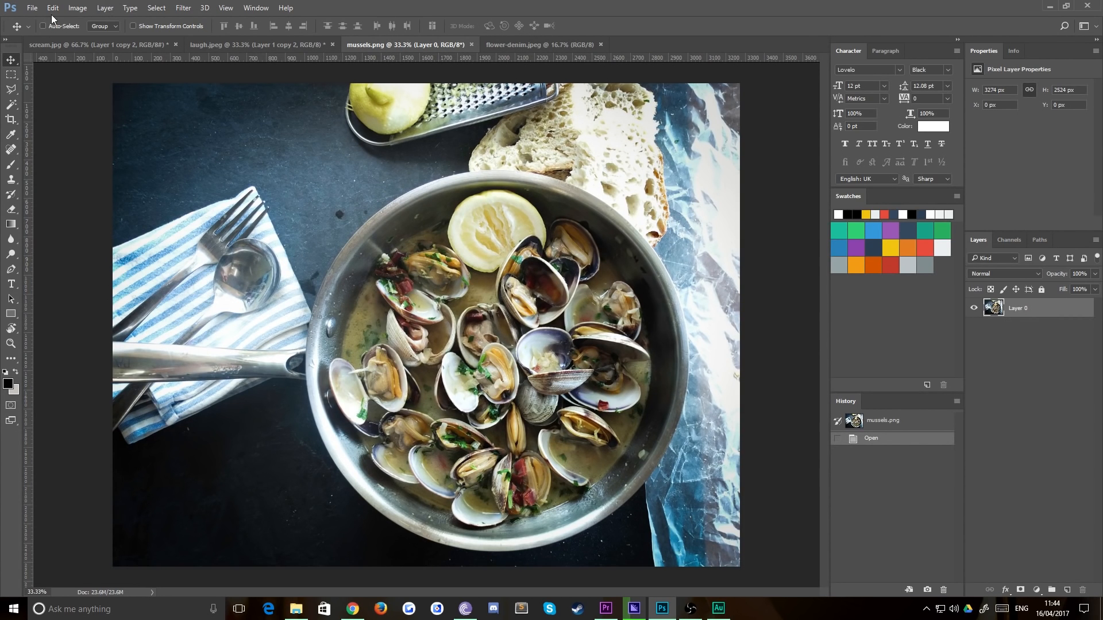
Duplicate the mussels layer (Ctrl+J) and apply Brightness/Contrast with Contrast raised to 33
key(ctrl+j)
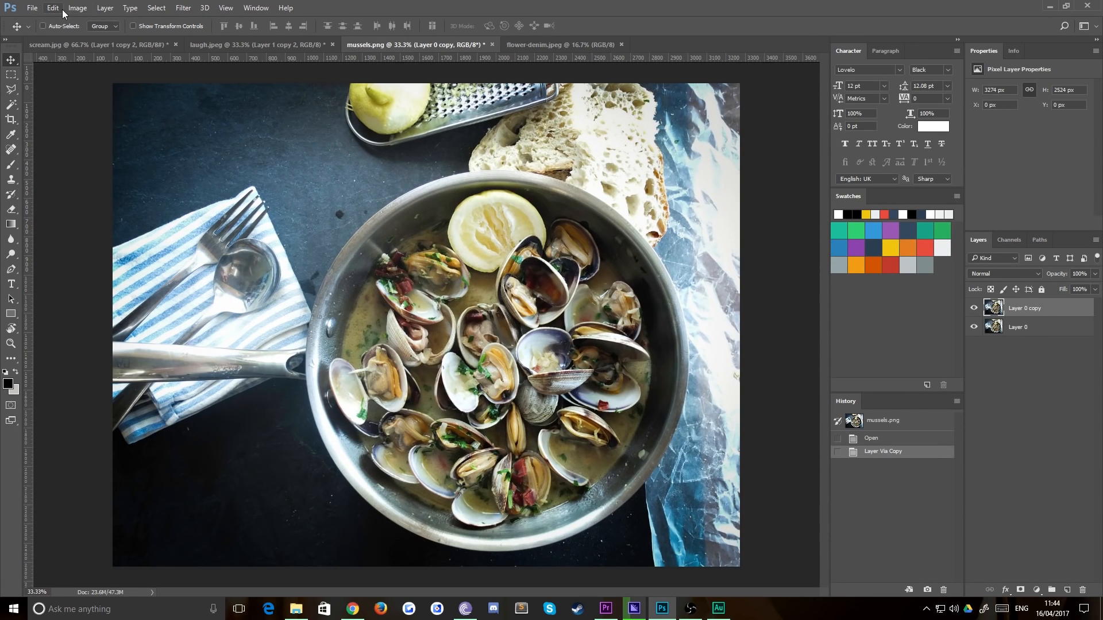
click(76, 8)
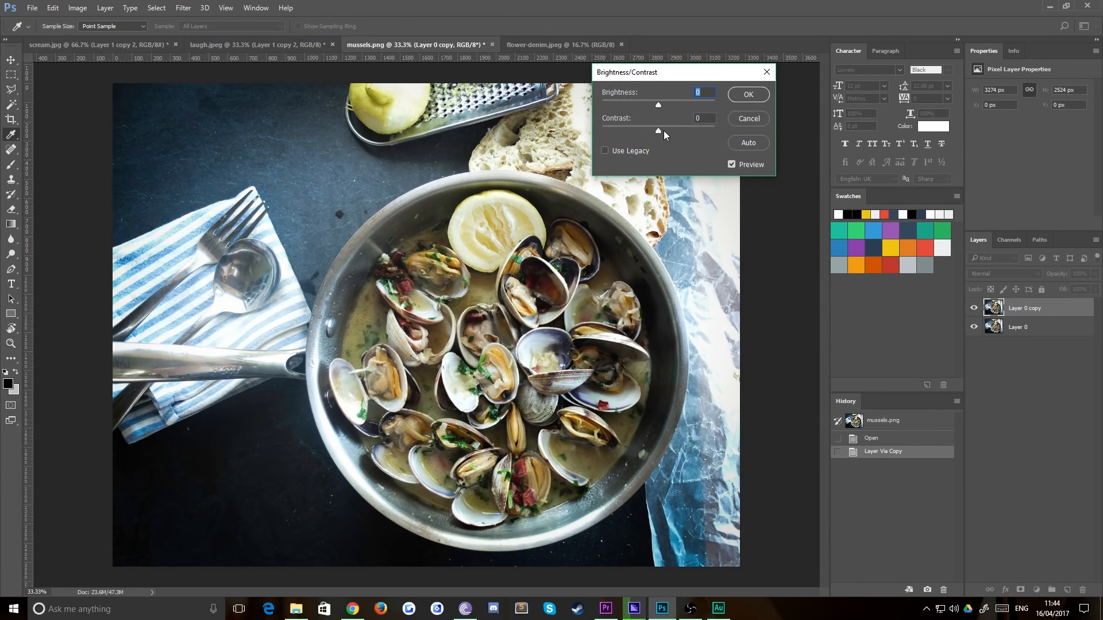
drag(658, 131, 673, 131)
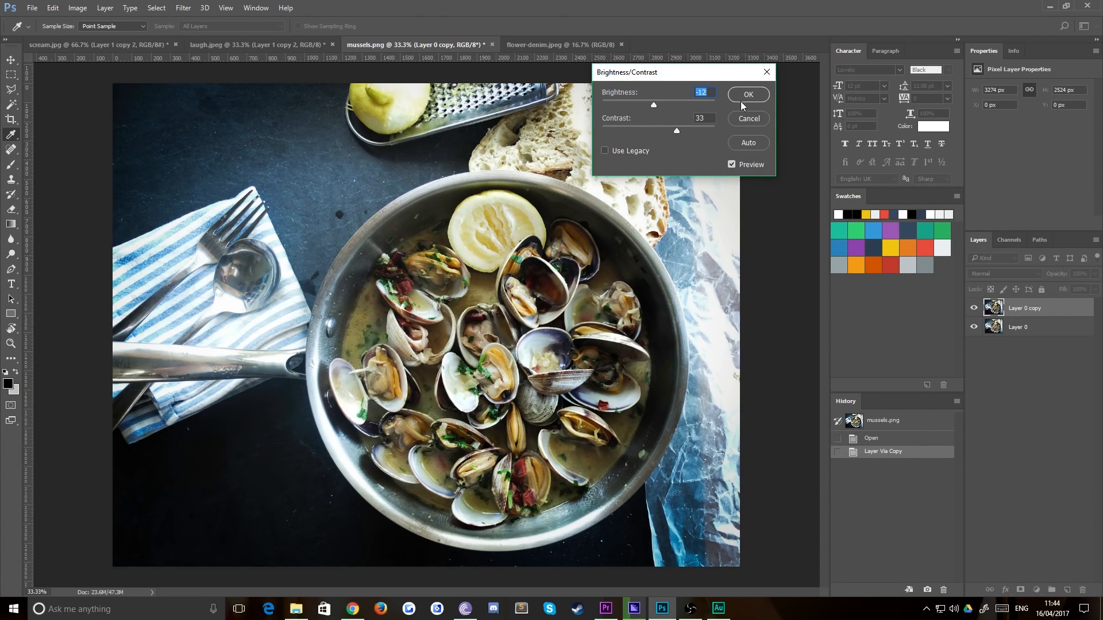
click(747, 94)
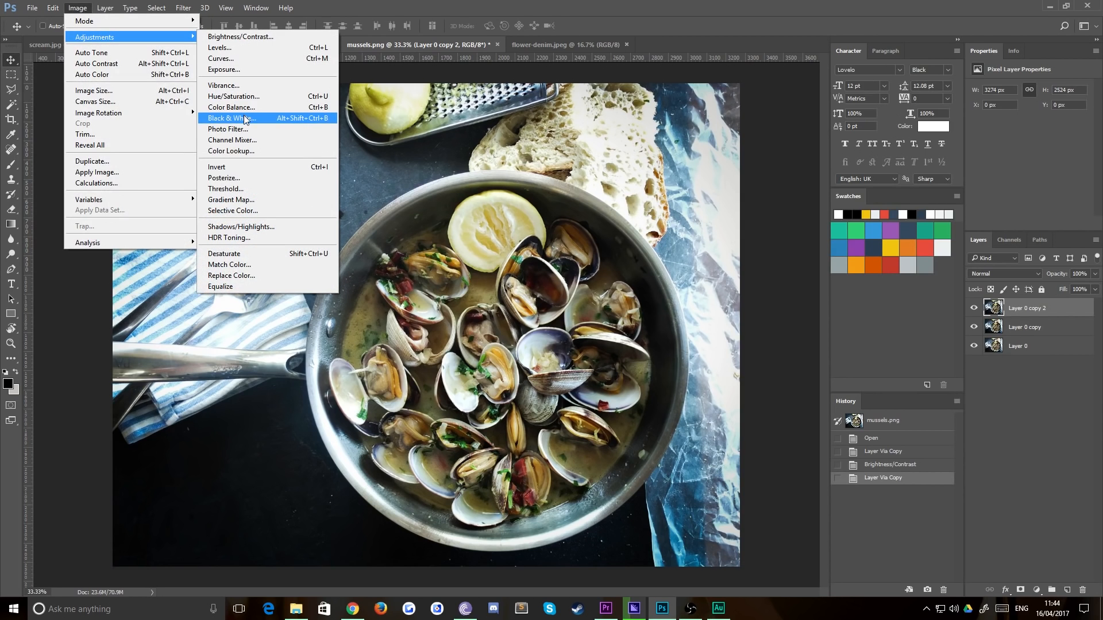
Start a Black & White conversion on the new copy, trying the Maximum Black, Green Filter and Lighter presets
click(228, 118)
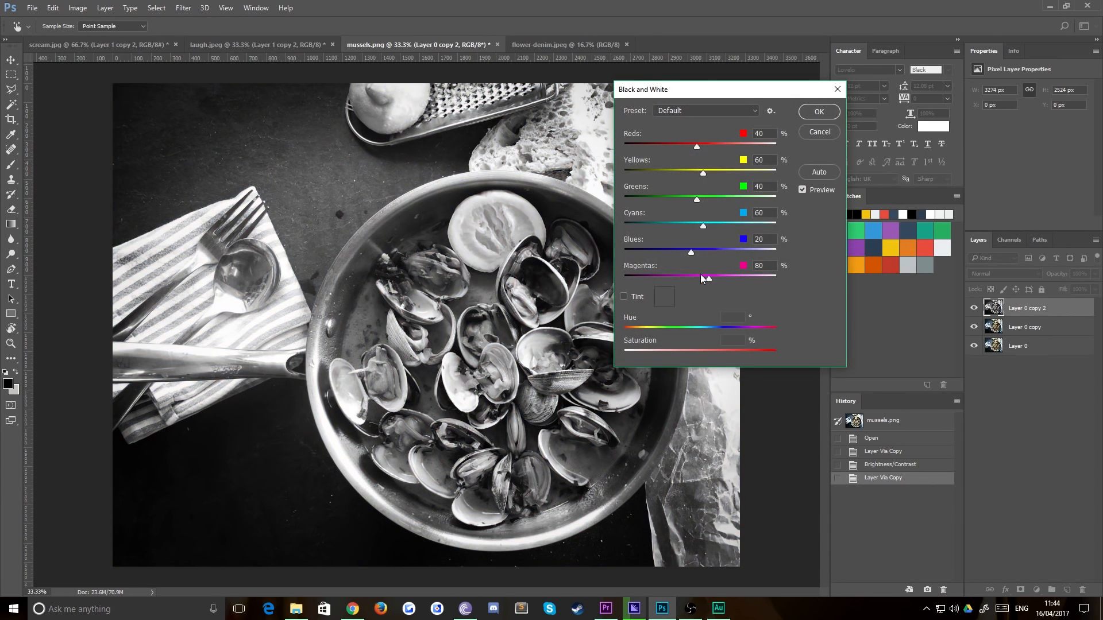
click(702, 111)
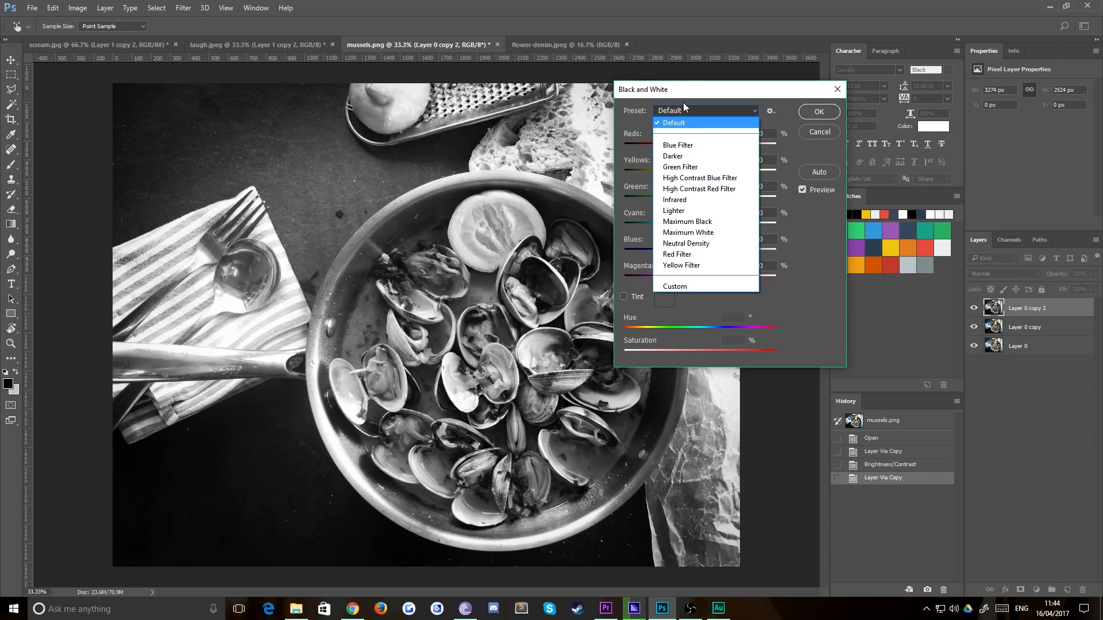
click(687, 222)
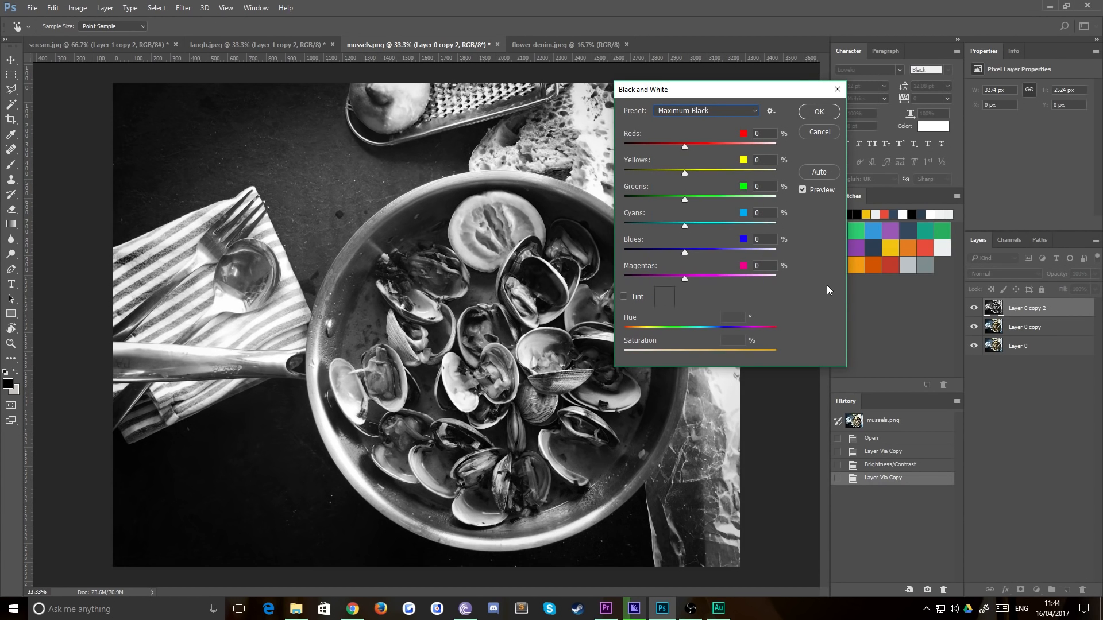
click(702, 110)
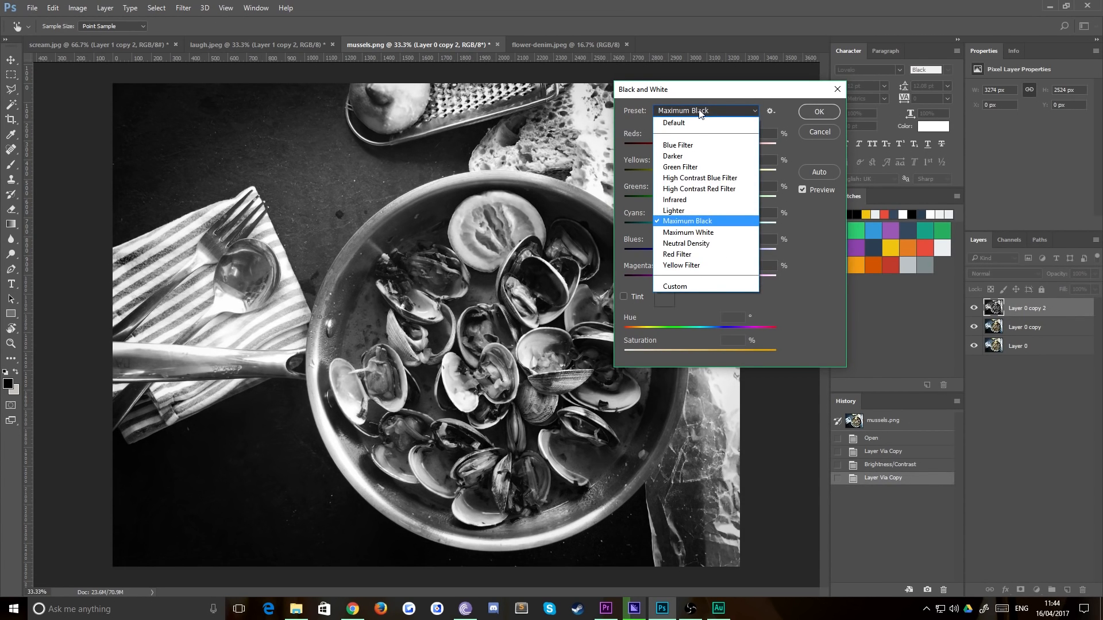
click(680, 166)
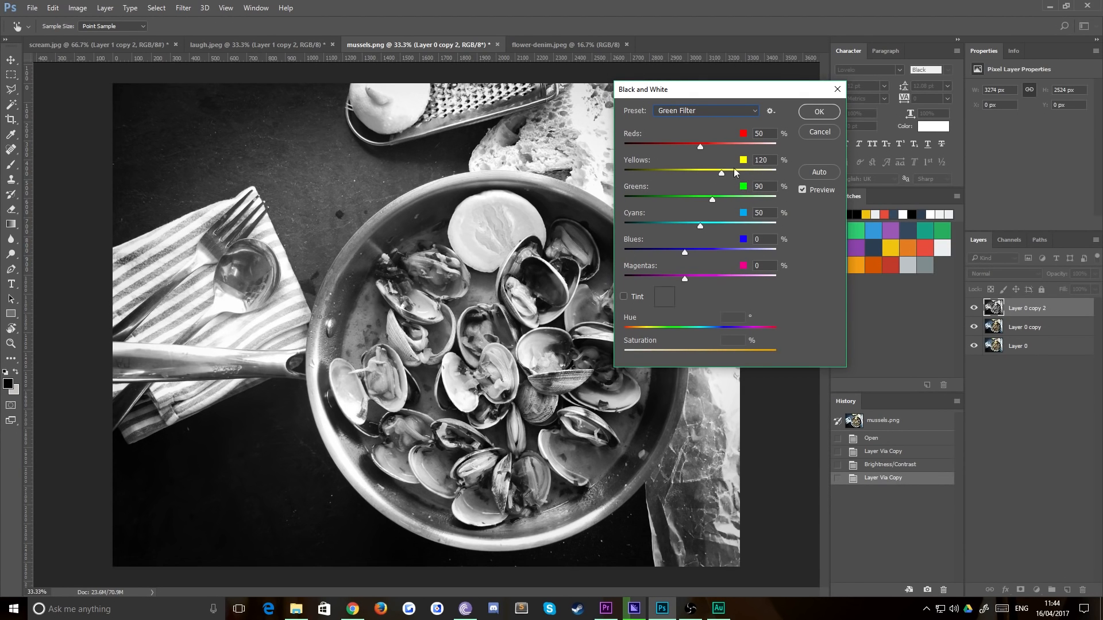
click(703, 110)
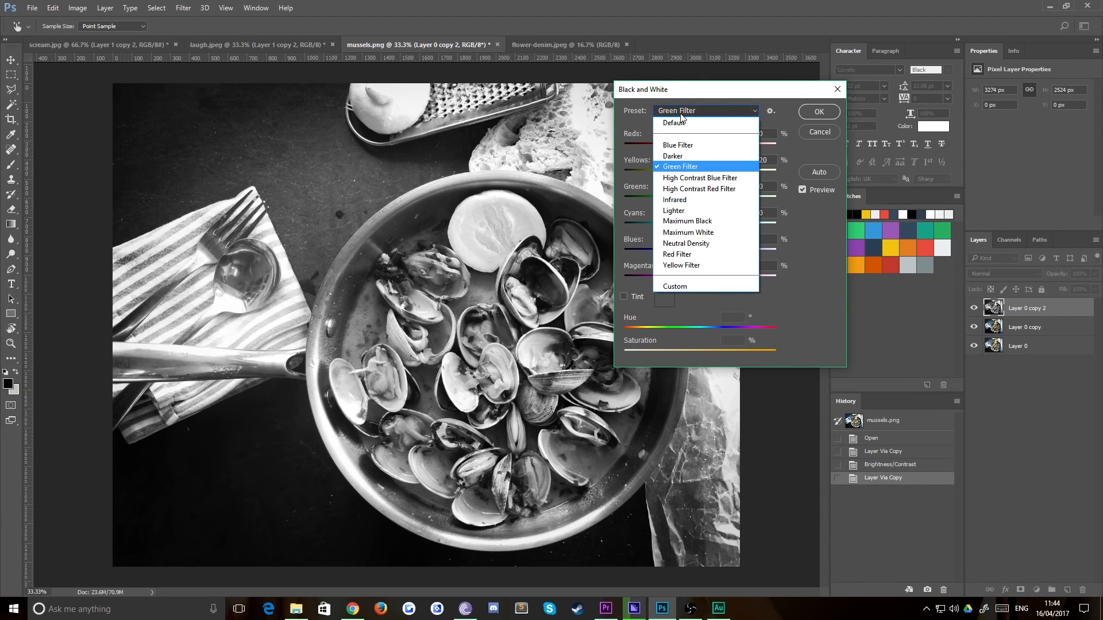
click(672, 211)
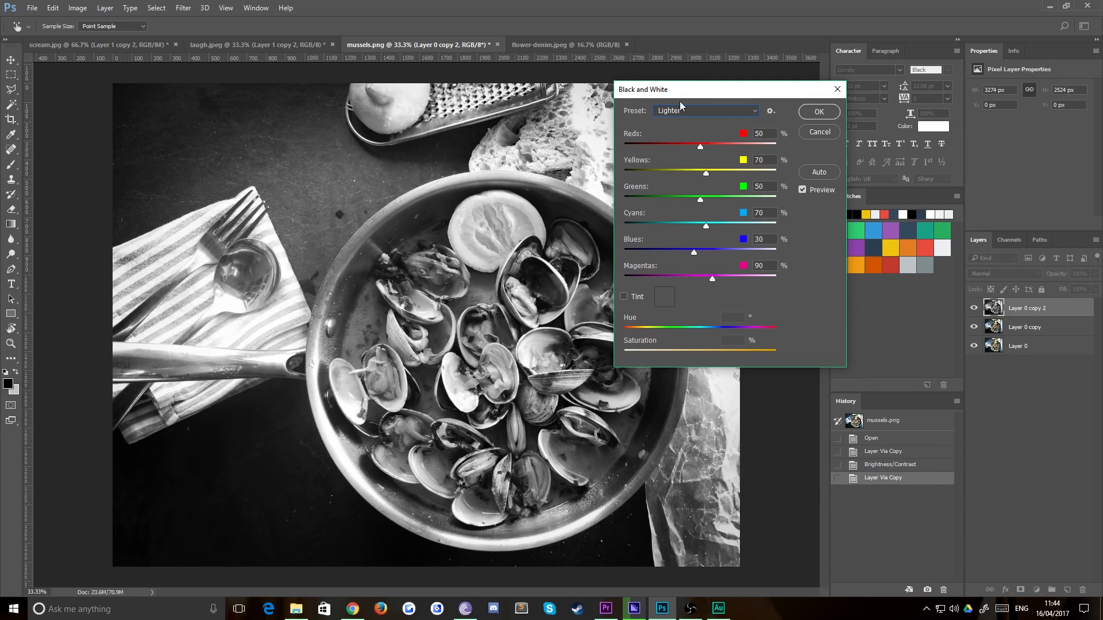
click(705, 110)
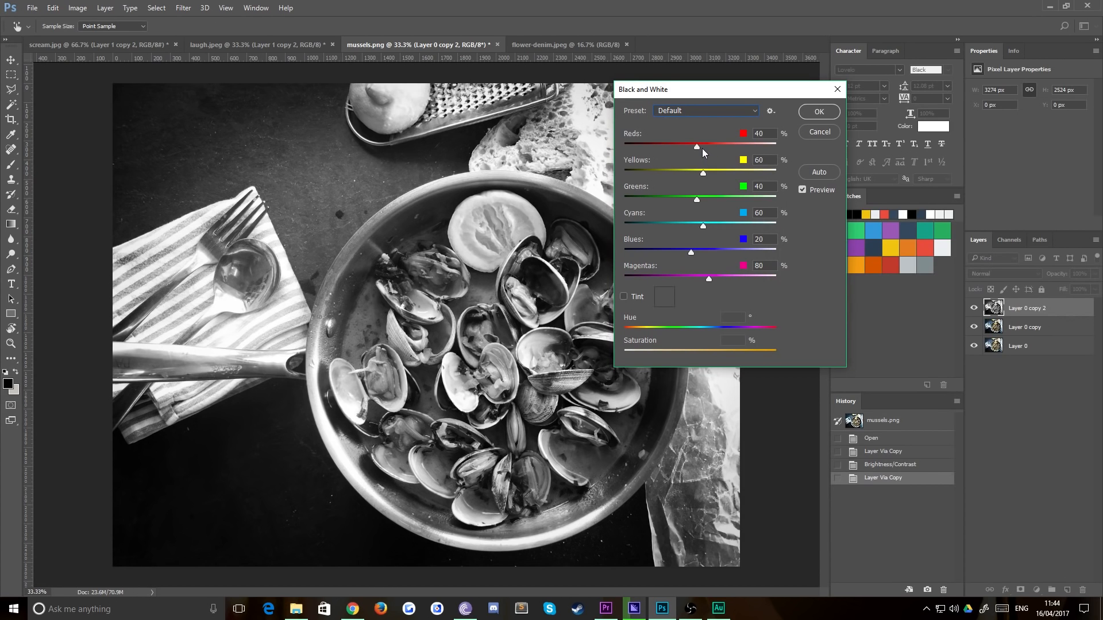
Darken then partly restore the reds, reset yellows to 60 percent, and darken the greens
drag(696, 144, 621, 146)
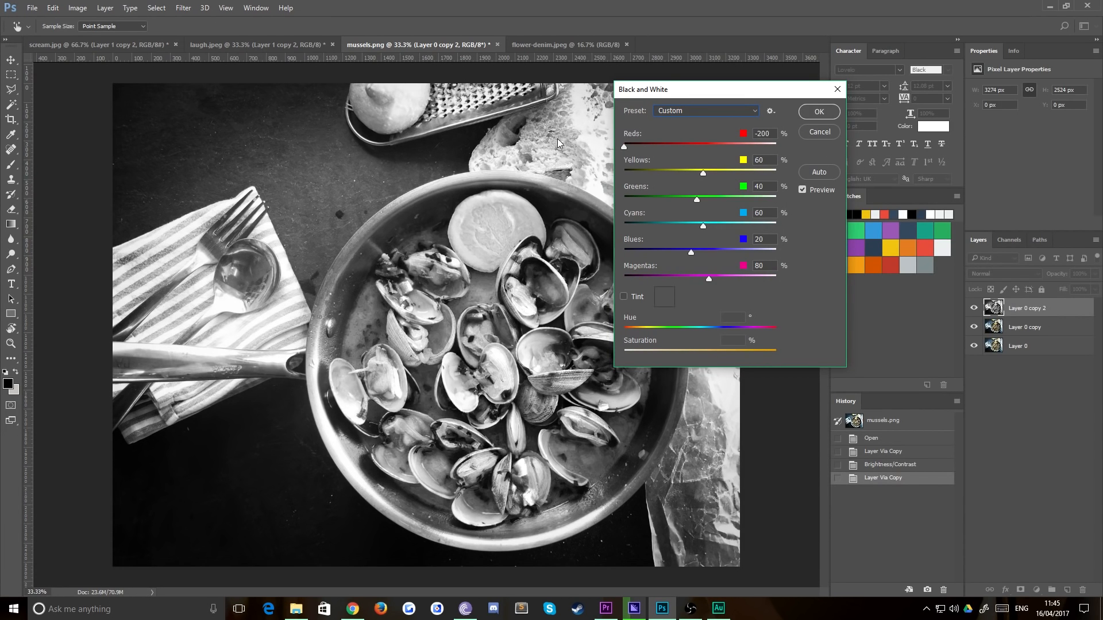
drag(623, 146, 680, 145)
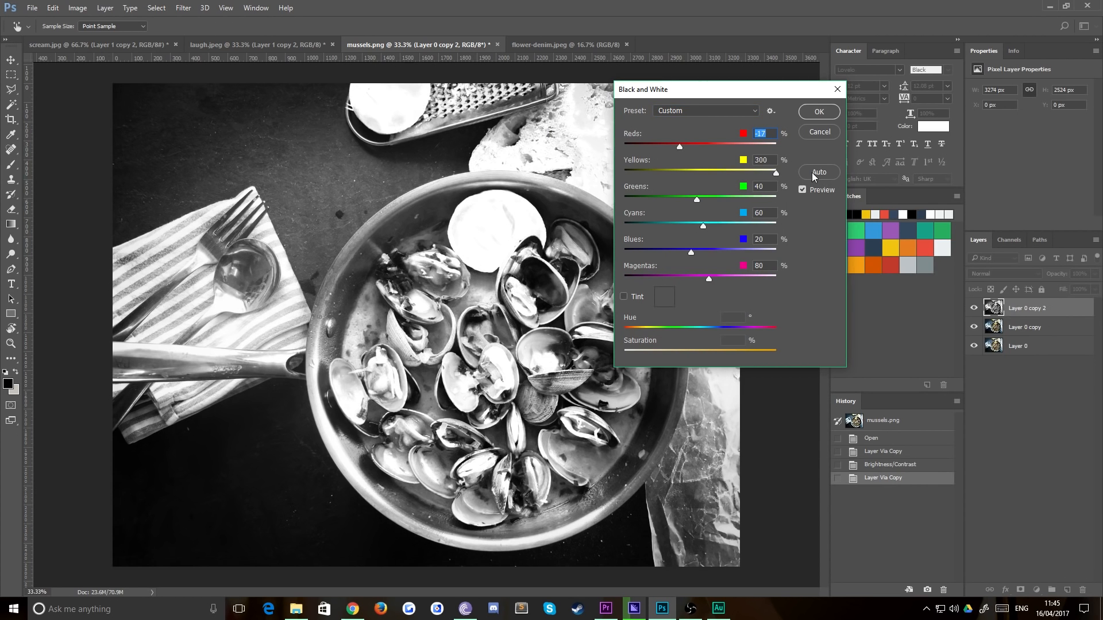
drag(775, 173, 666, 172)
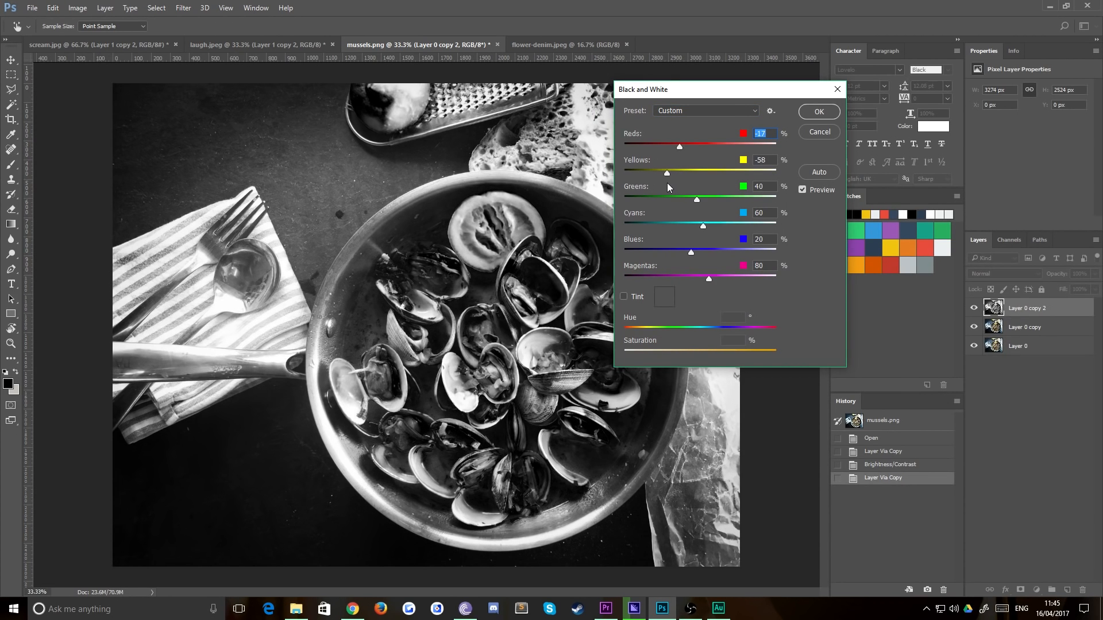
drag(666, 173, 701, 173)
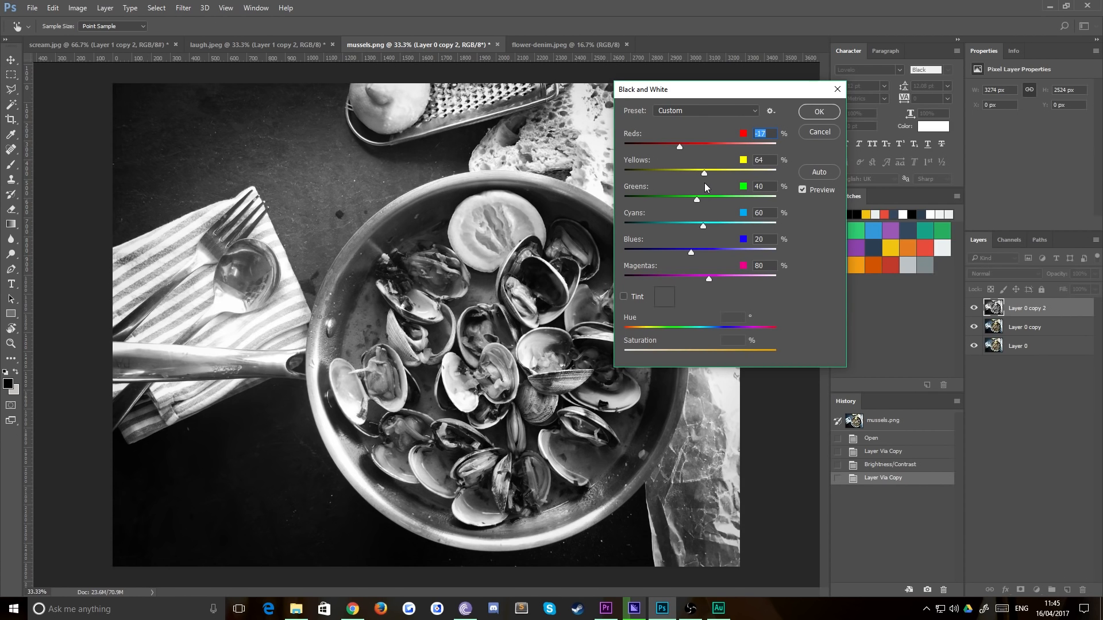
click(762, 159)
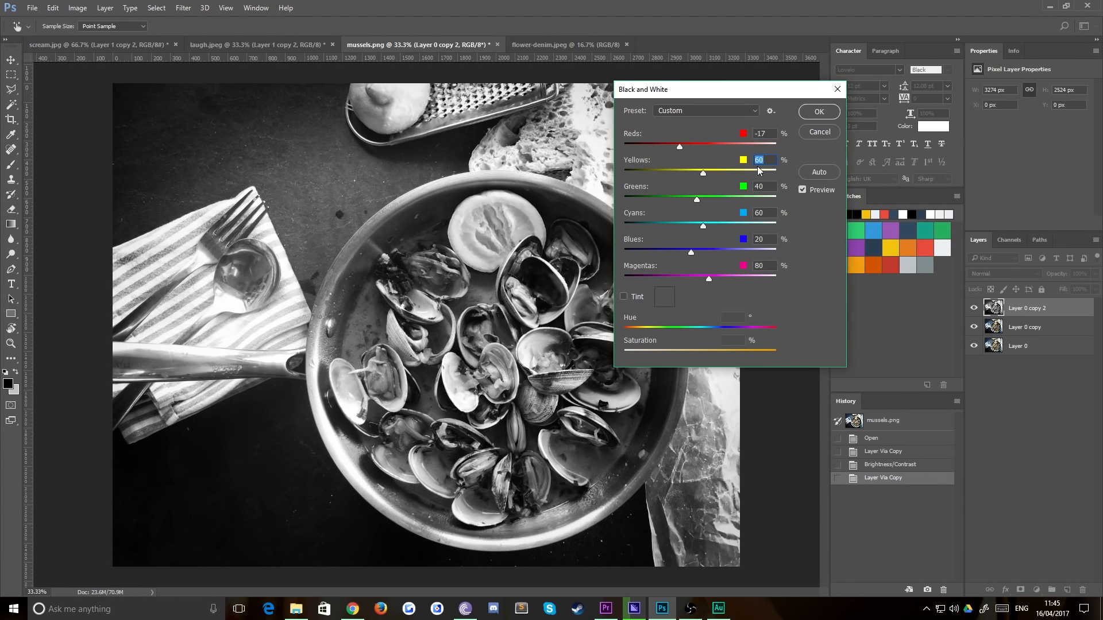
drag(696, 199, 731, 199)
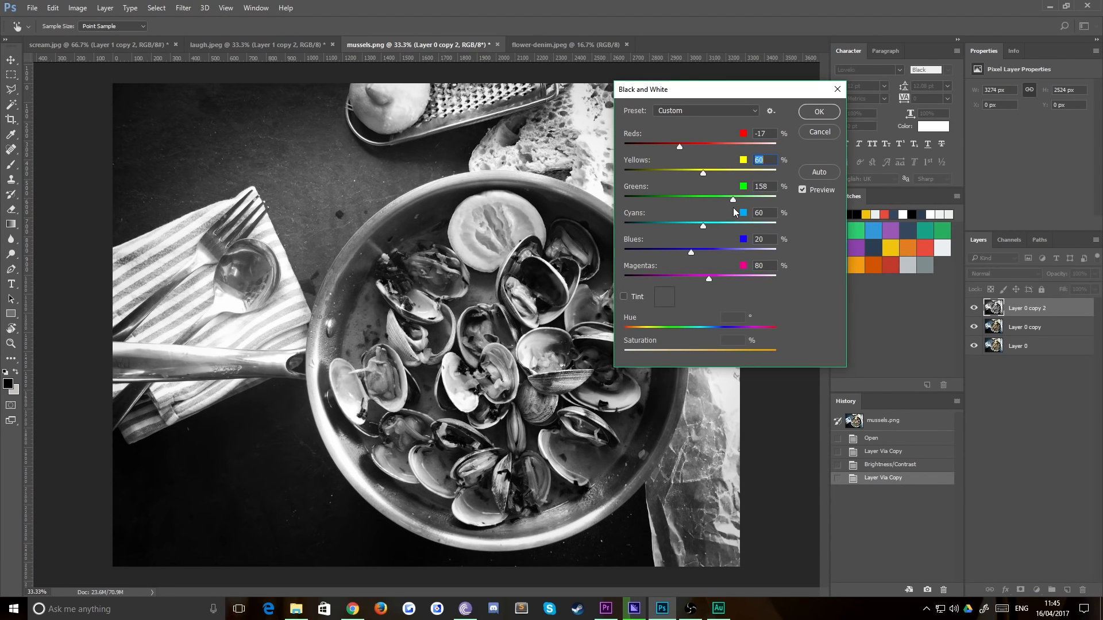
drag(733, 199, 677, 199)
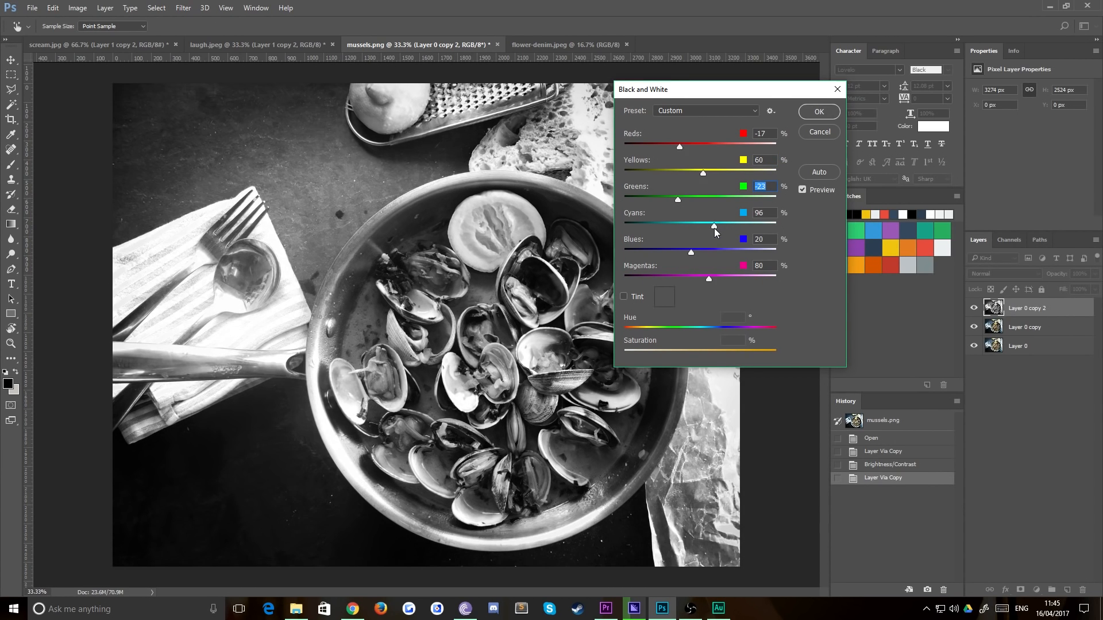
Lighten cyans, darken blues, drop magentas to minimum, nudge reds up and apply the Black & White conversion
drag(713, 226, 717, 225)
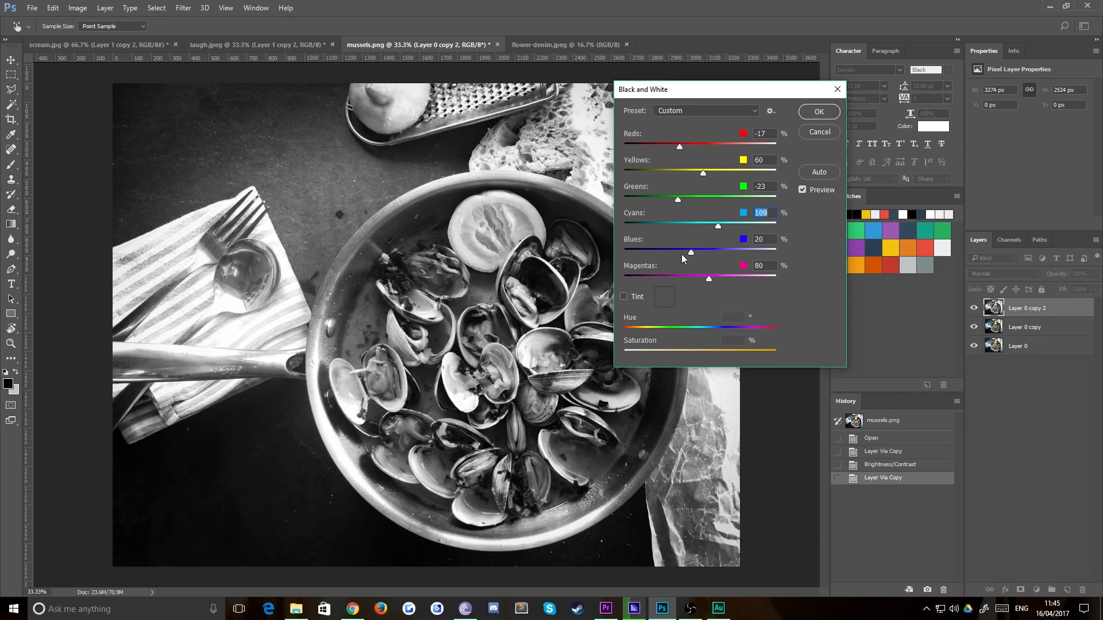
drag(689, 252, 671, 252)
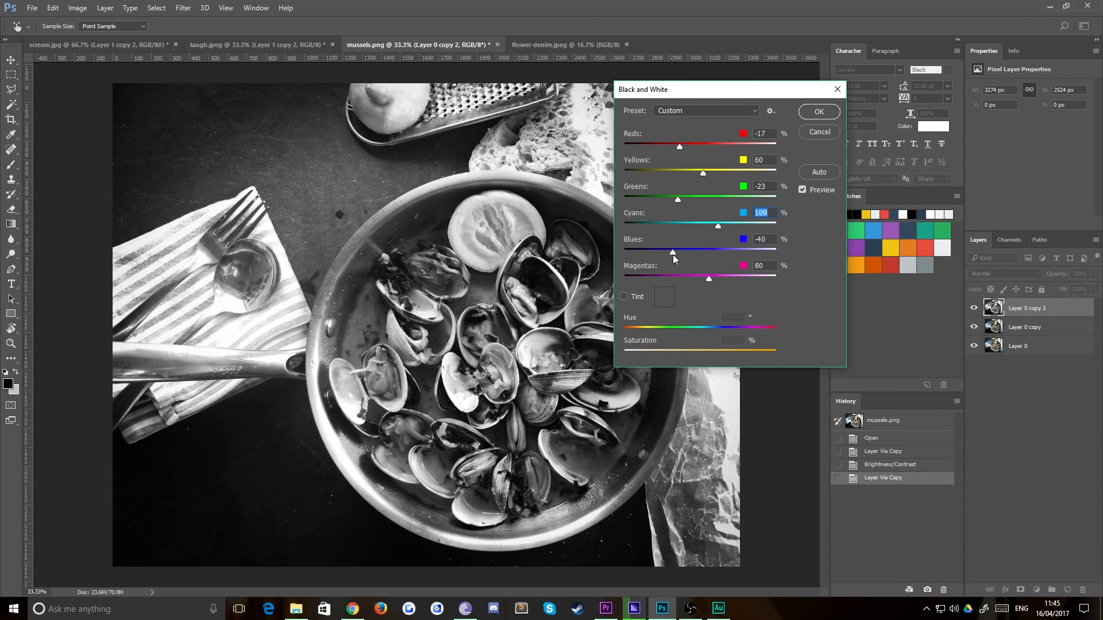
drag(671, 252, 662, 251)
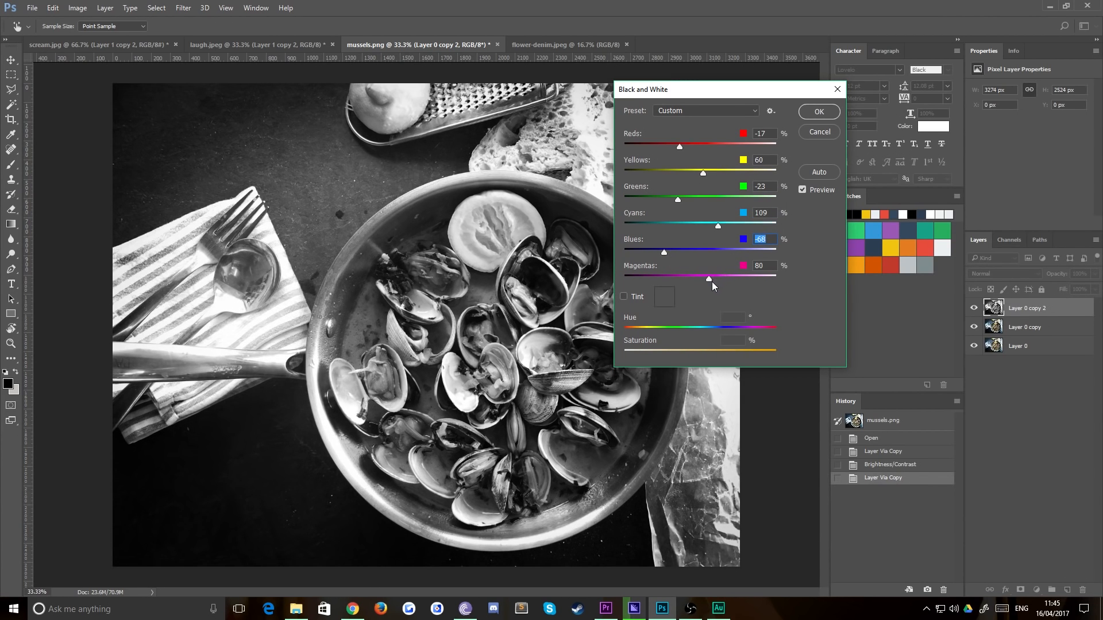
drag(708, 278, 776, 278)
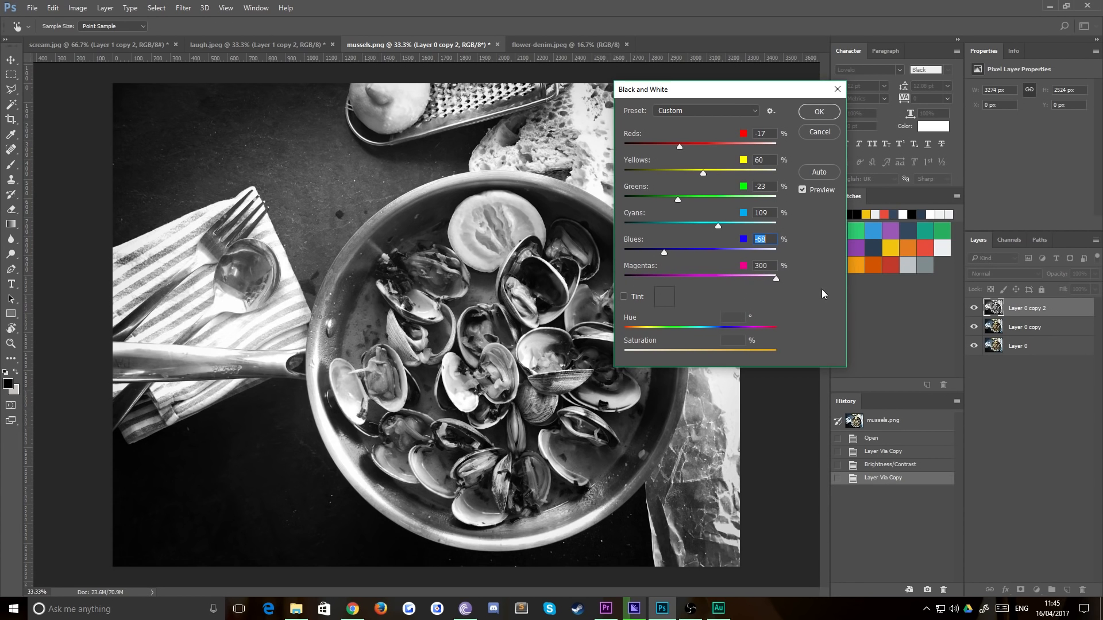
drag(775, 278, 676, 279)
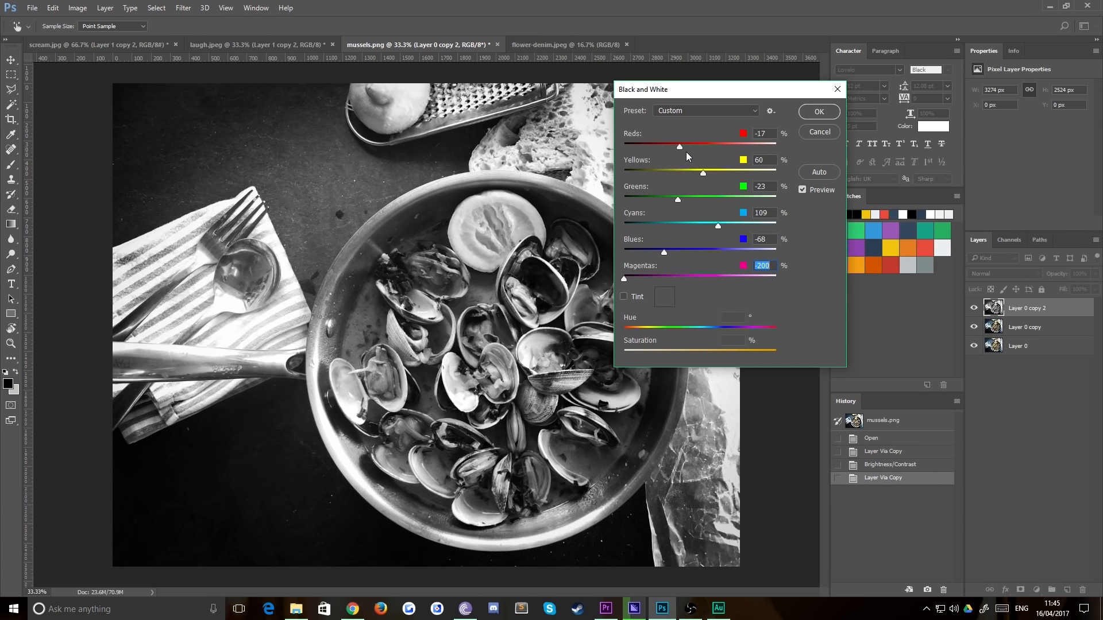
drag(678, 146, 690, 146)
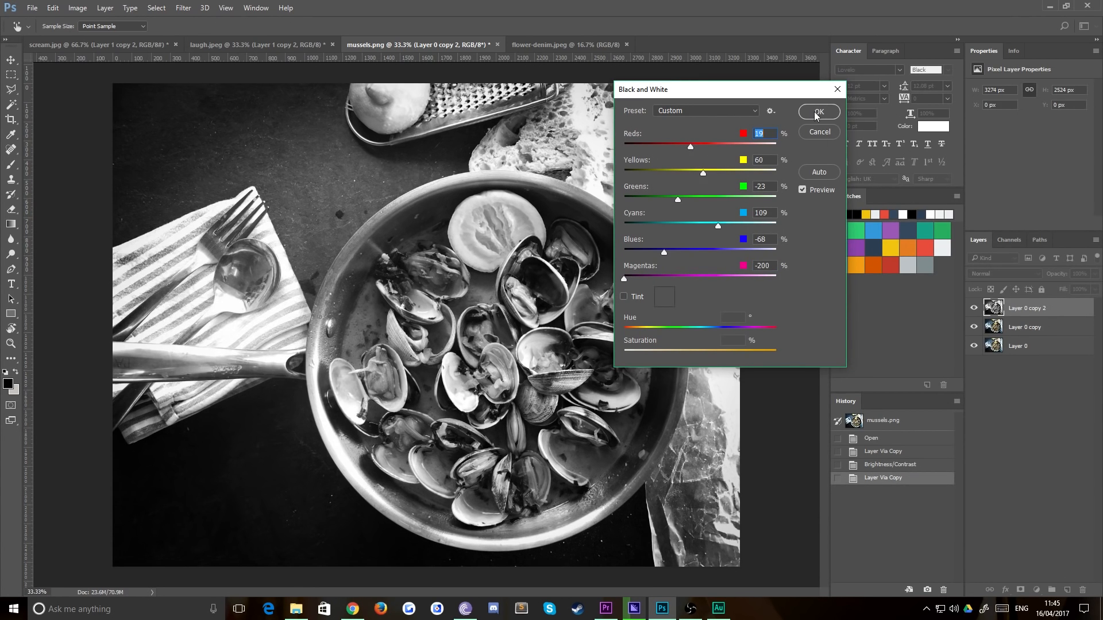
click(818, 112)
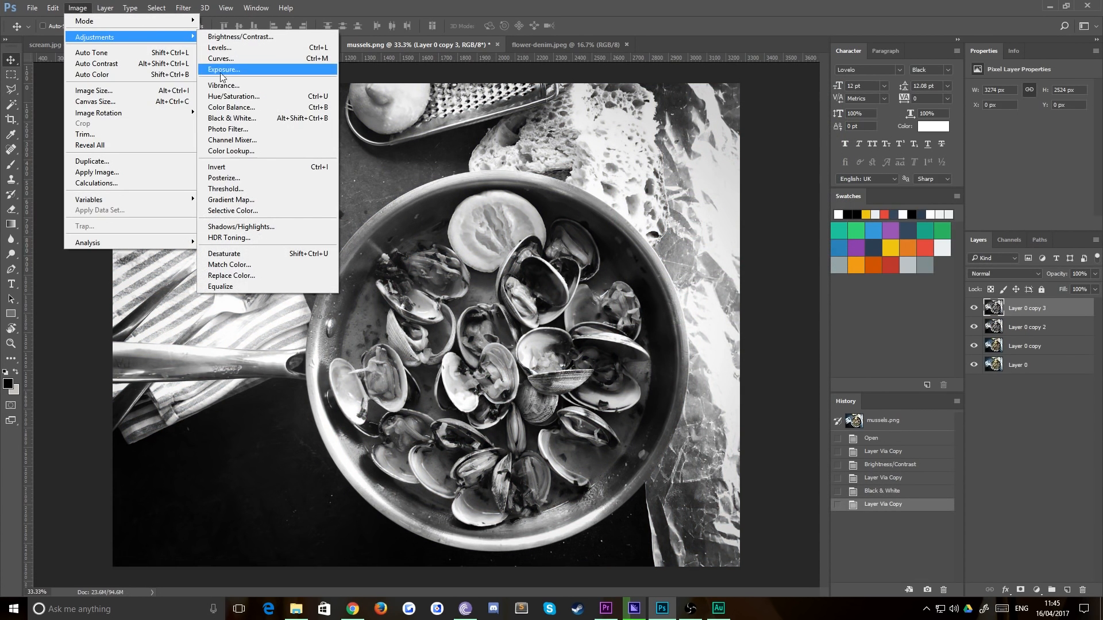
click(220, 59)
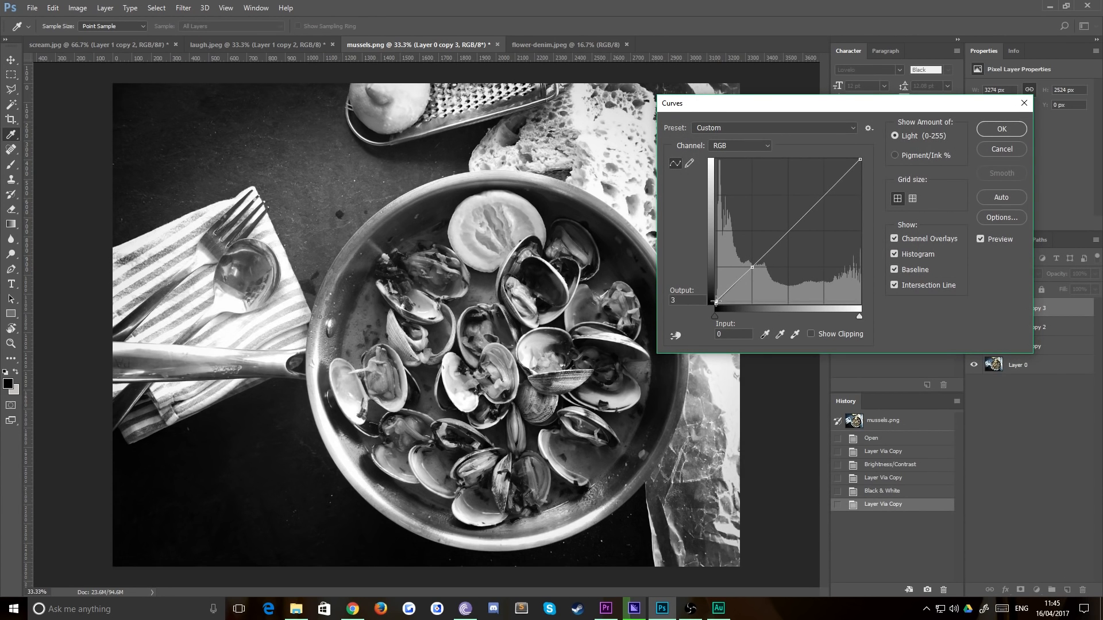
Apply Curves to Layer 0 copy 3, testing the RGB shadow point and pulling the red-channel midtones down slightly
drag(715, 301, 711, 296)
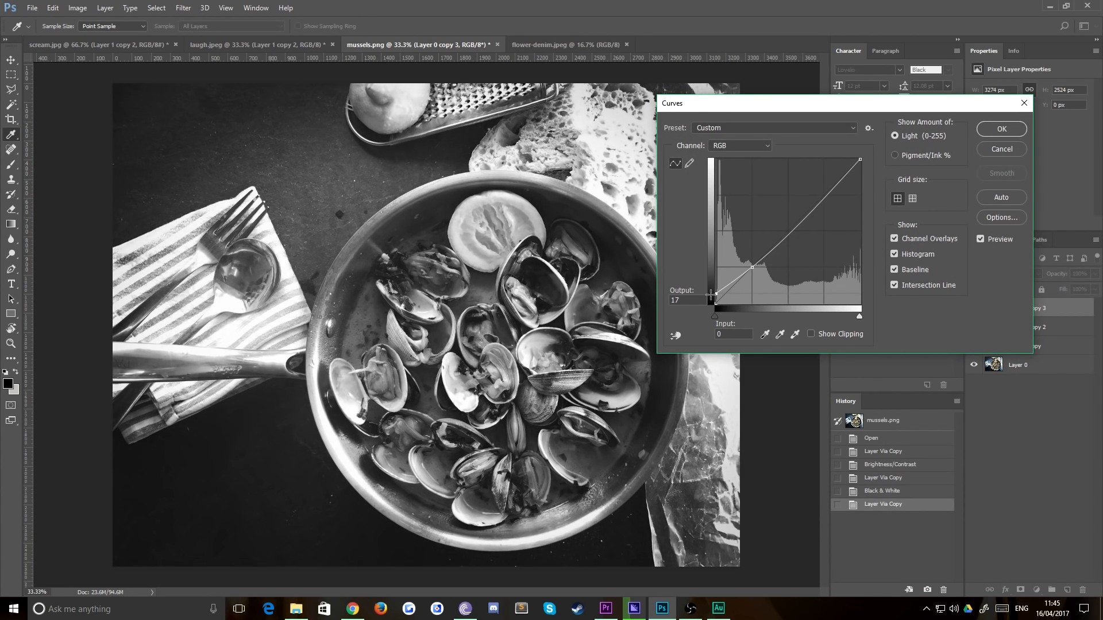
drag(710, 295, 710, 301)
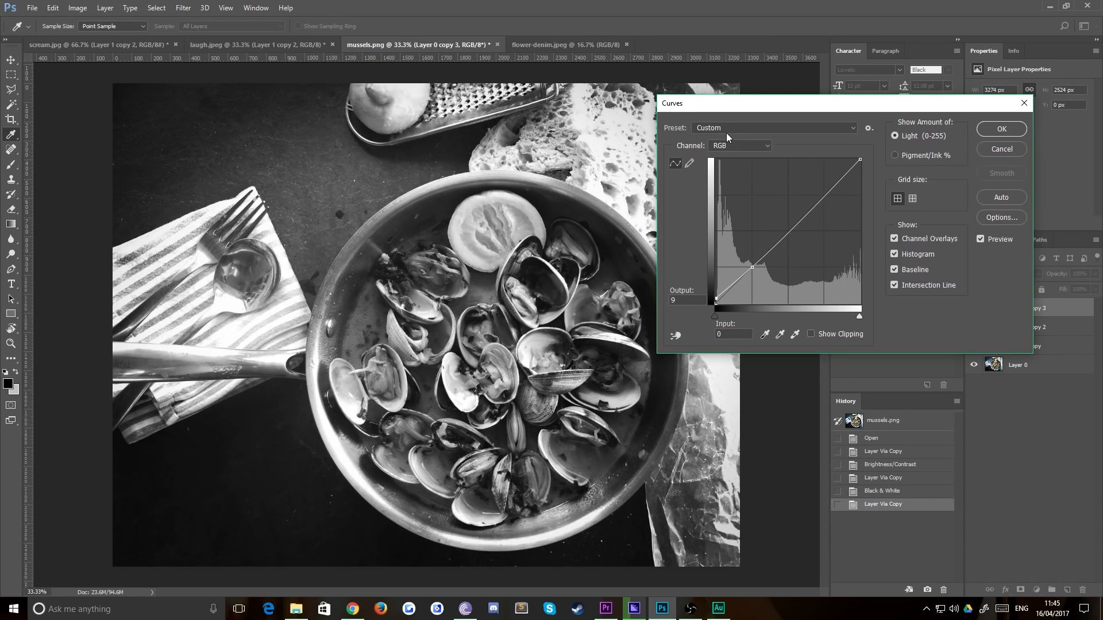
click(740, 145)
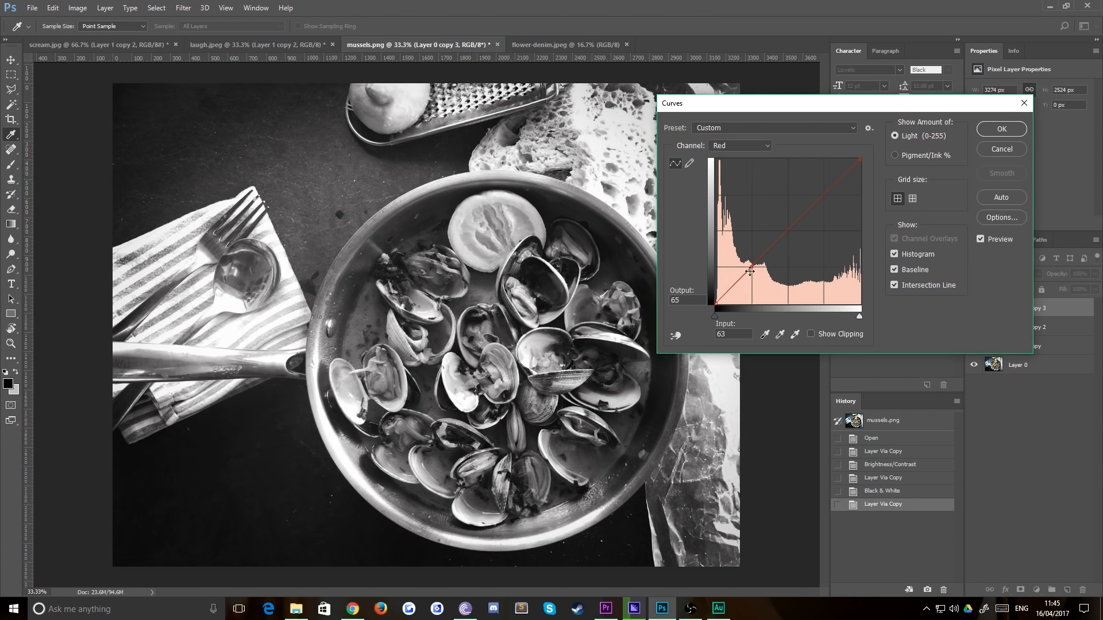
drag(749, 272, 753, 269)
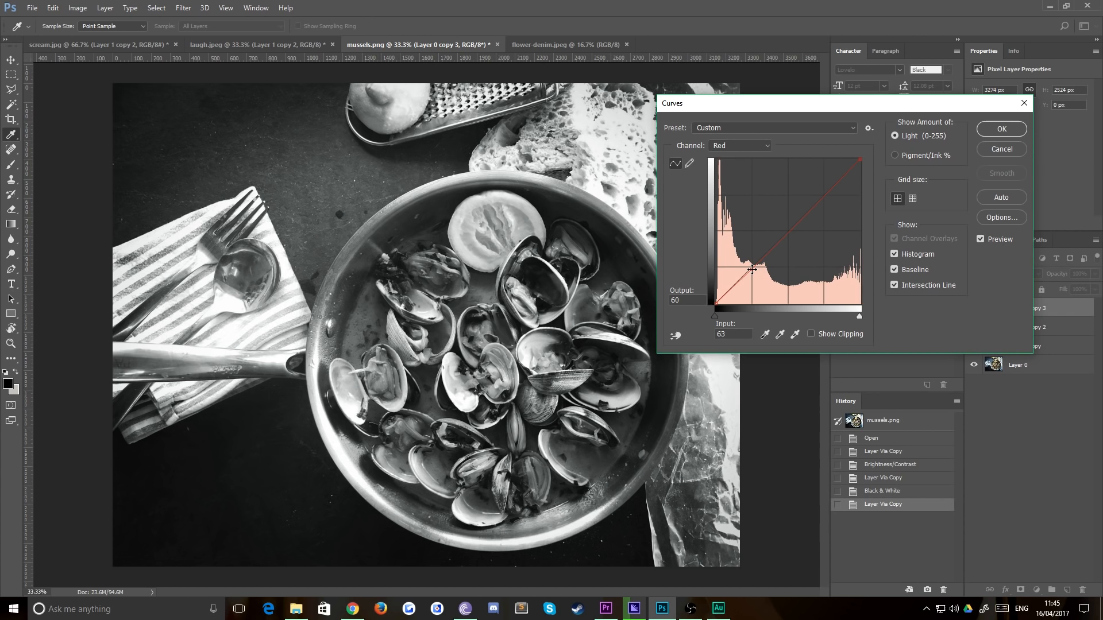
drag(752, 270, 755, 275)
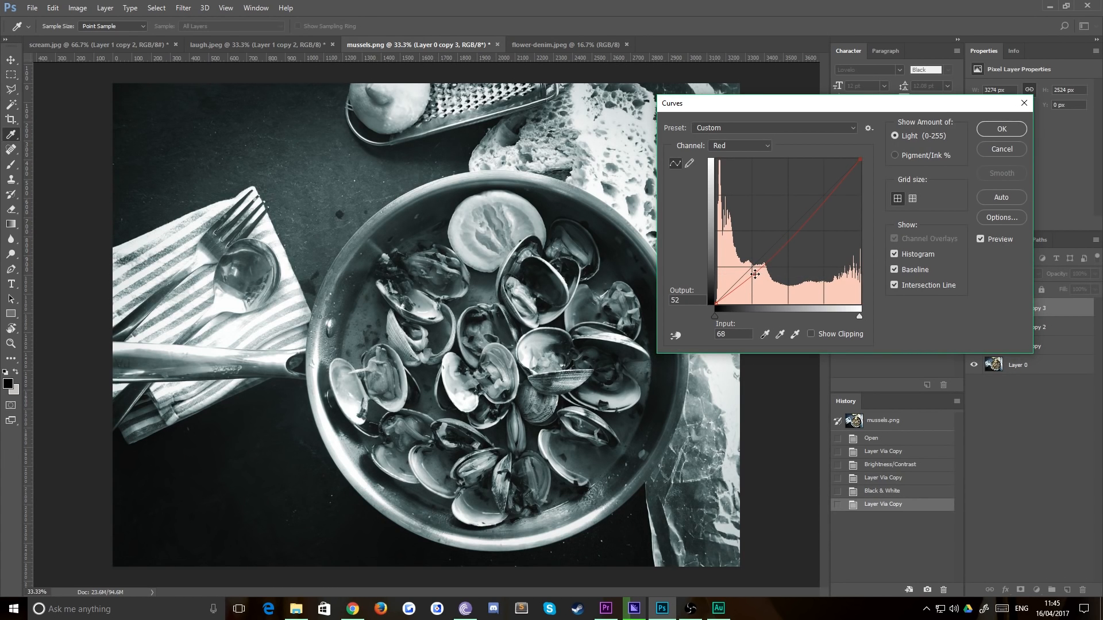
drag(754, 273, 751, 272)
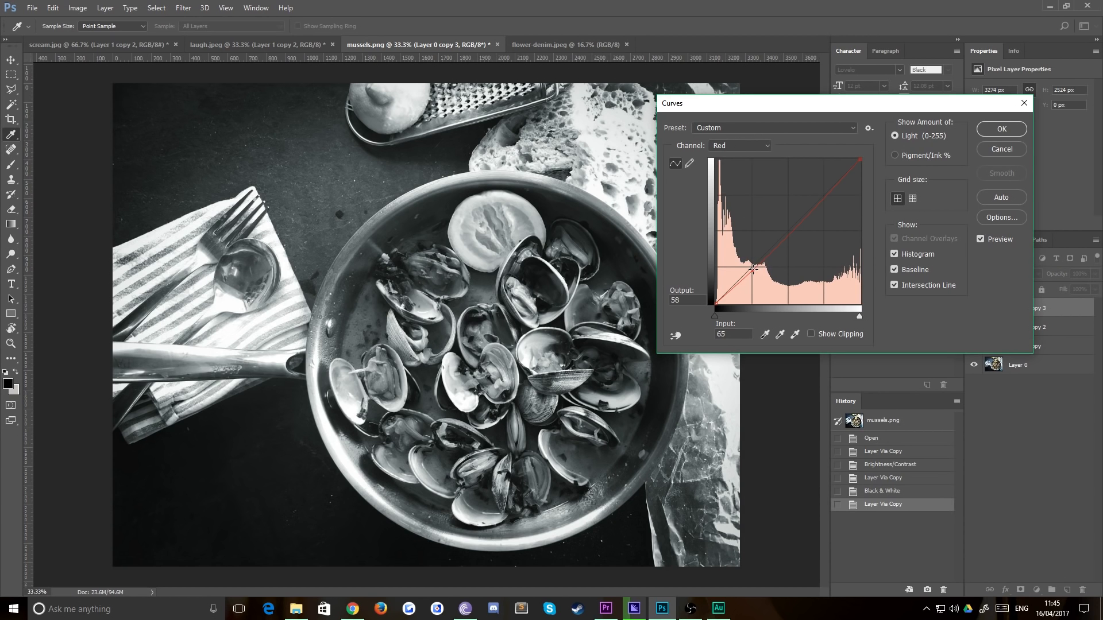
drag(754, 270, 754, 274)
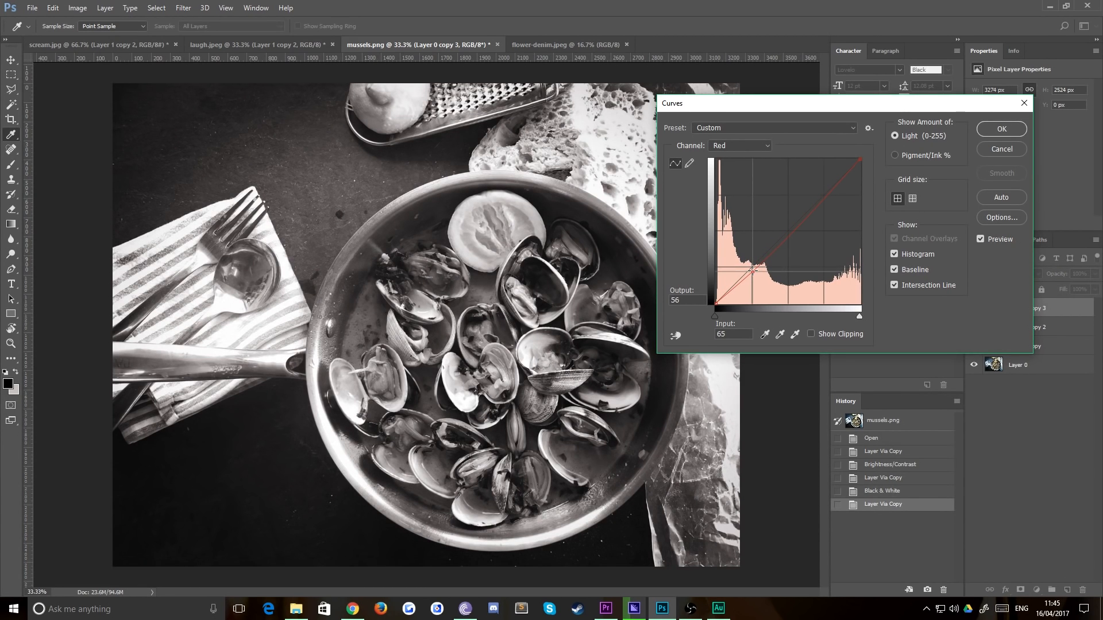
drag(752, 272, 754, 269)
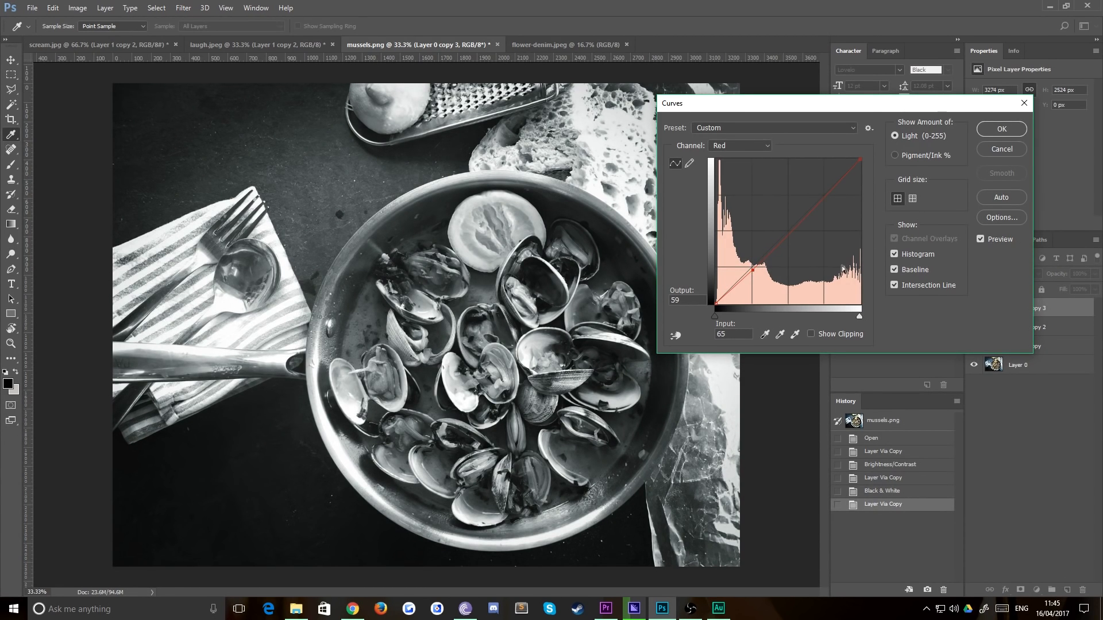
click(1000, 129)
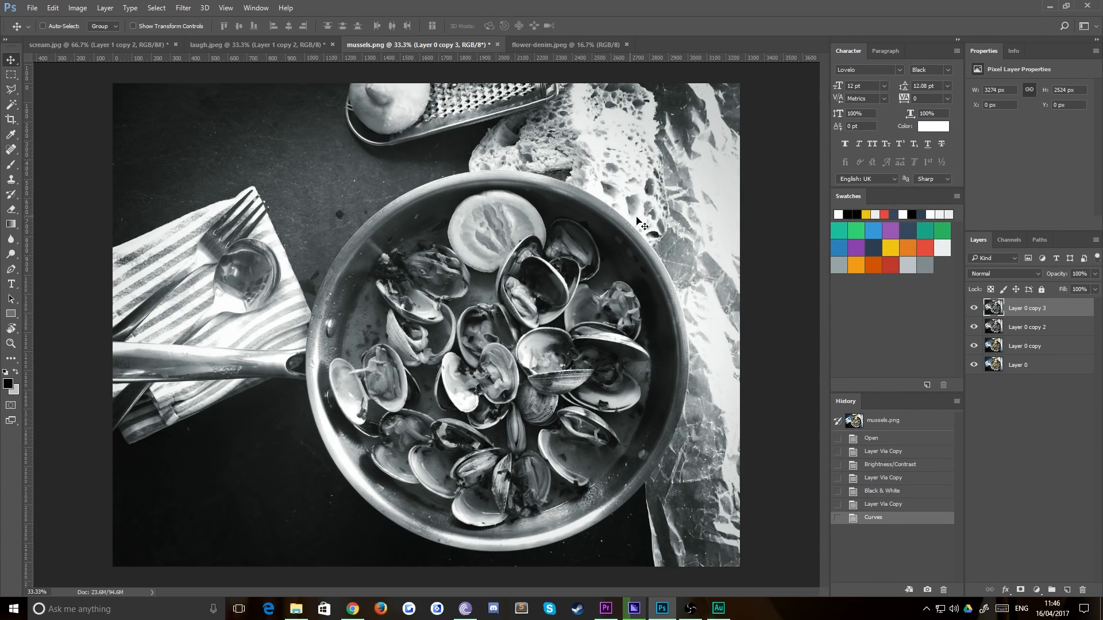
Switch to flower-denim.jpeg and apply Brightness/Contrast to its duplicate, slightly darker with a modest contrast boost
click(564, 45)
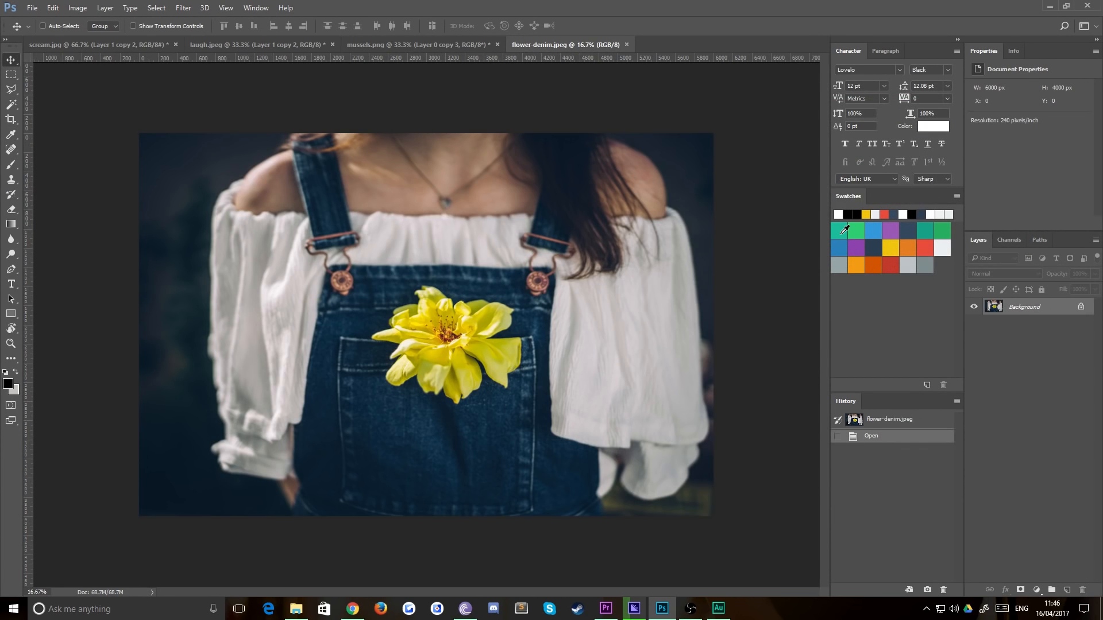
click(78, 7)
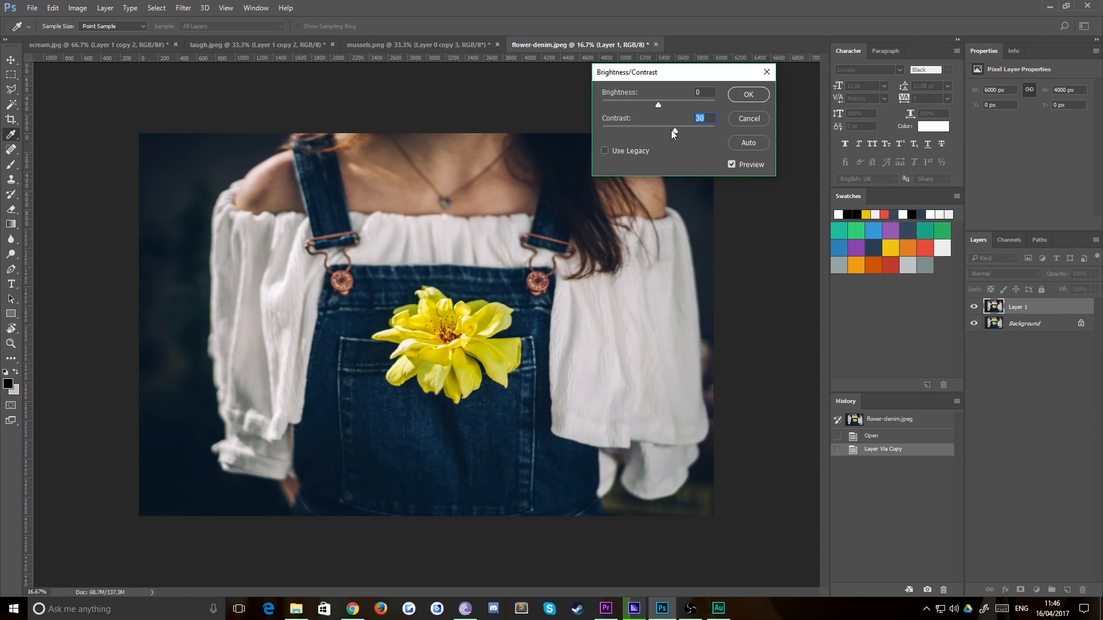
drag(697, 118, 661, 132)
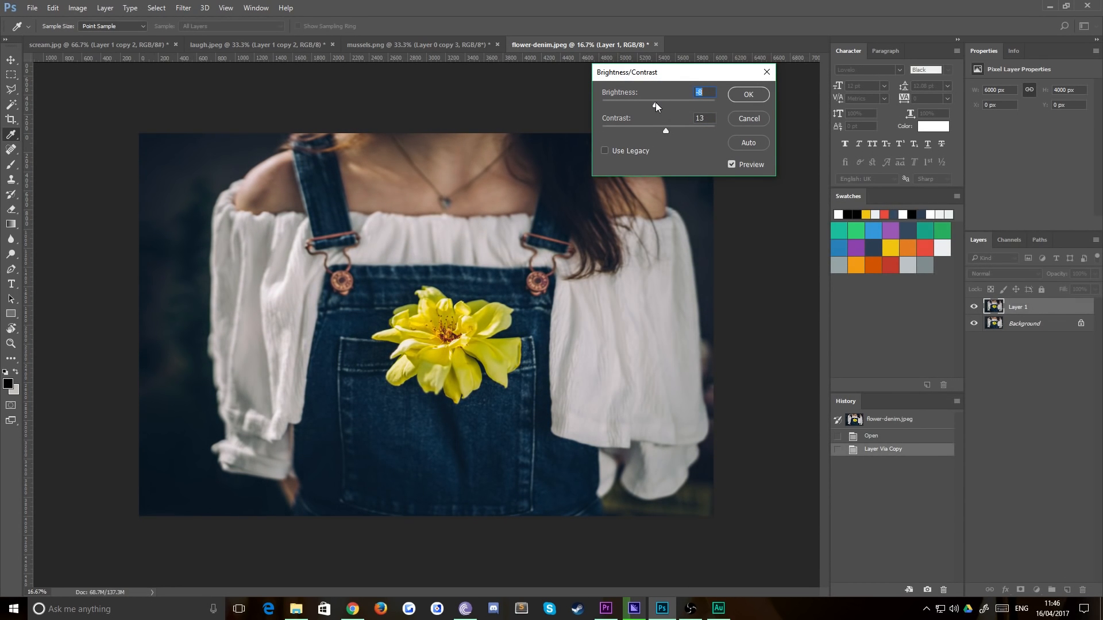
drag(655, 109, 651, 109)
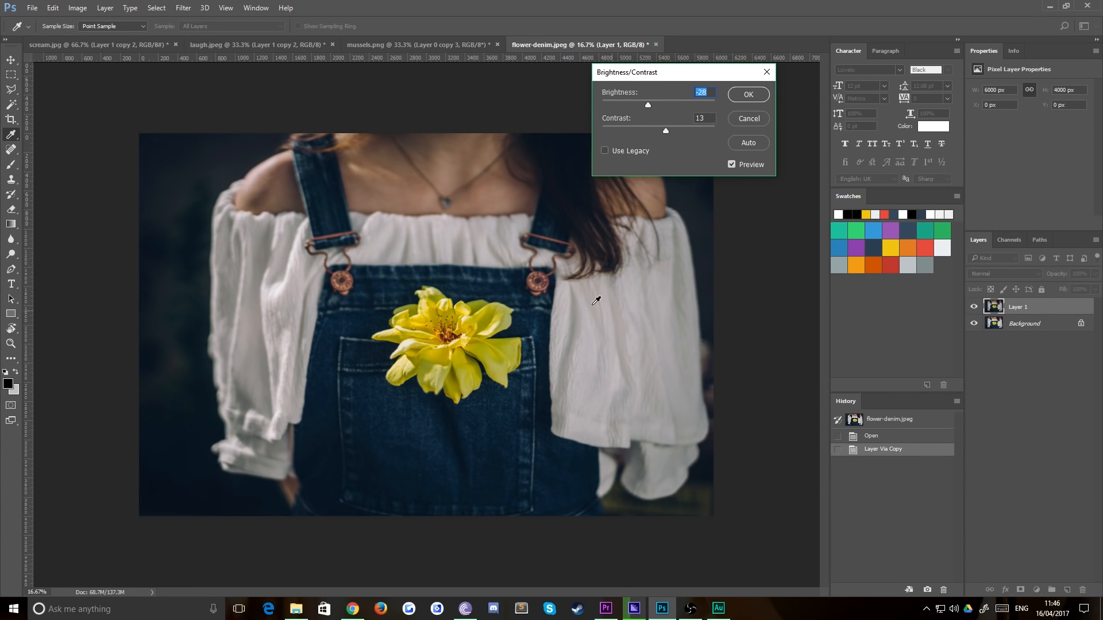
click(699, 118)
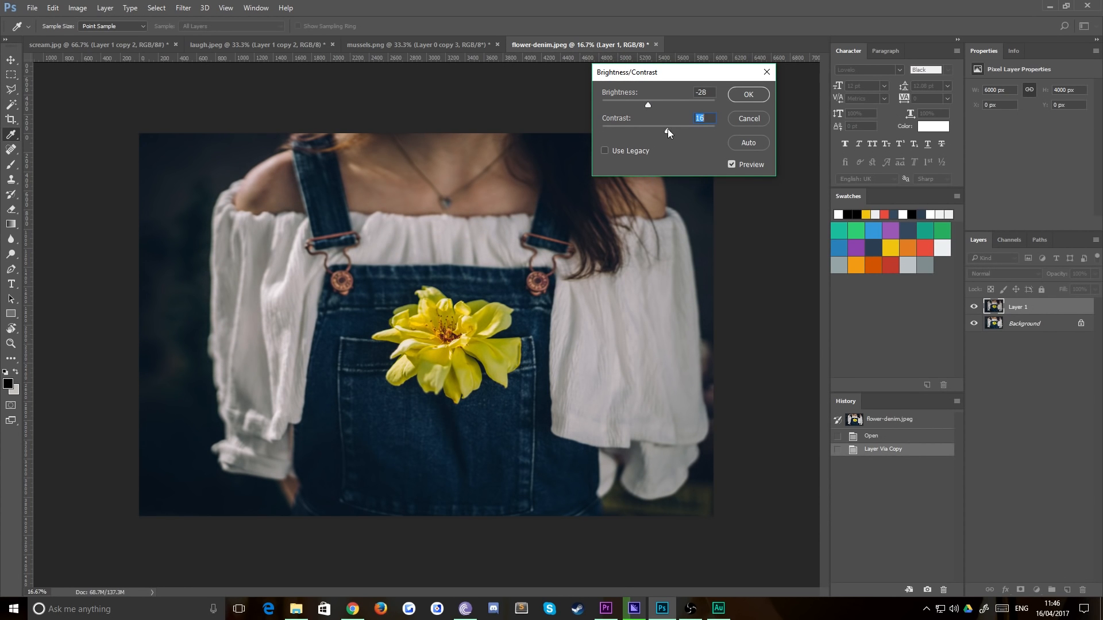
click(748, 94)
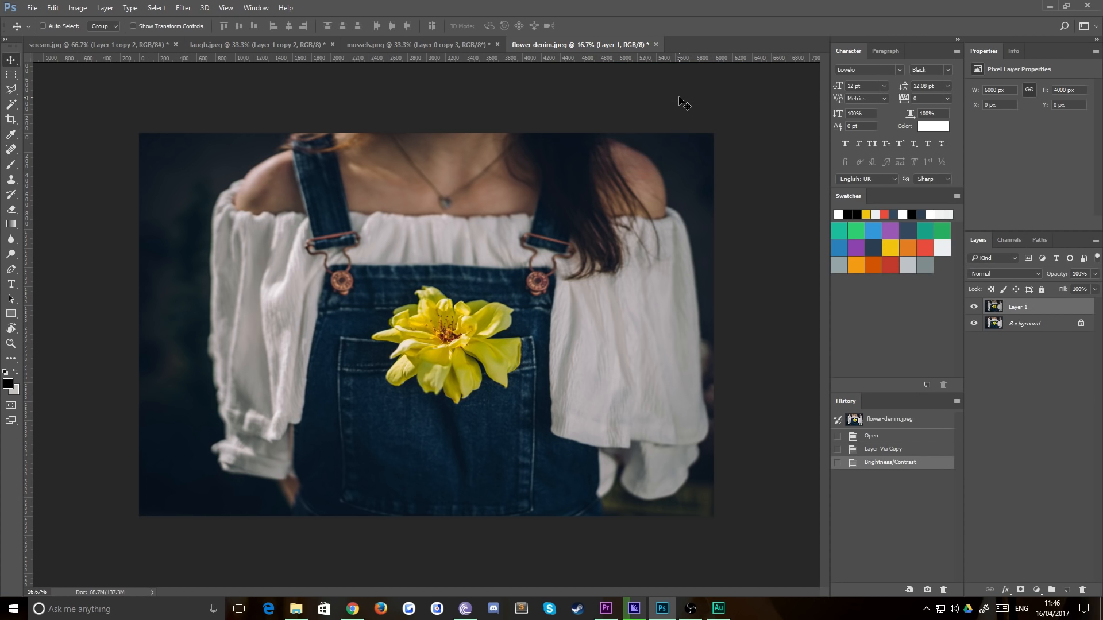
click(78, 7)
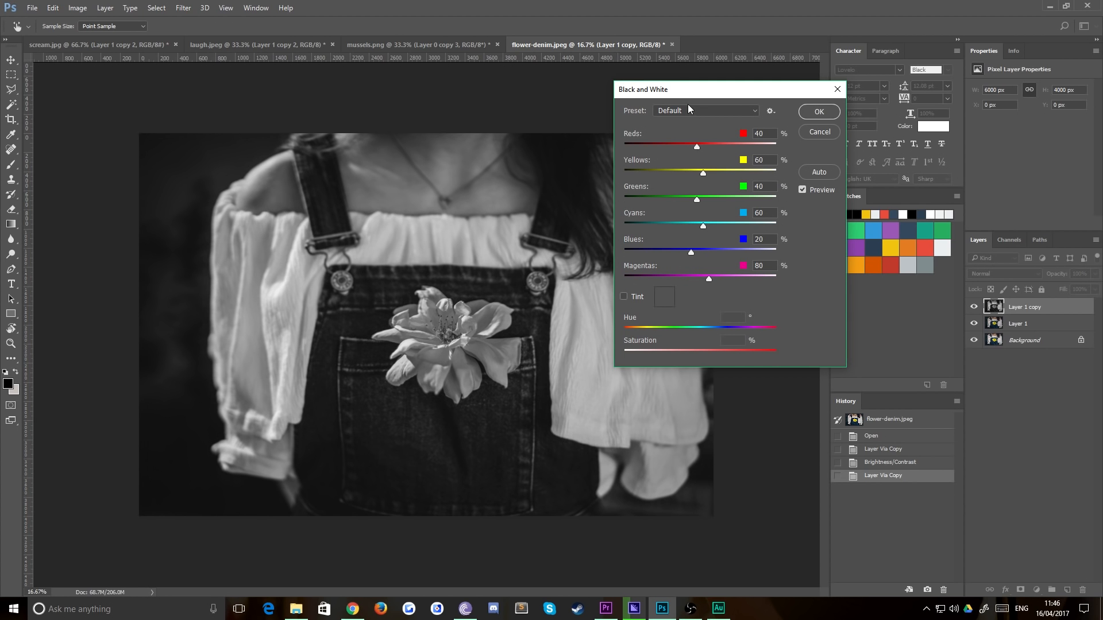
Try the Maximum Black and Maximum White presets, then set Reds to -45 and brighten the Yellows
click(705, 110)
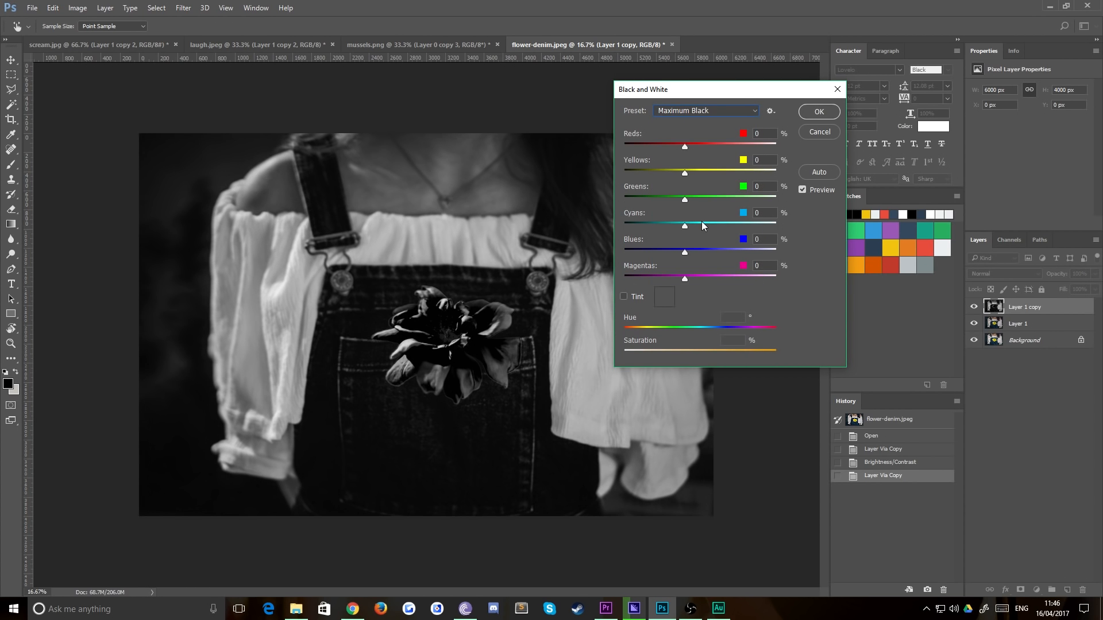
click(705, 110)
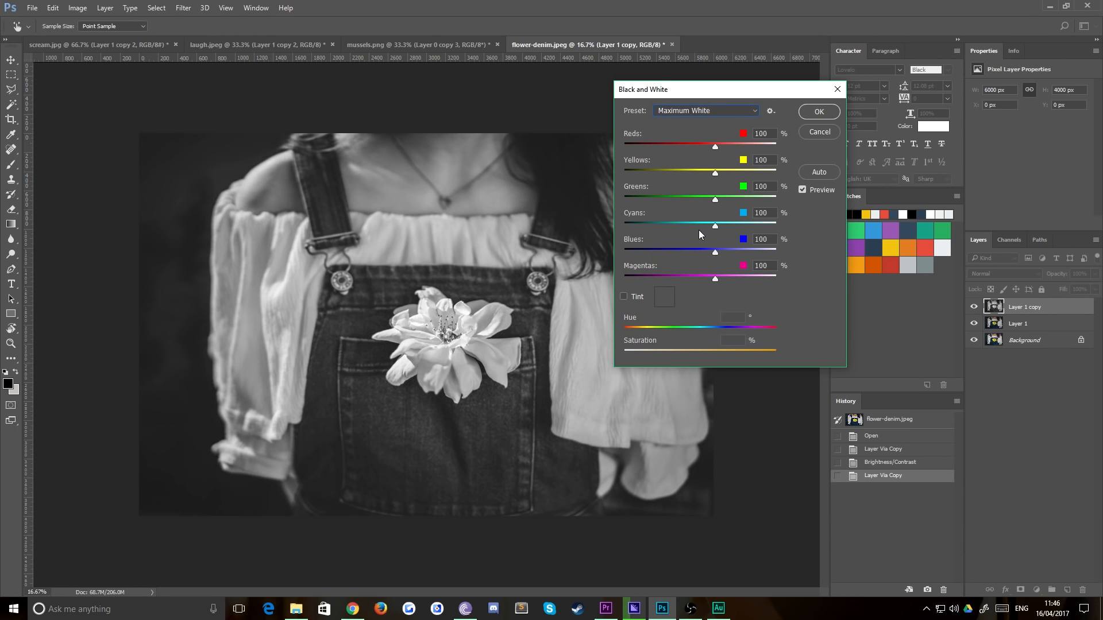
mouse_move(712, 101)
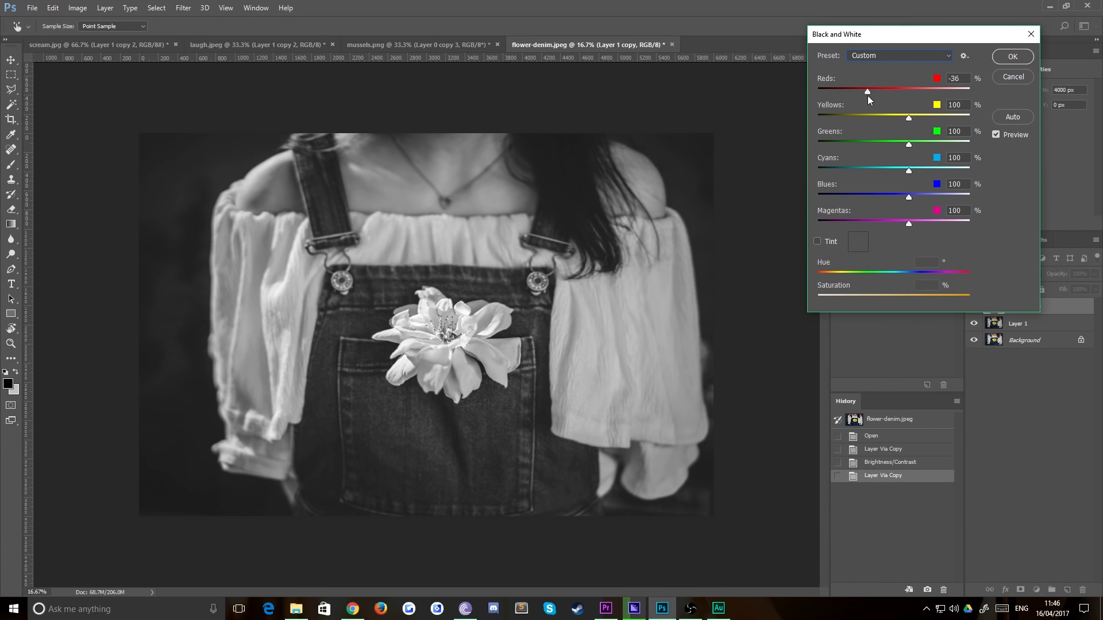
drag(867, 92, 876, 92)
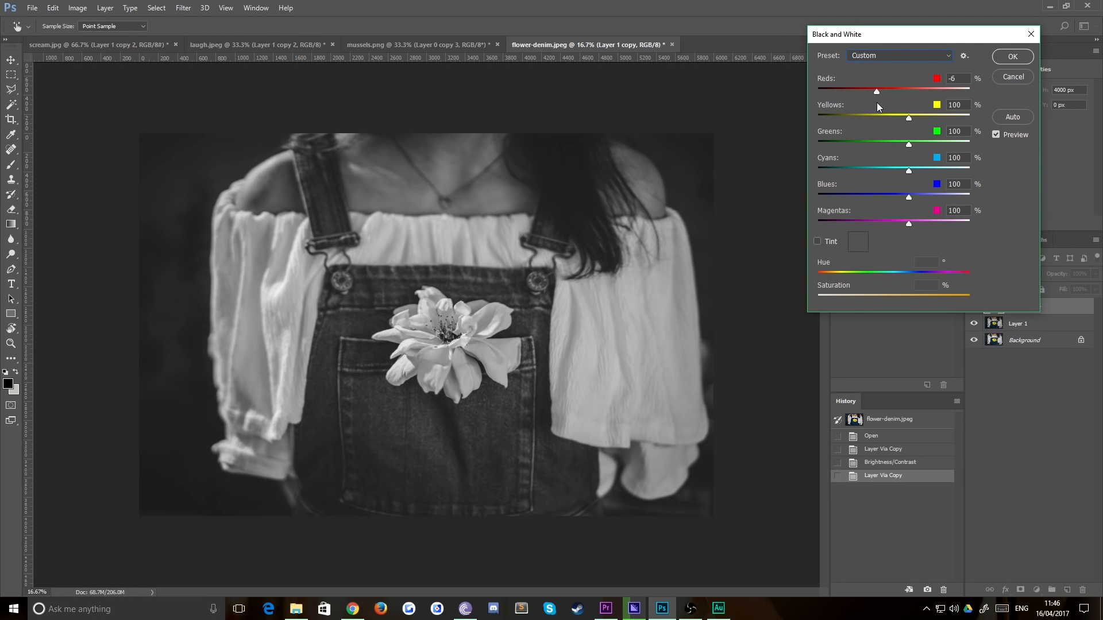
drag(876, 91, 861, 91)
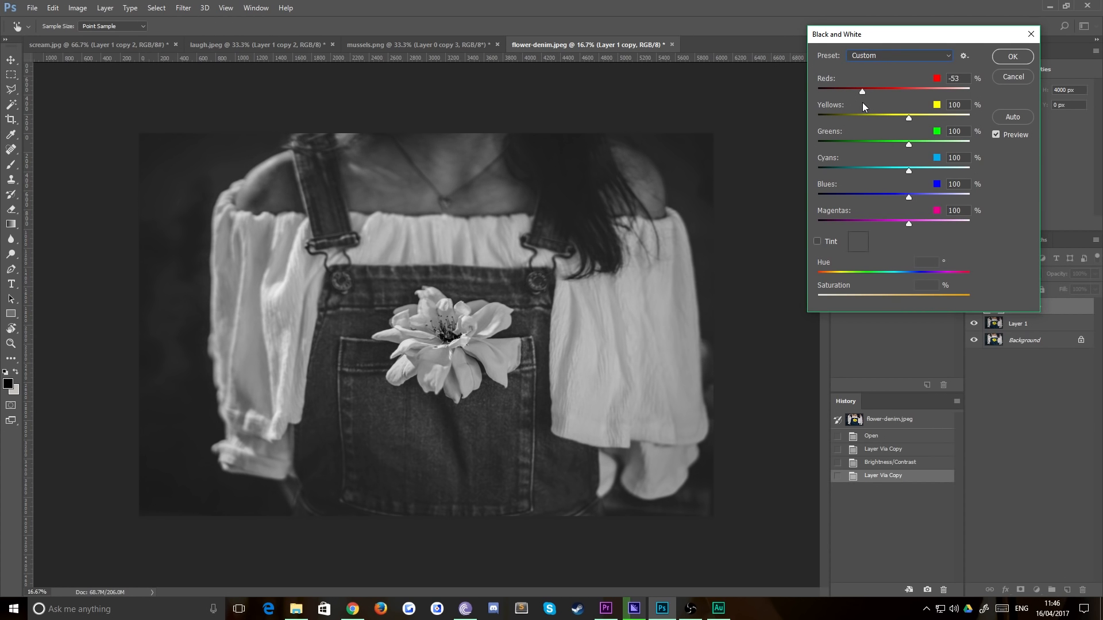
drag(862, 91, 858, 91)
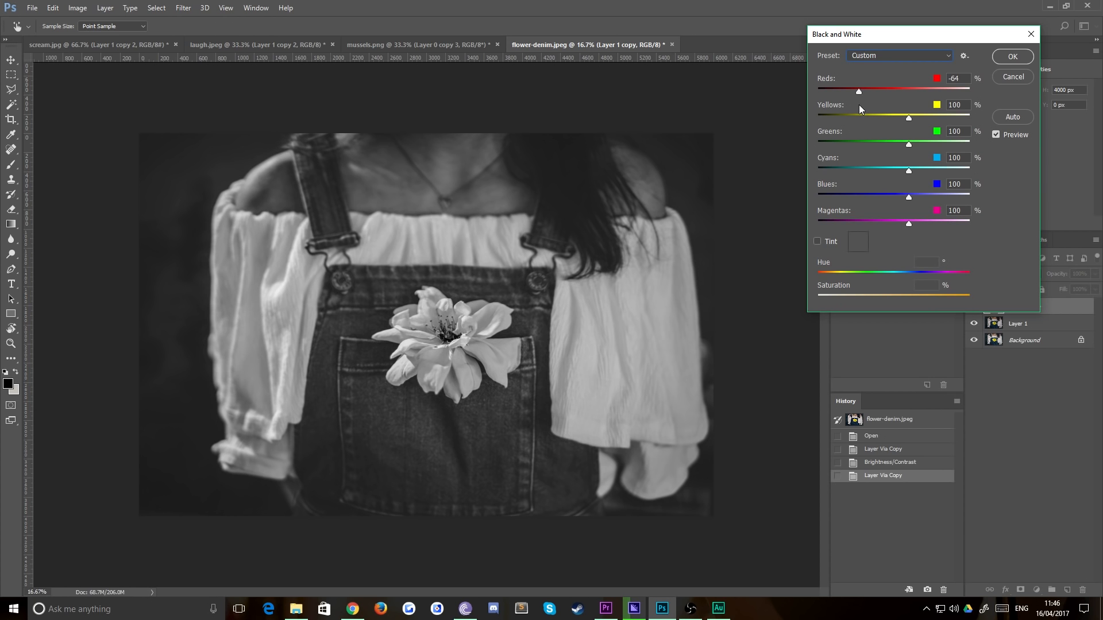
drag(857, 91, 864, 91)
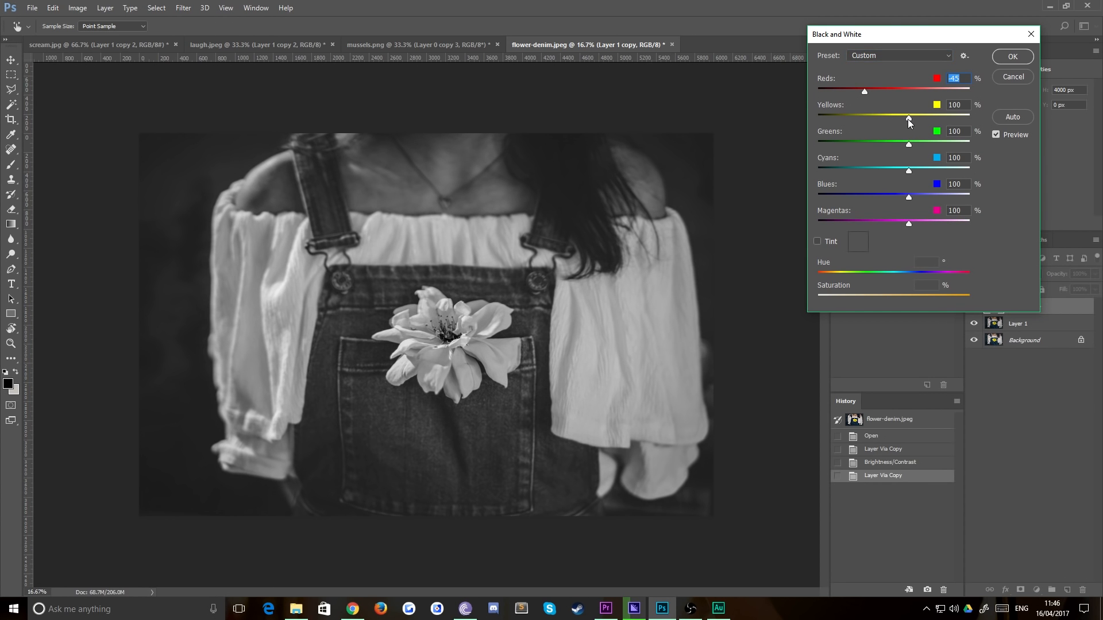
drag(908, 120, 915, 120)
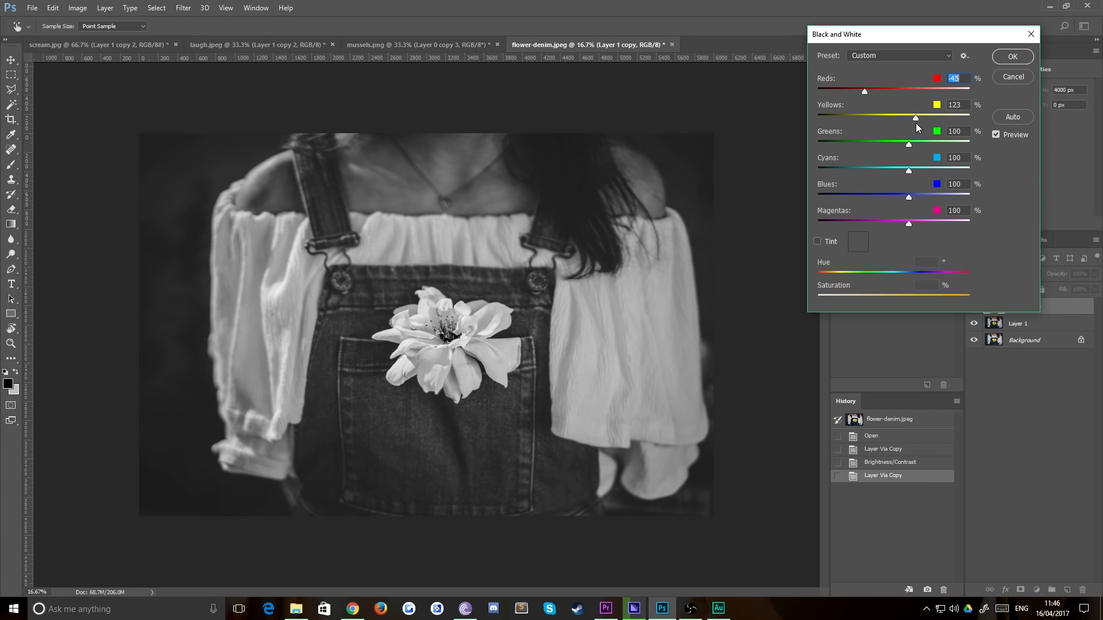
Set Greens to 21, adjust Cyans, Blues to 111 and Magentas back to 100, and apply the Black & White conversion
click(955, 104)
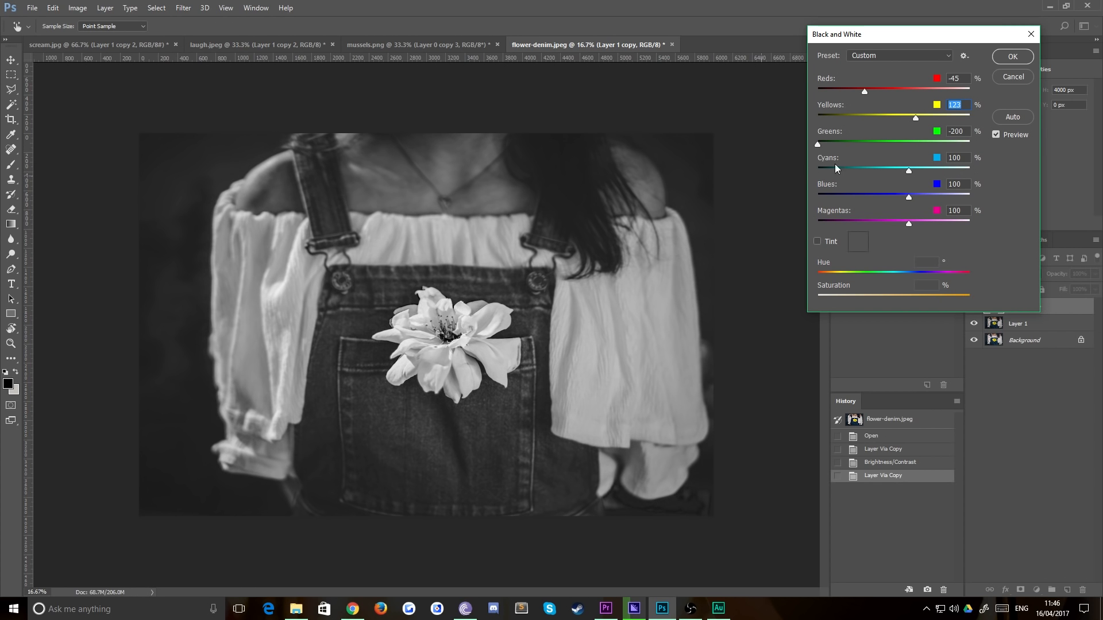
mouse_move(704, 163)
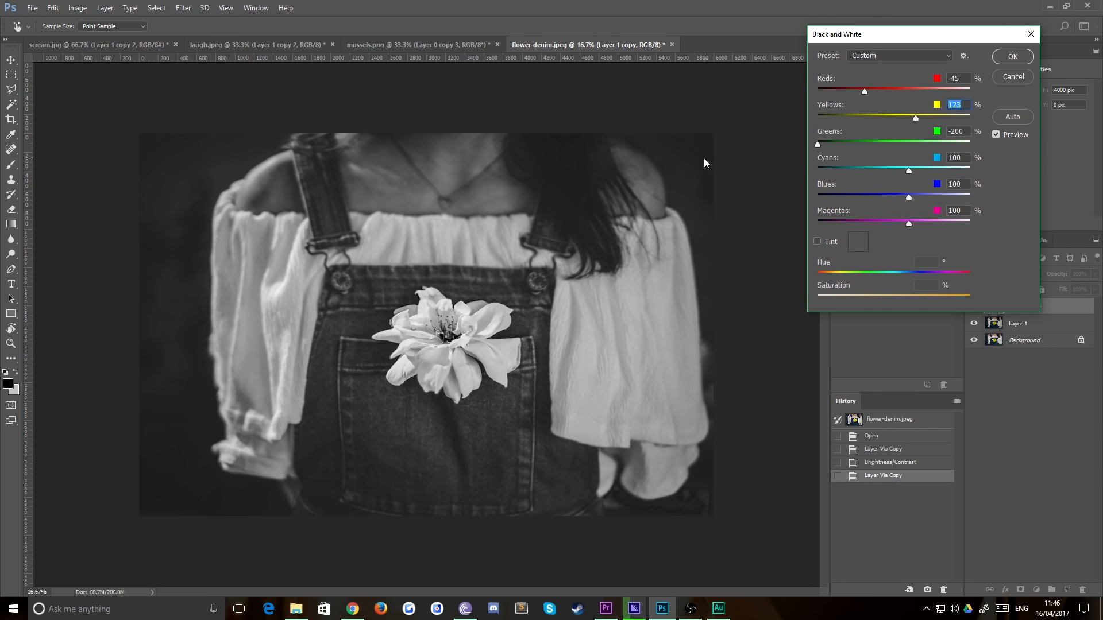
drag(818, 143, 865, 144)
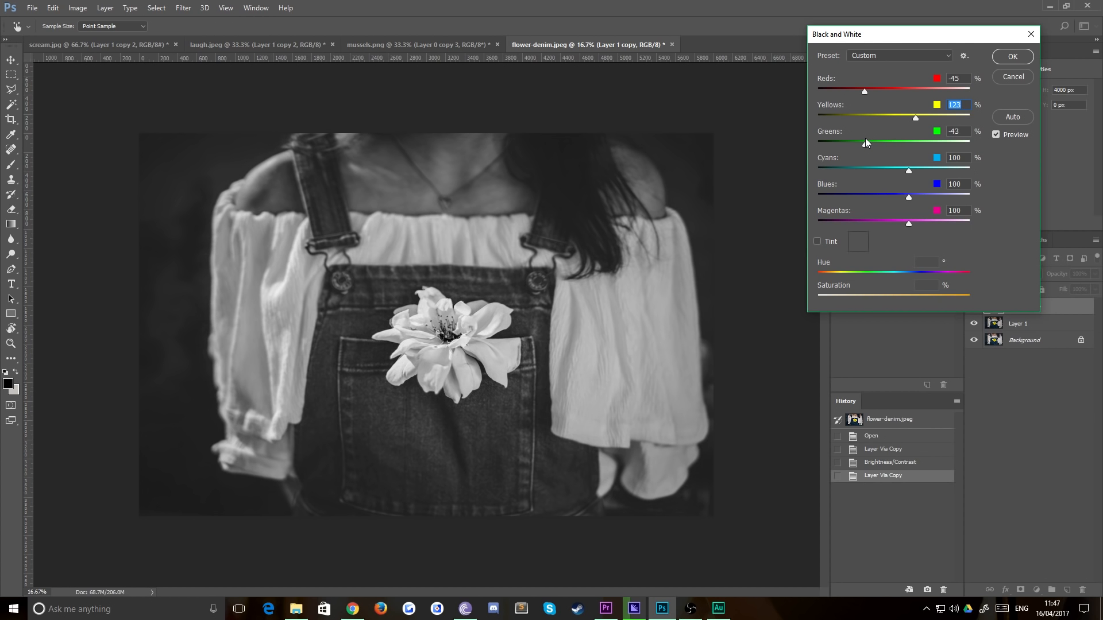
drag(865, 143, 884, 143)
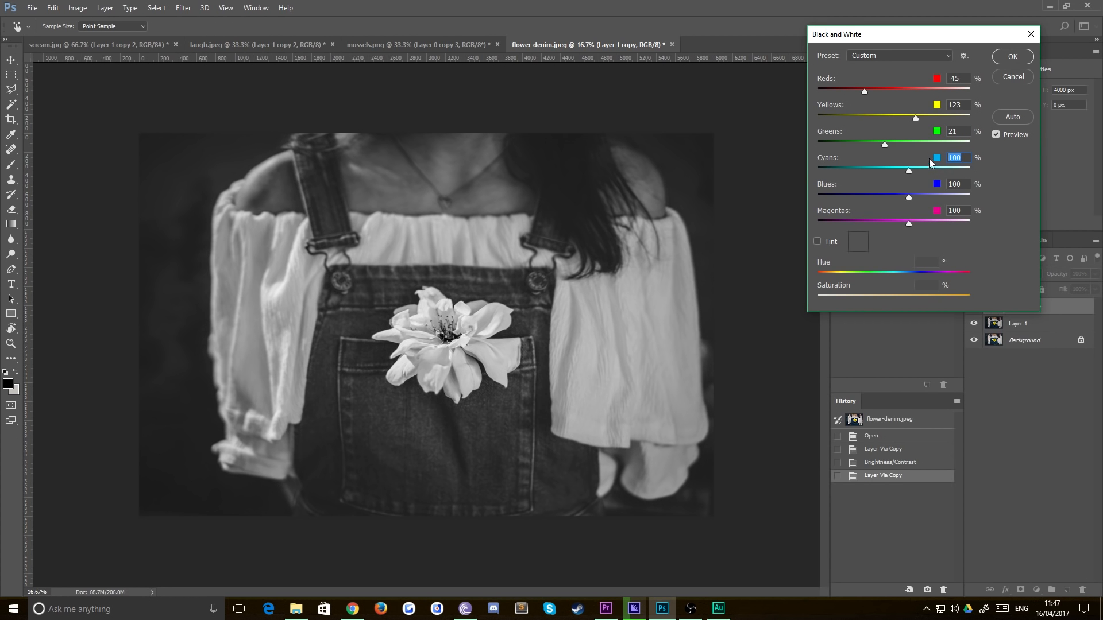
drag(908, 170, 923, 170)
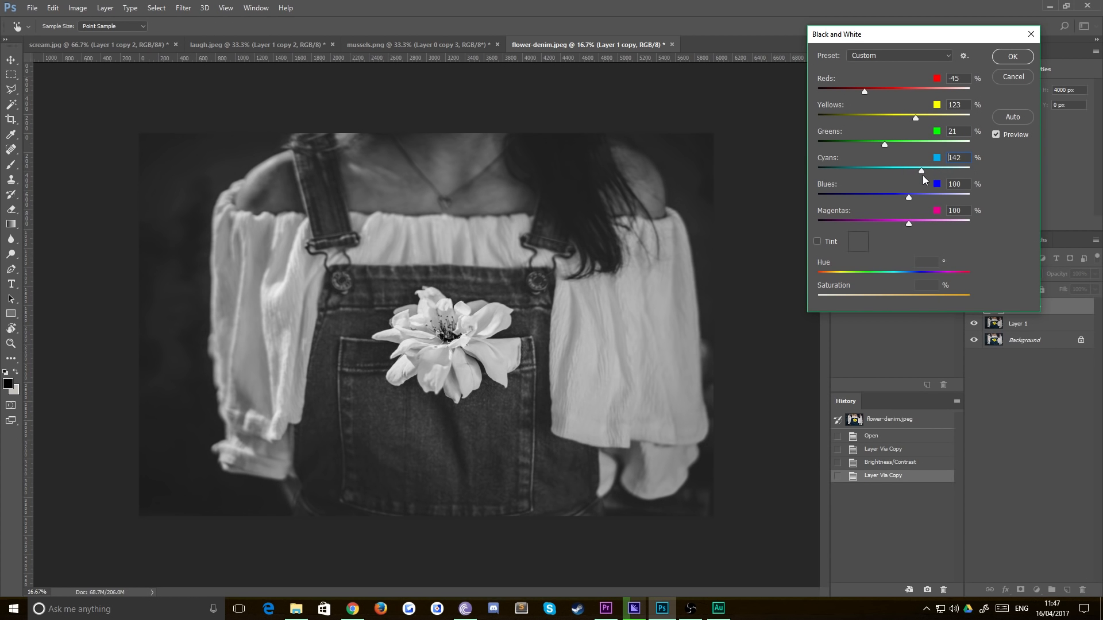
drag(921, 170, 924, 170)
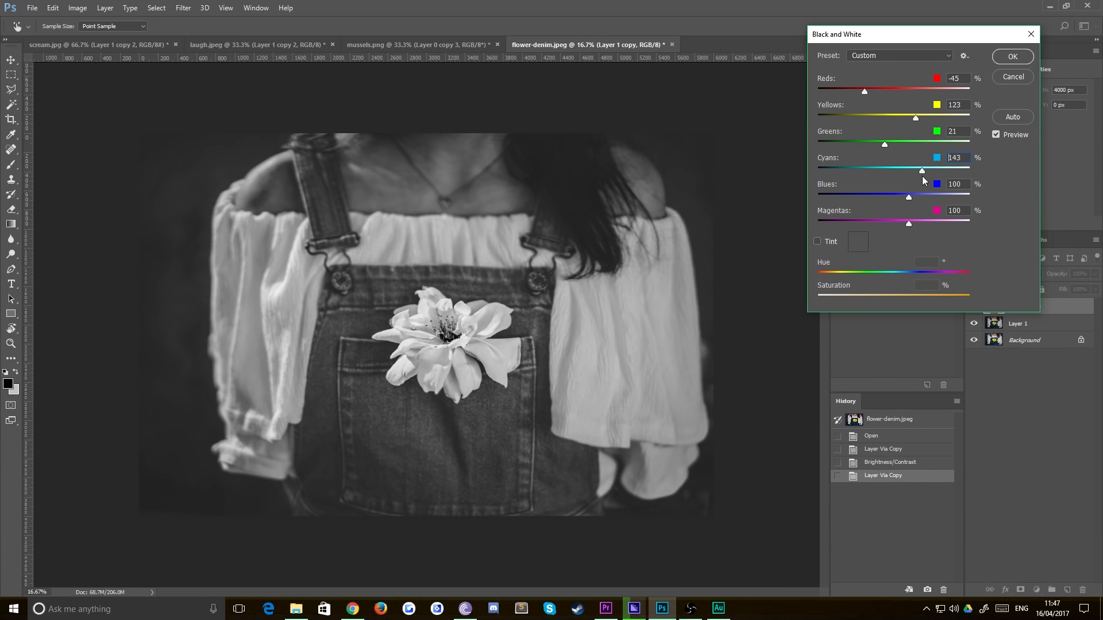
drag(921, 171, 899, 171)
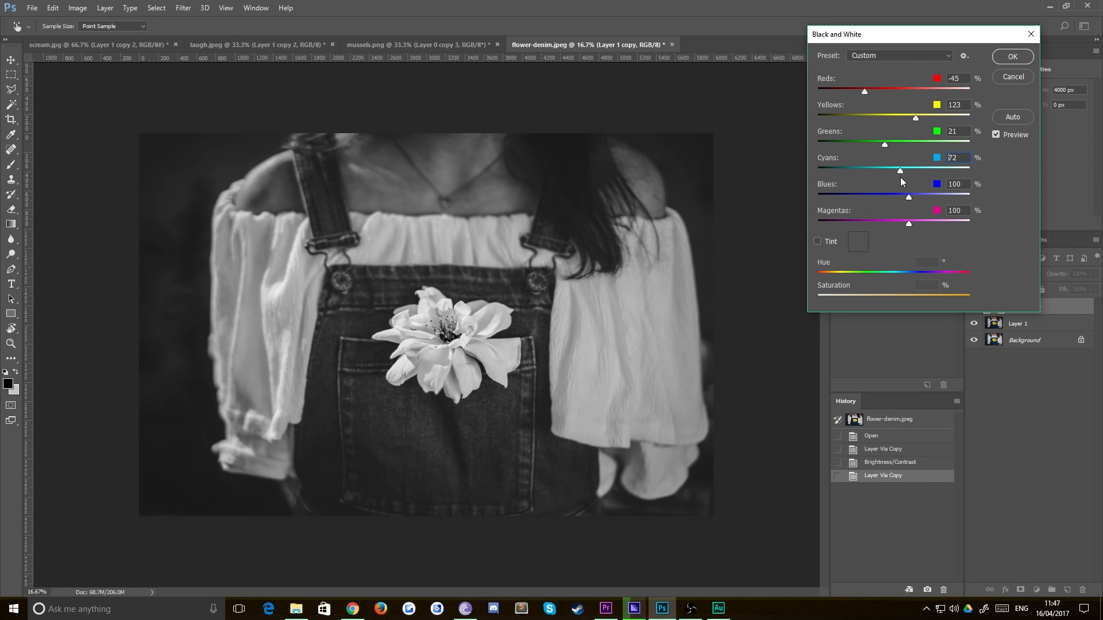
drag(907, 197, 926, 197)
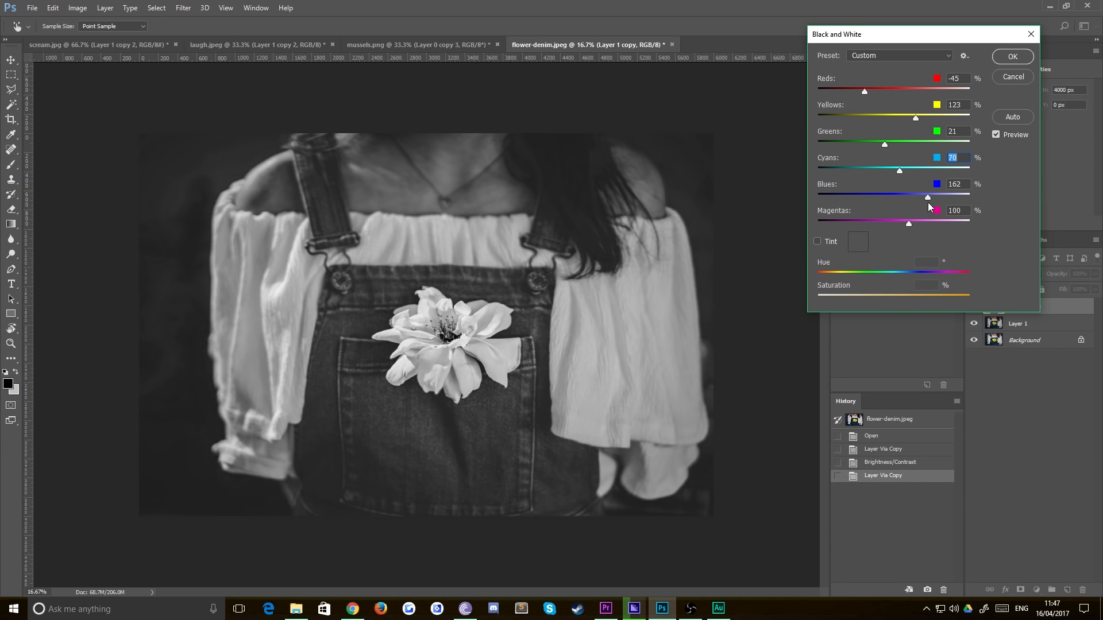
drag(927, 198, 913, 198)
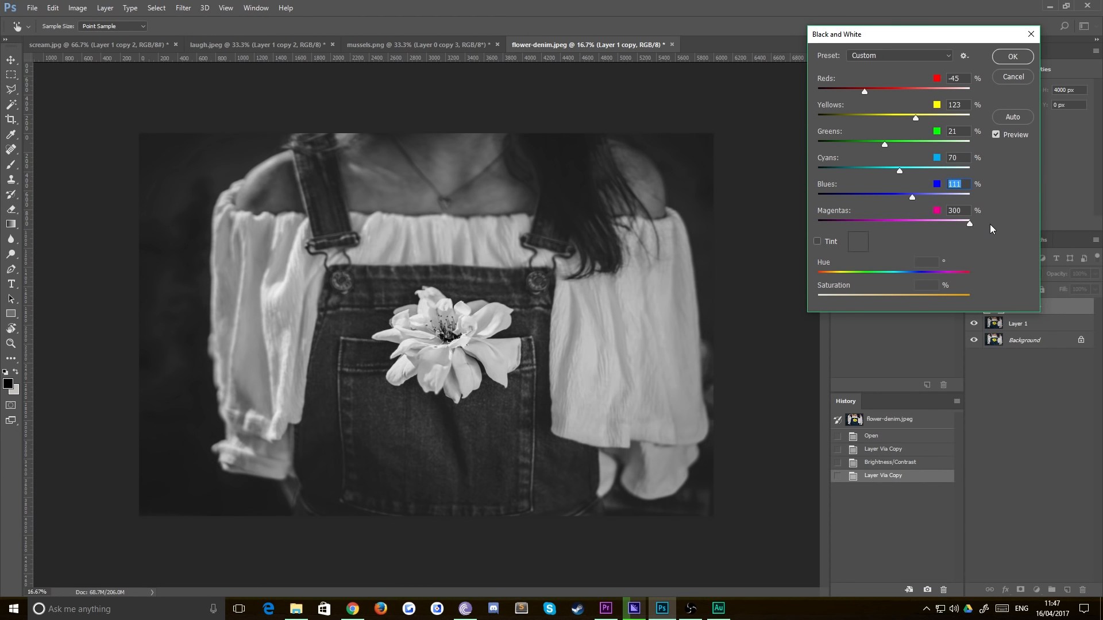
drag(968, 223, 817, 223)
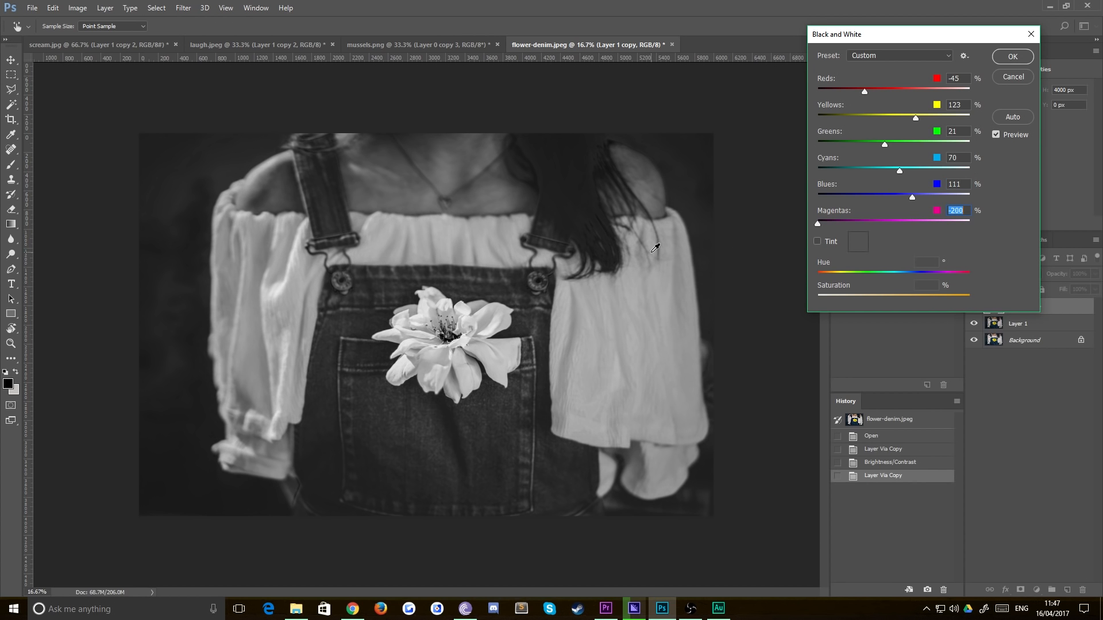
drag(817, 223, 907, 223)
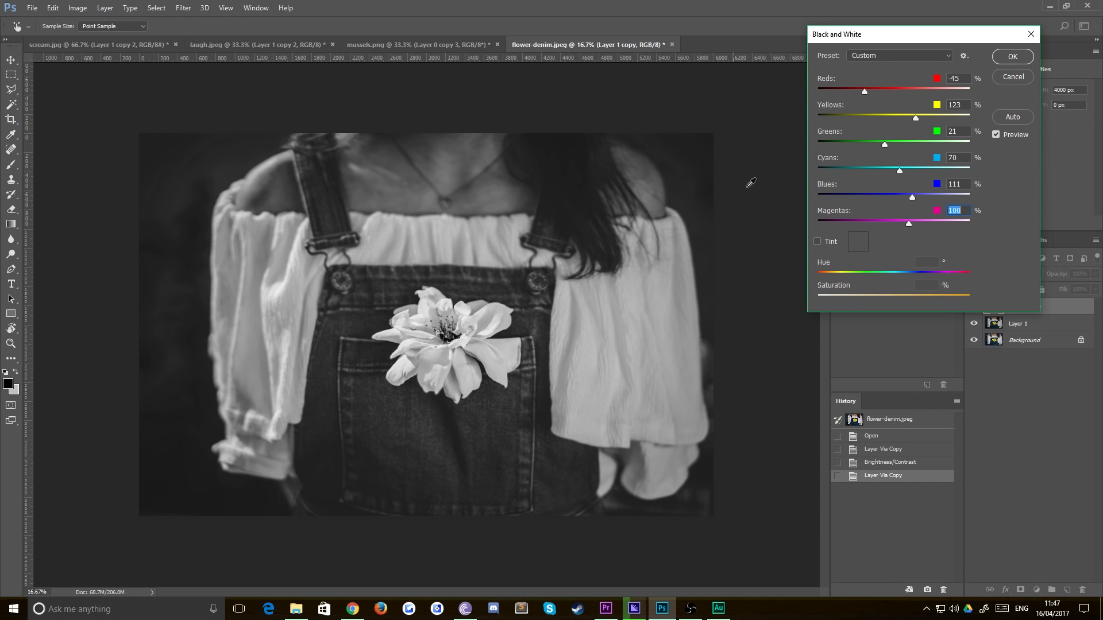
click(1011, 56)
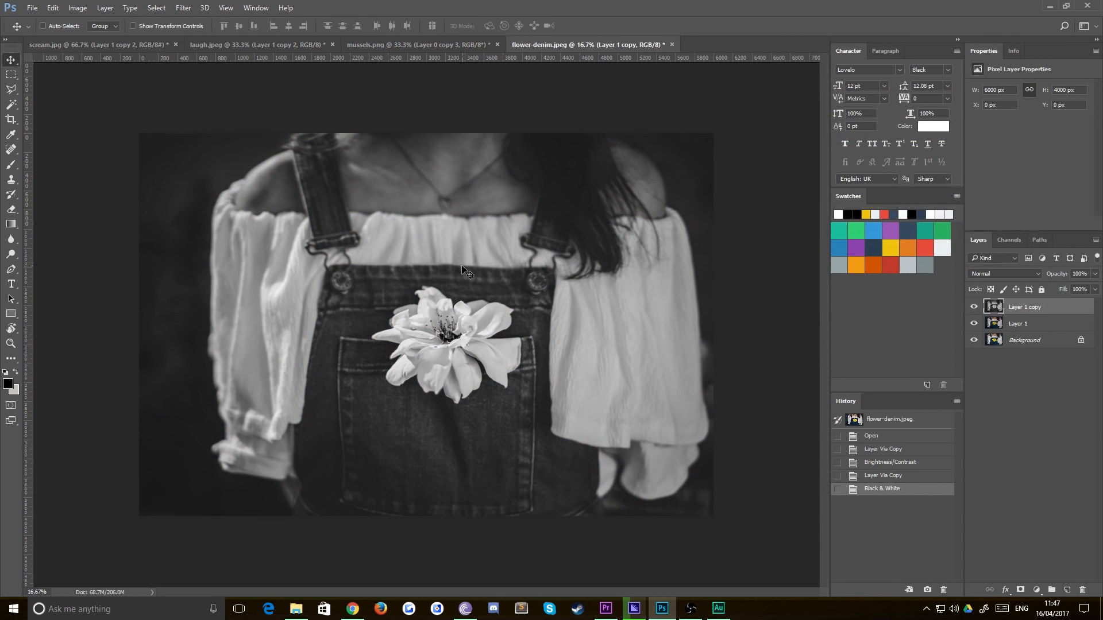
mouse_move(313, 282)
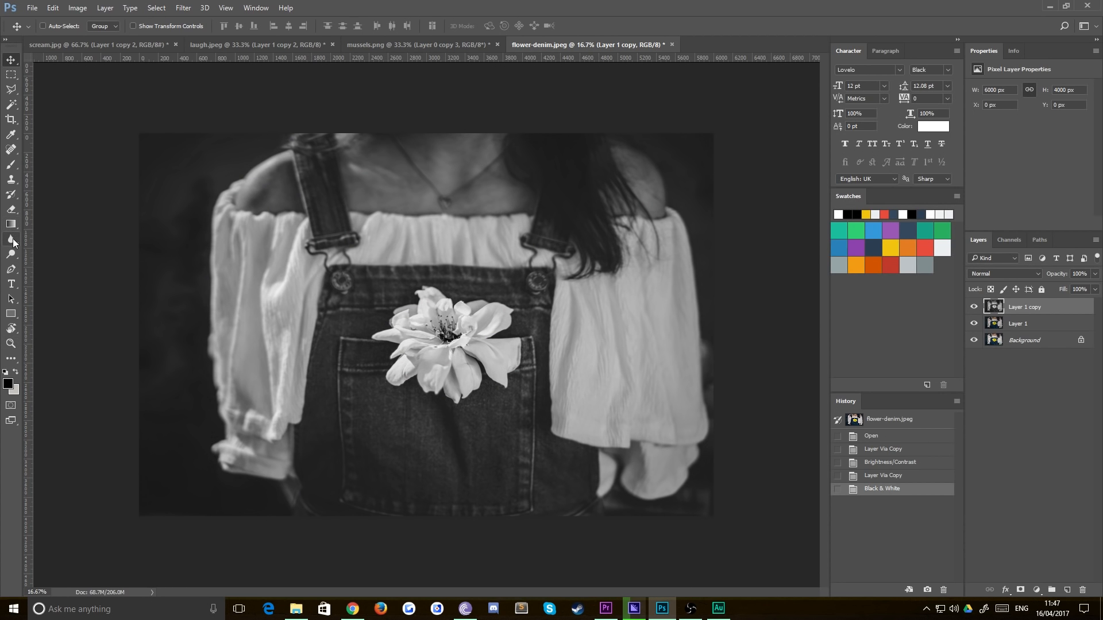
Pick the Dodge tool, then switch to the Burn tool for painting on the new layer copy
click(12, 239)
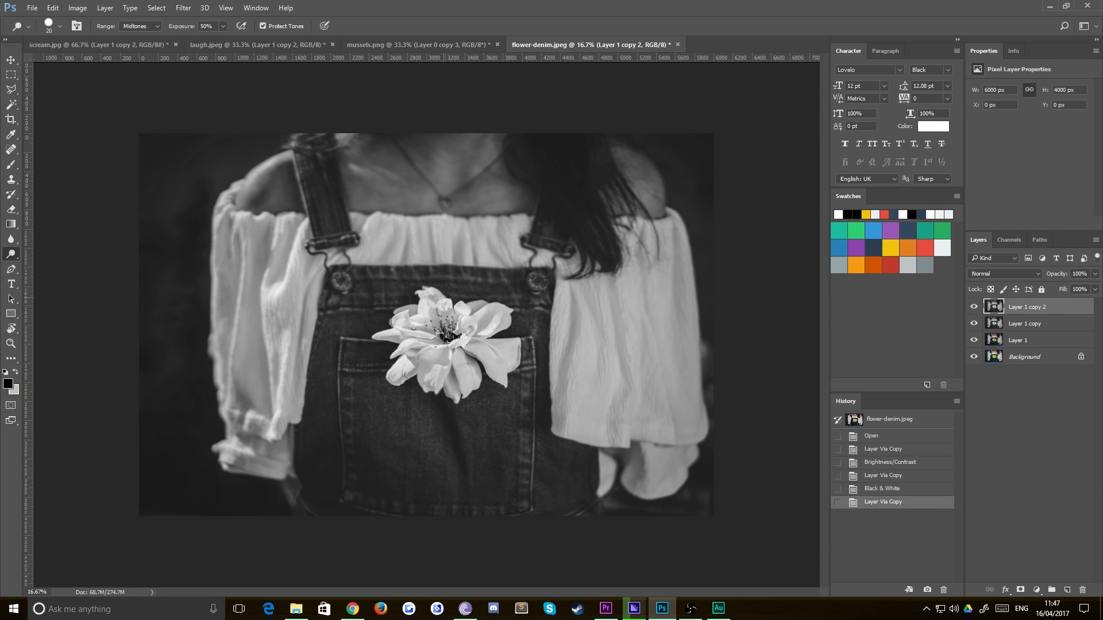
mouse_move(512, 335)
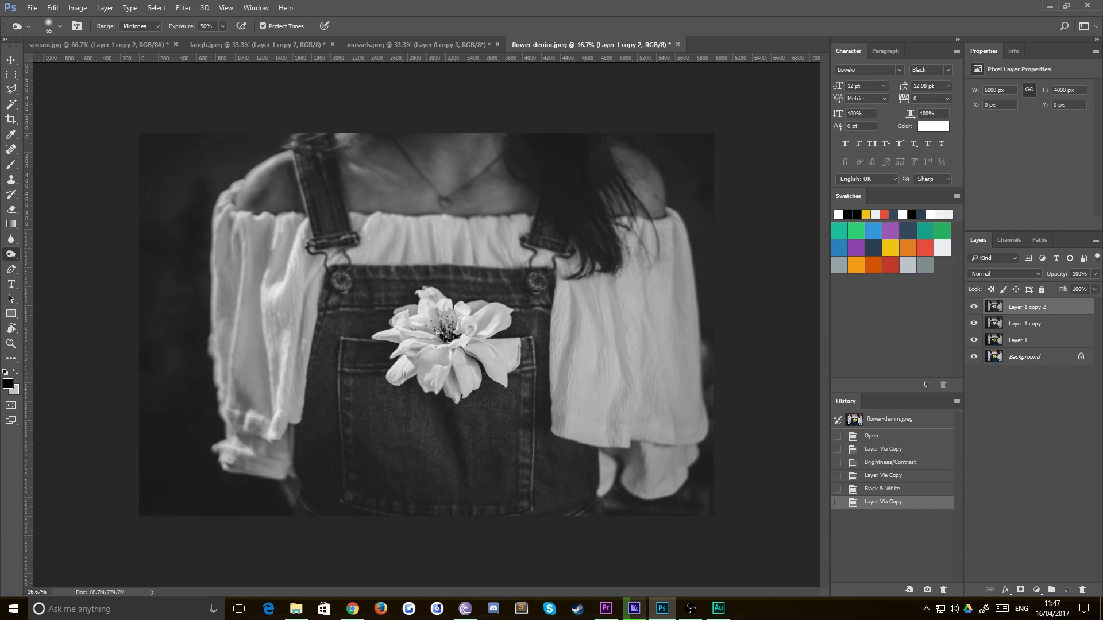
click(44, 26)
text(1100)
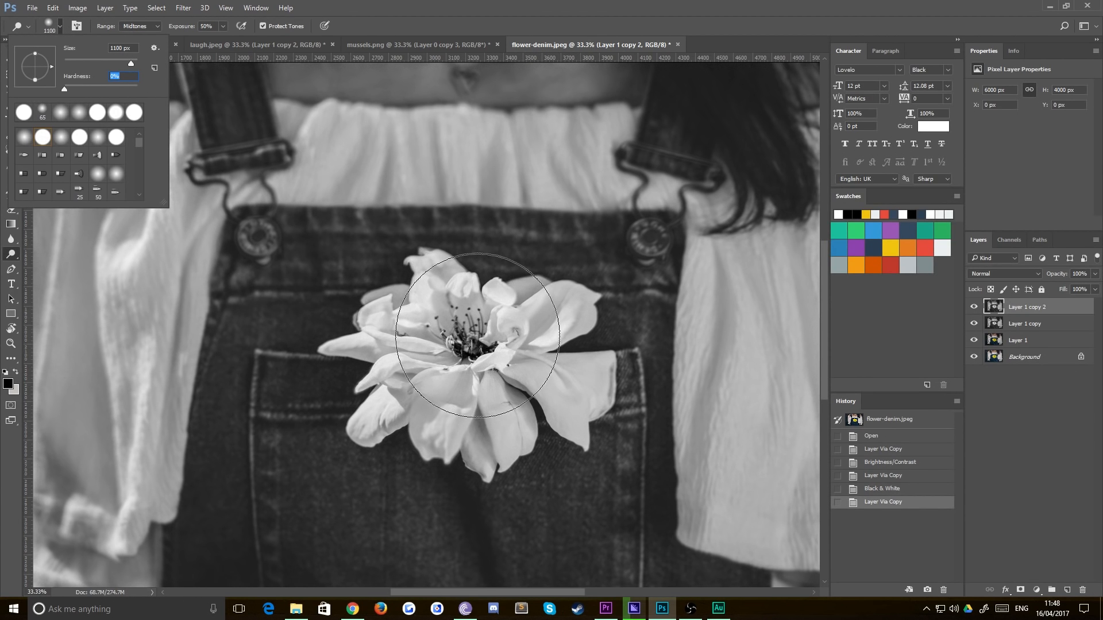
Dodge over the flower, burn the pocket area below it, then return to the Move tool
drag(478, 334, 551, 451)
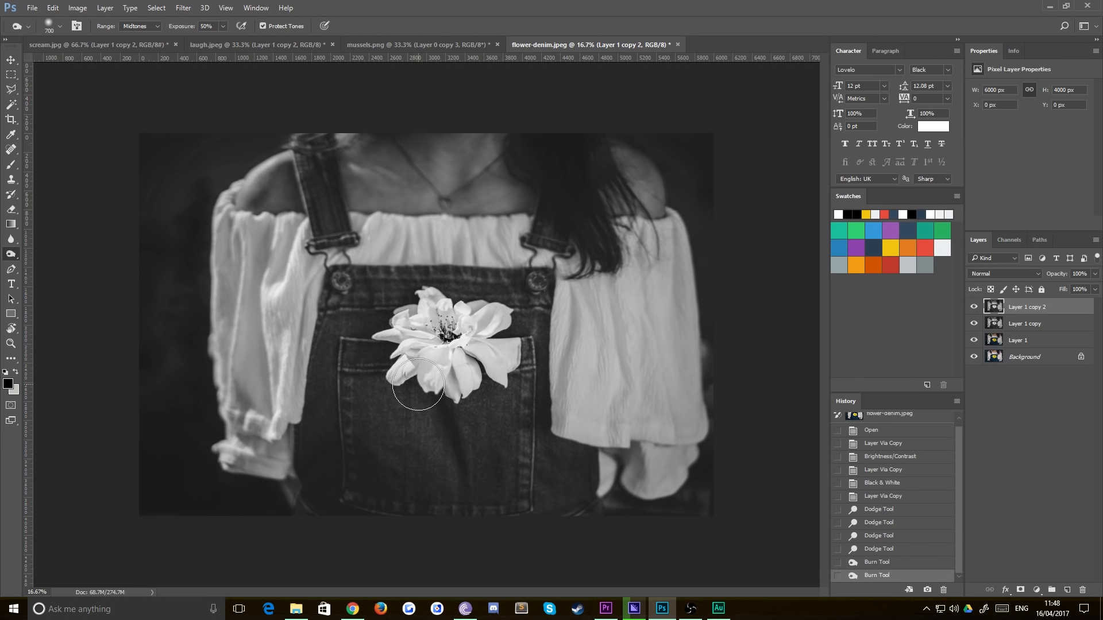
drag(415, 387, 503, 327)
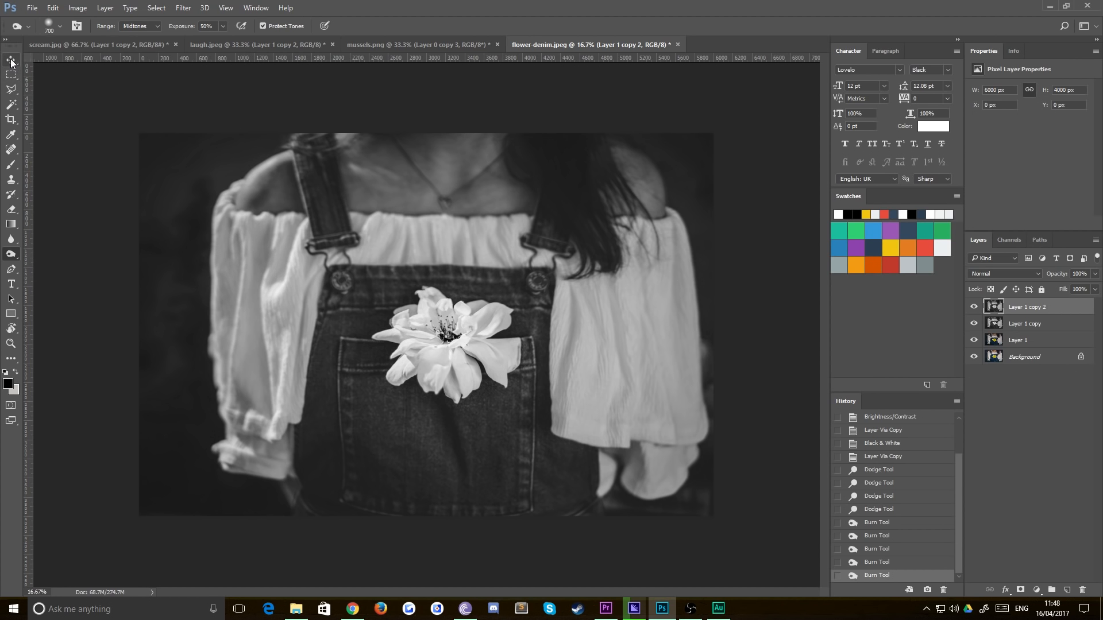
click(12, 62)
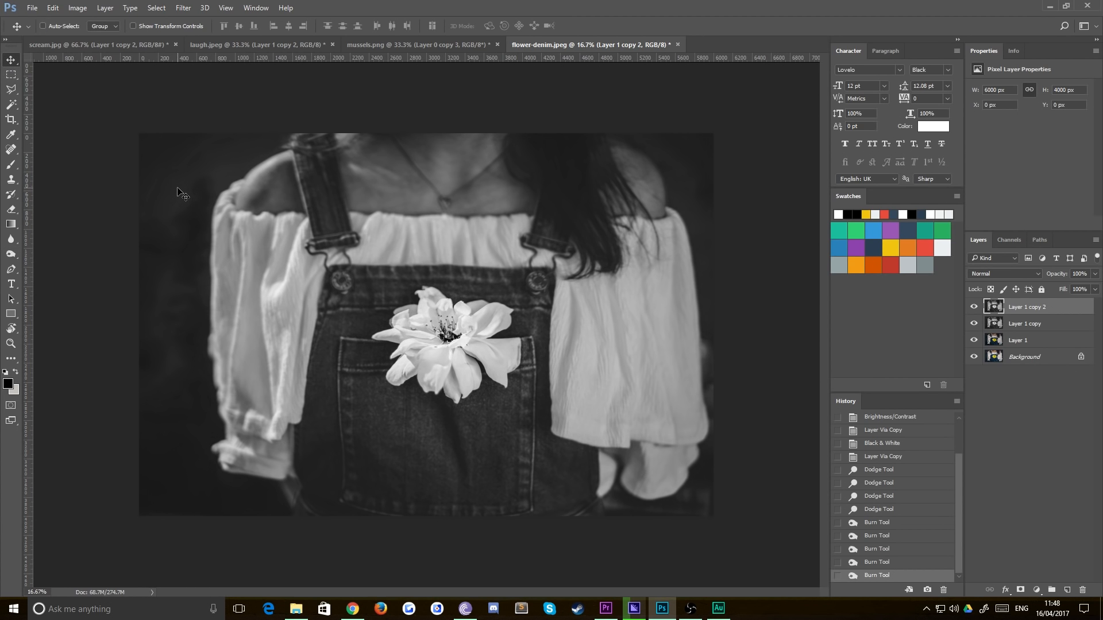